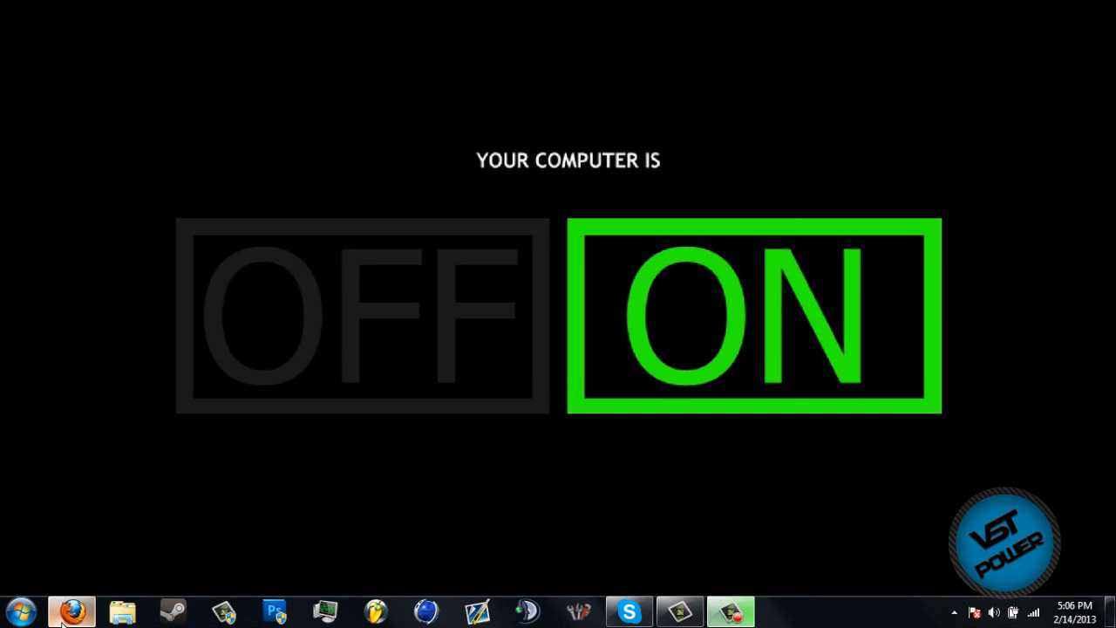
Restore the Firefox window showing the vstPower channel home and scroll through its videos
click(65, 610)
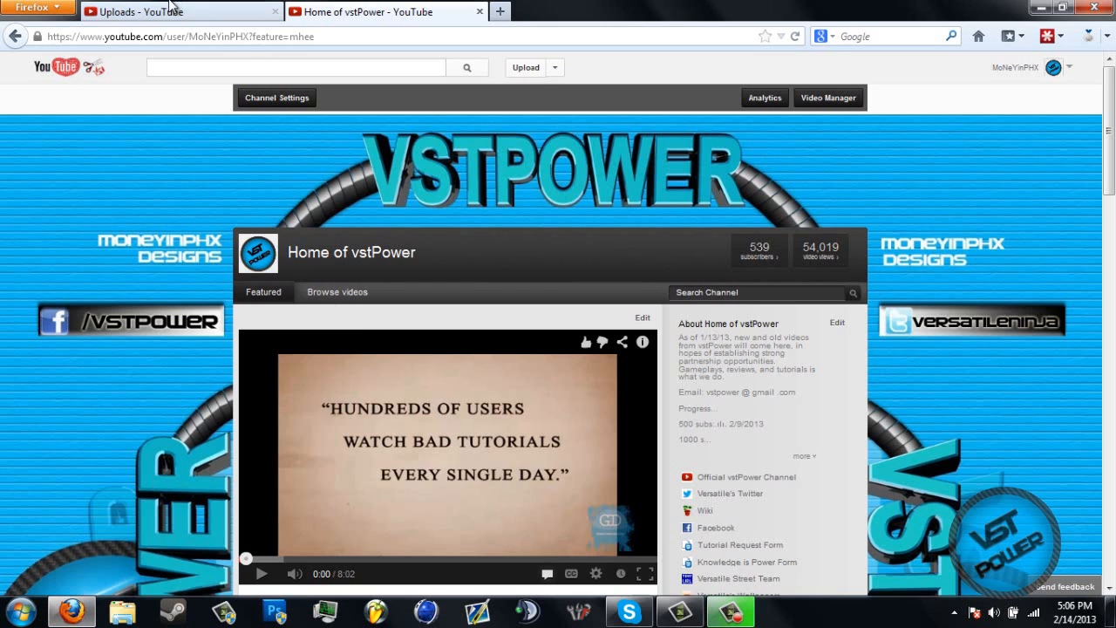
mouse_move(387, 11)
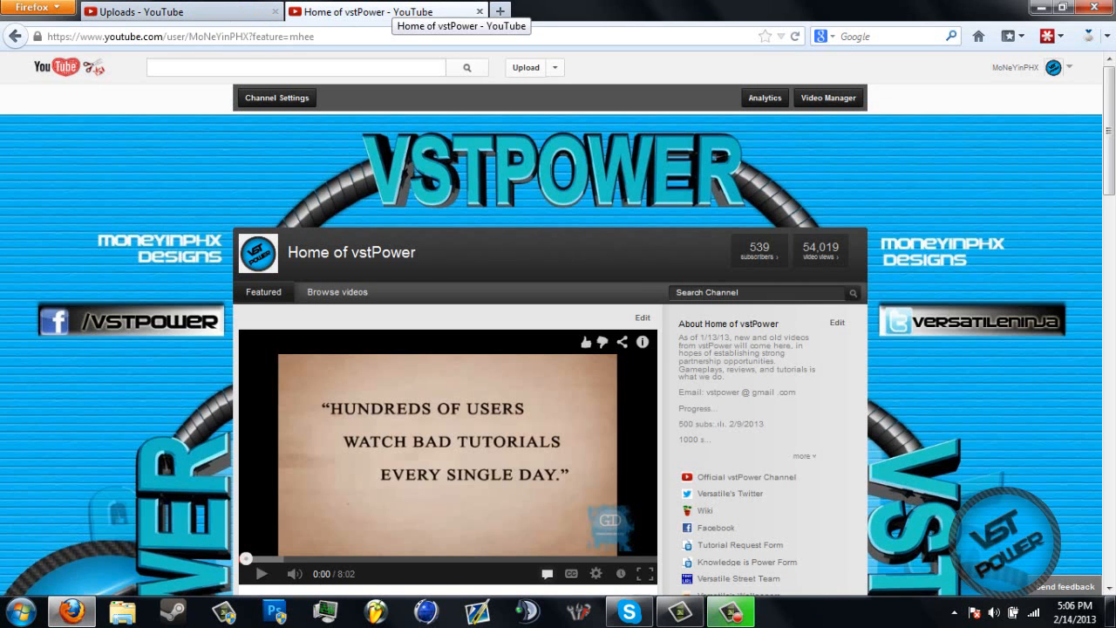
mouse_move(588, 155)
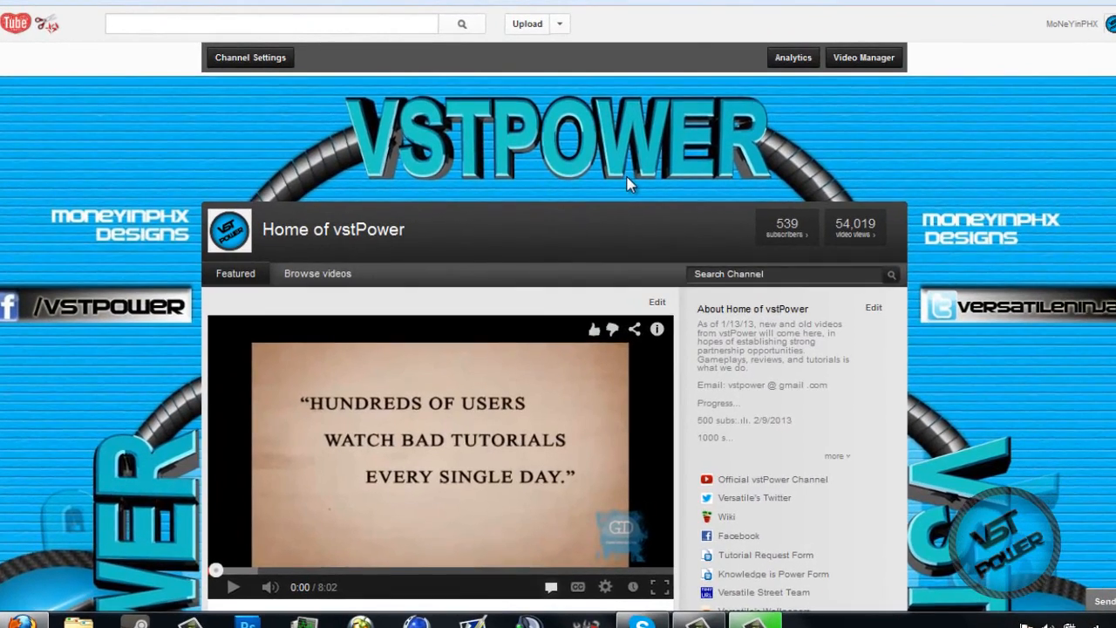
mouse_move(642, 148)
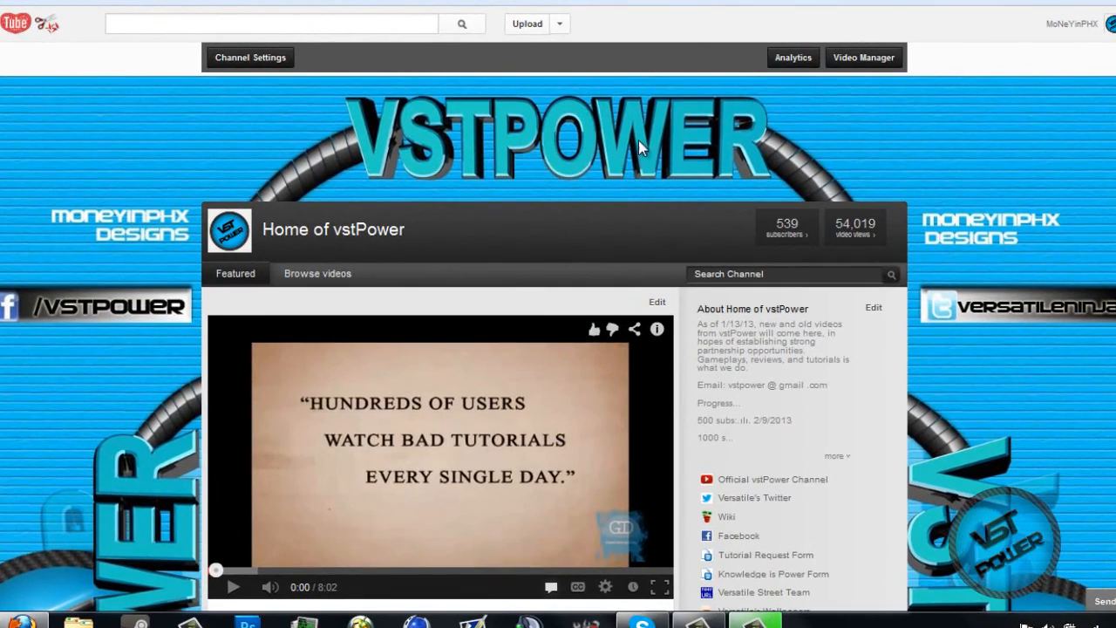
scroll(down, 3)
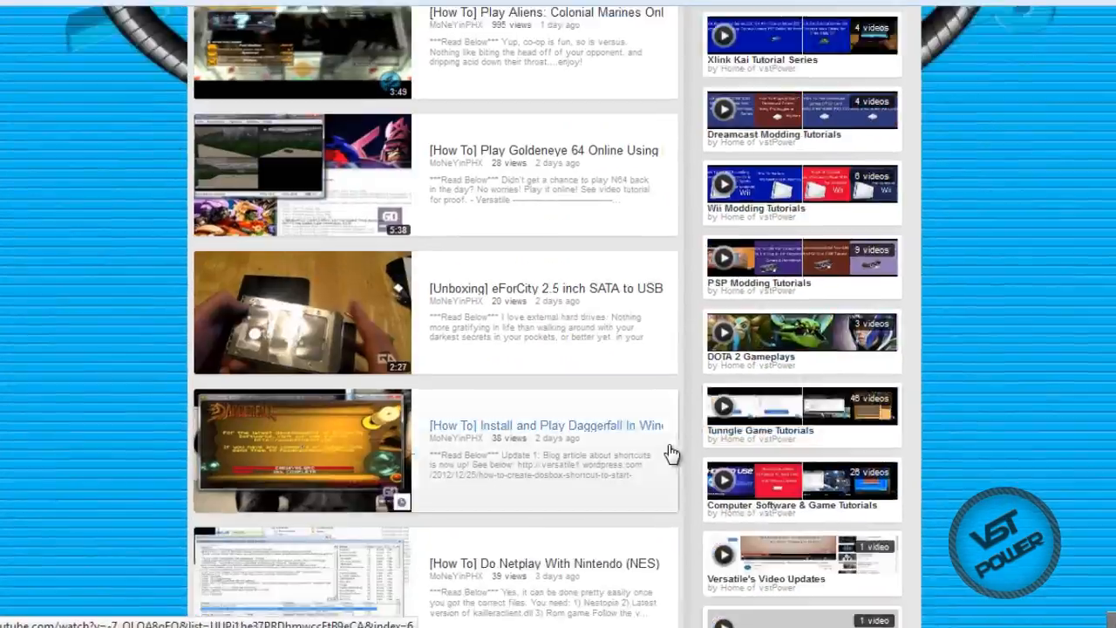
scroll(down, 3)
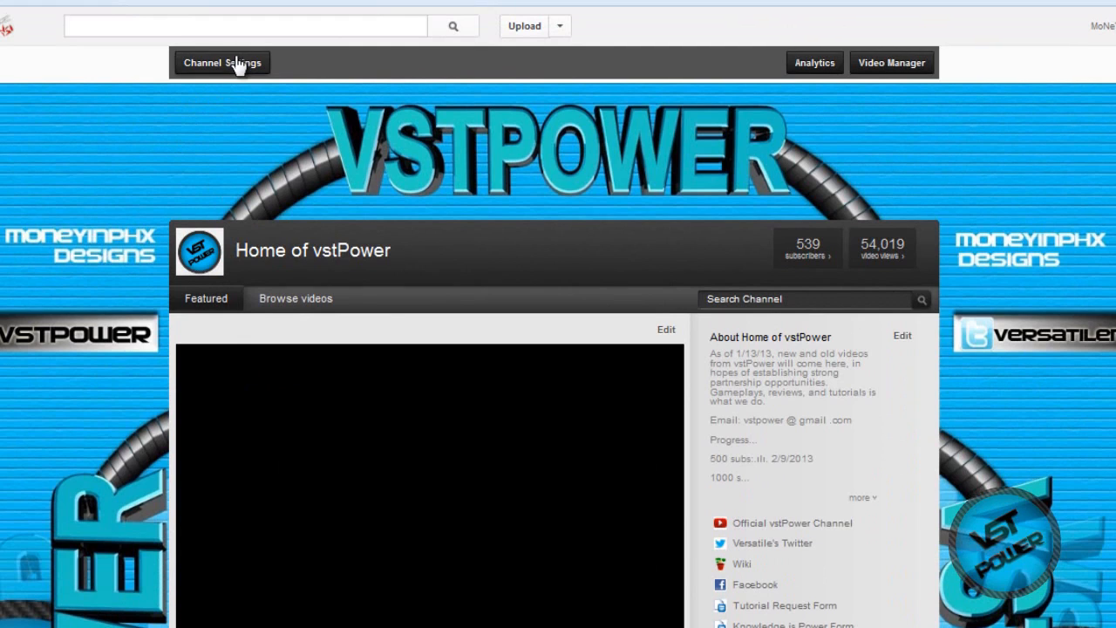
click(221, 62)
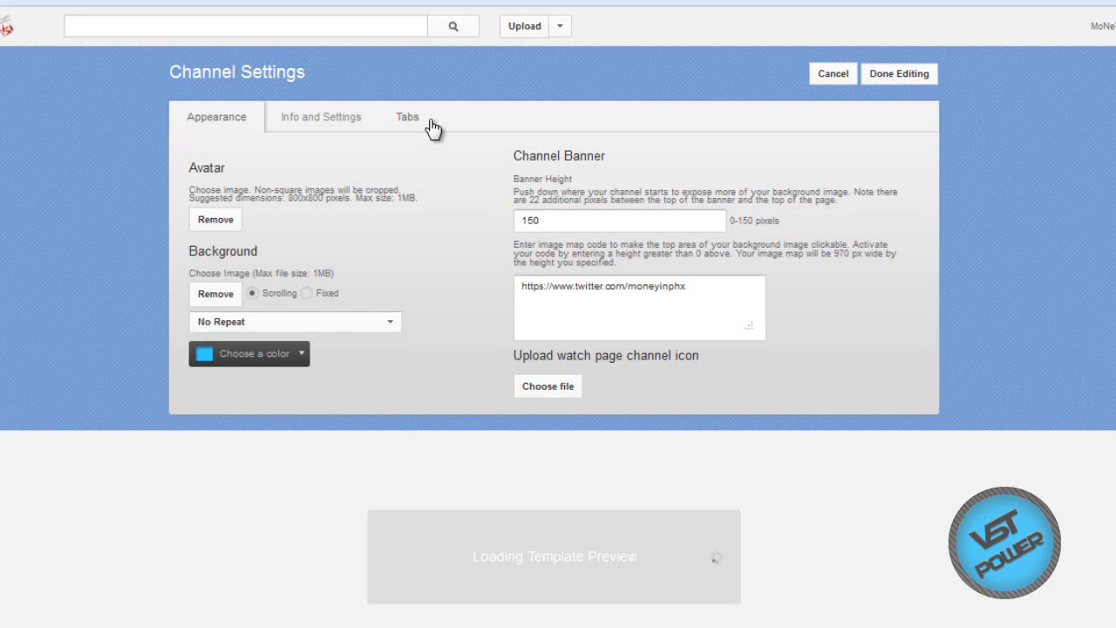
click(406, 117)
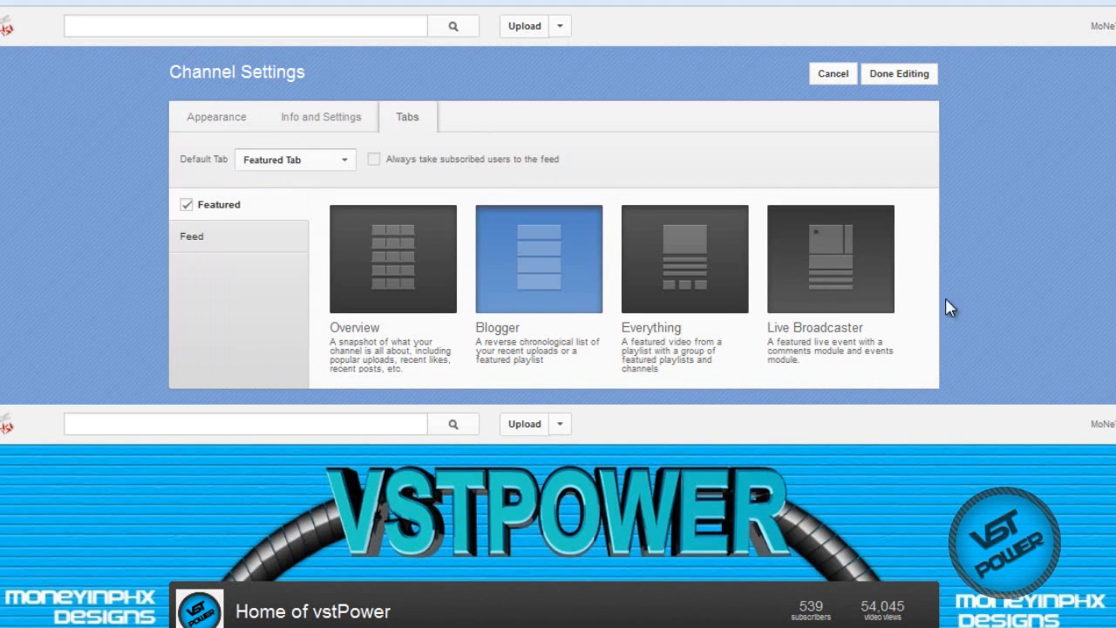
mouse_move(793, 251)
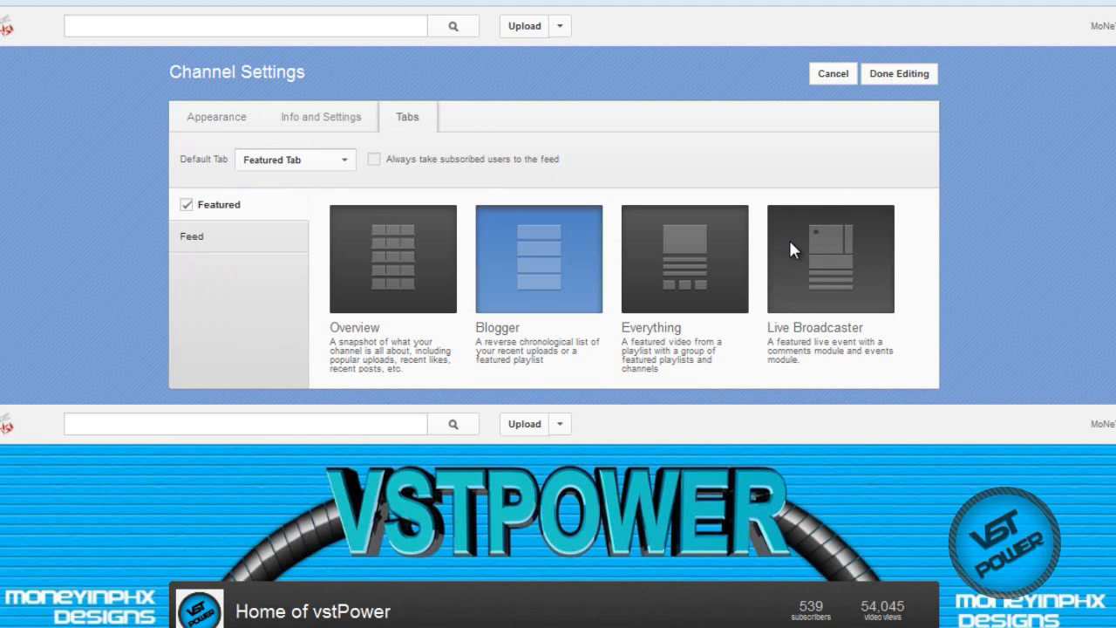
mouse_move(296, 144)
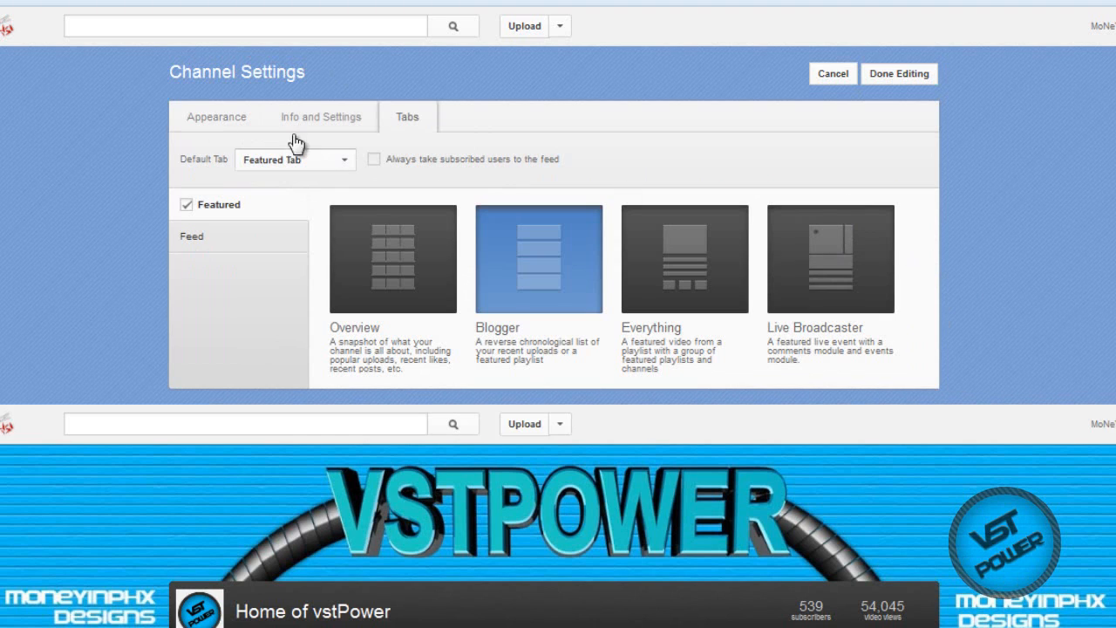
click(216, 117)
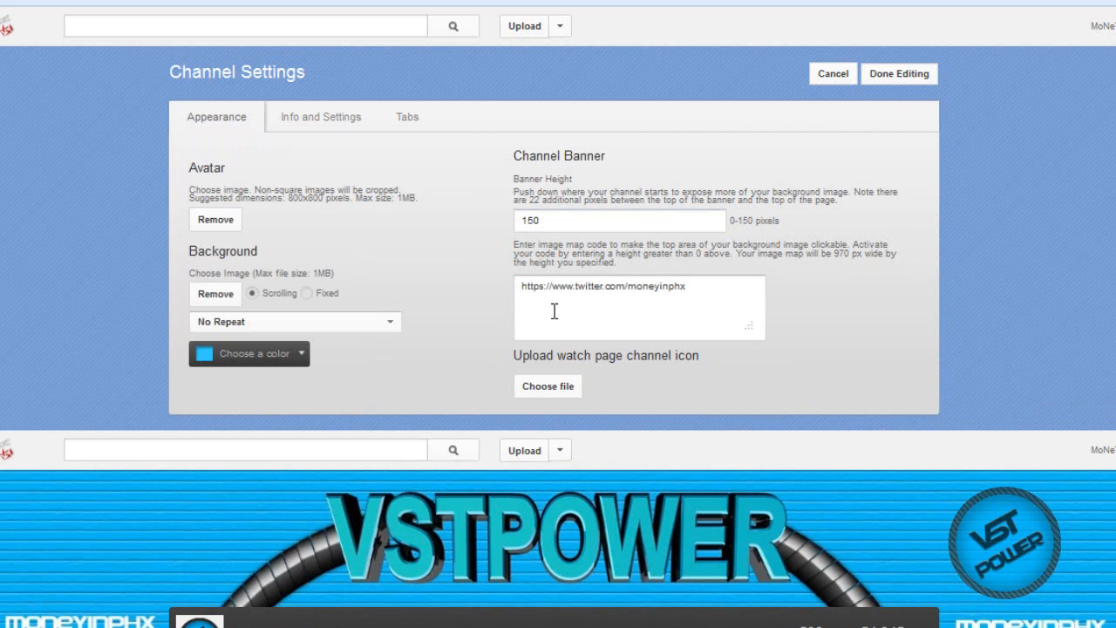
scroll(down, 3)
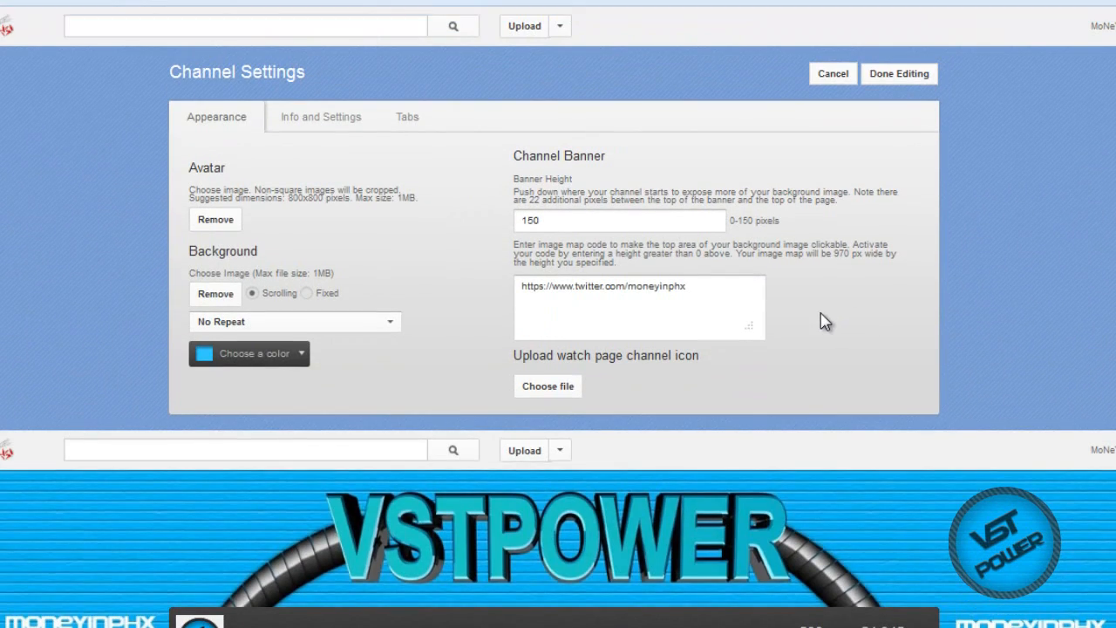
mouse_move(899, 73)
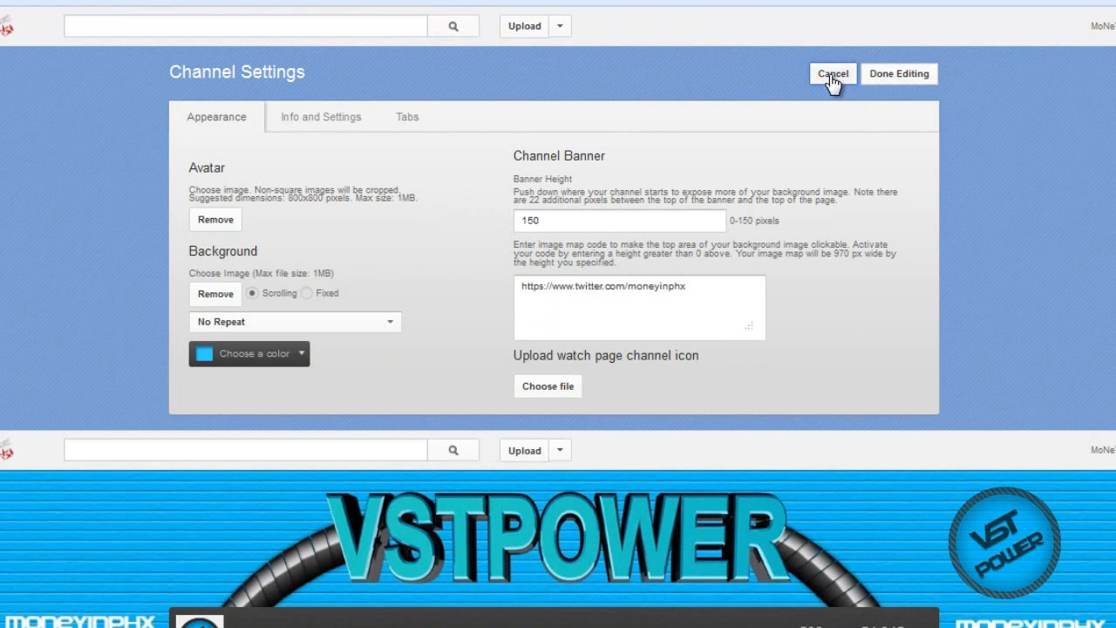
click(831, 73)
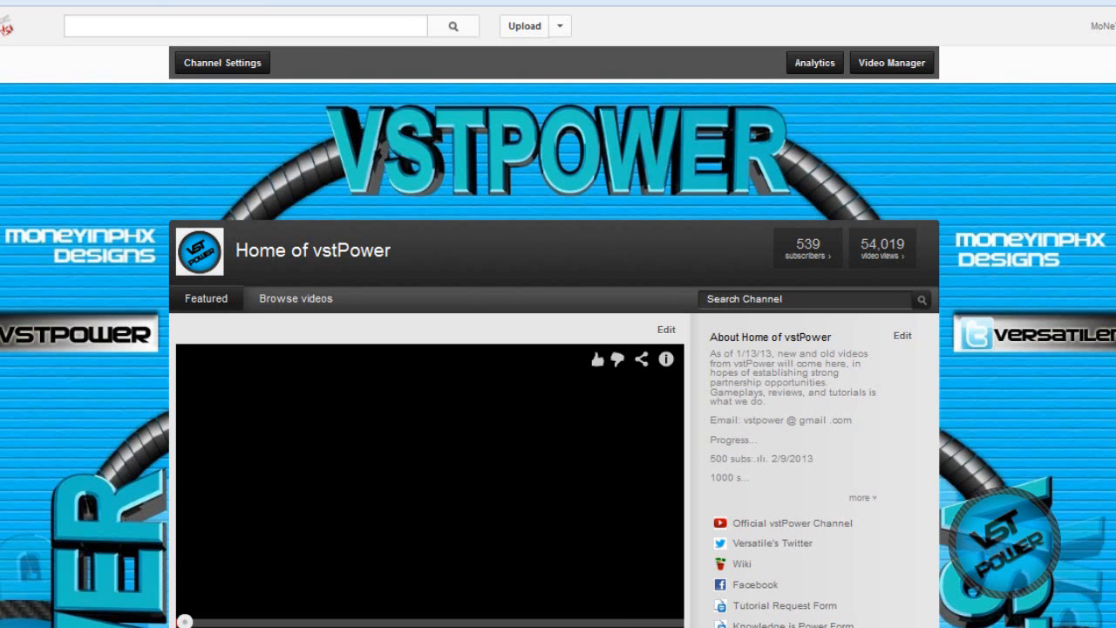
Go to Video Manager and scroll through the Uploads list of 172 videos
click(891, 62)
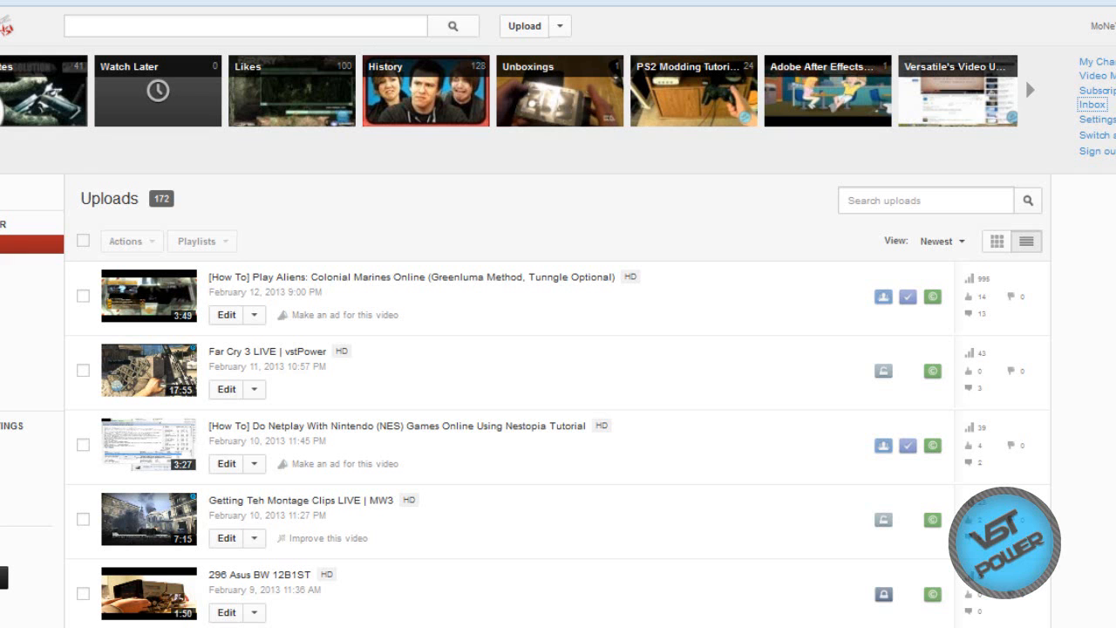
mouse_move(531, 434)
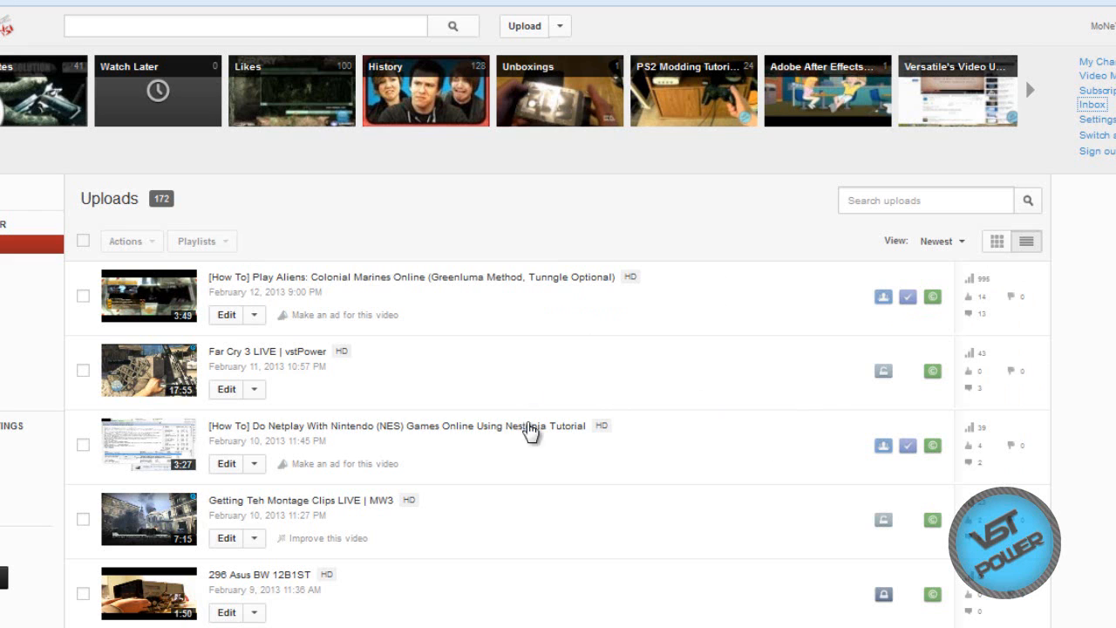
scroll(down, 3)
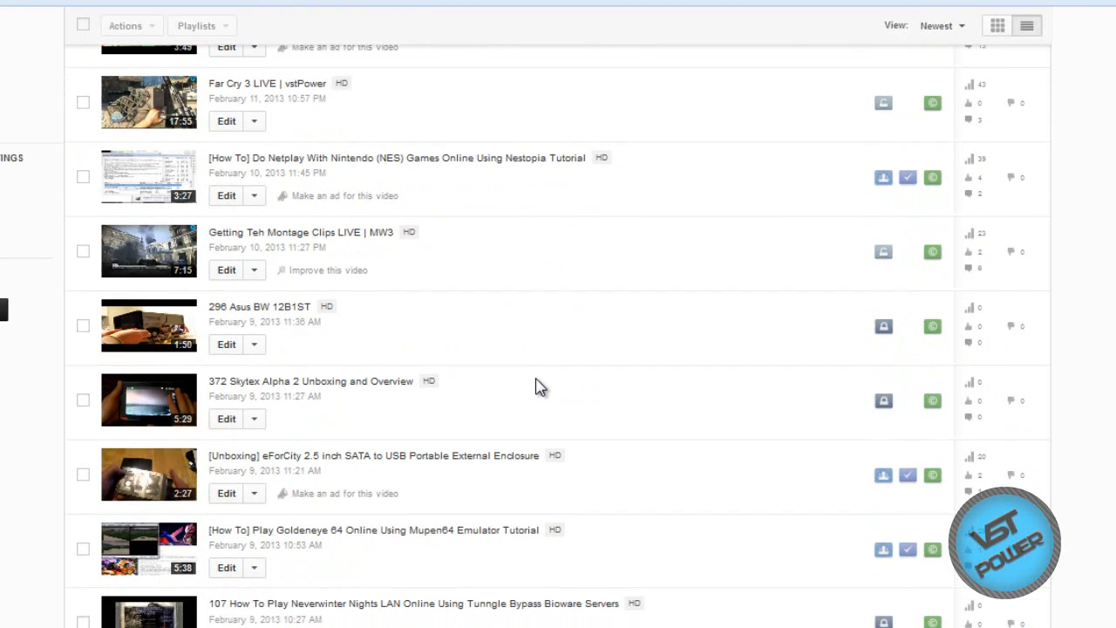
scroll(up, 3)
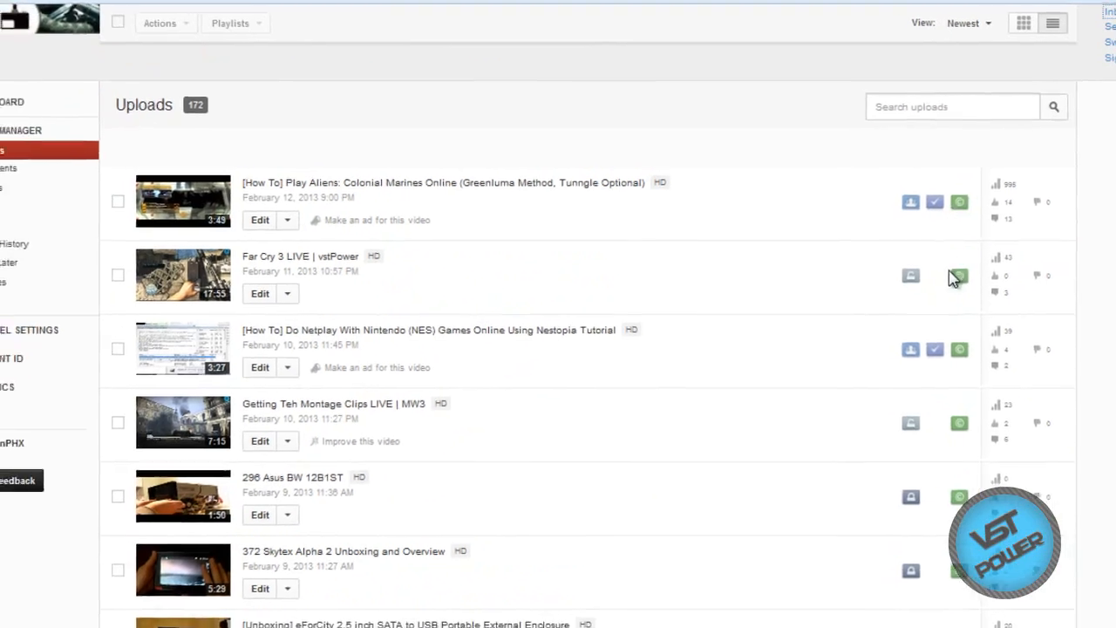
scroll(down, 3)
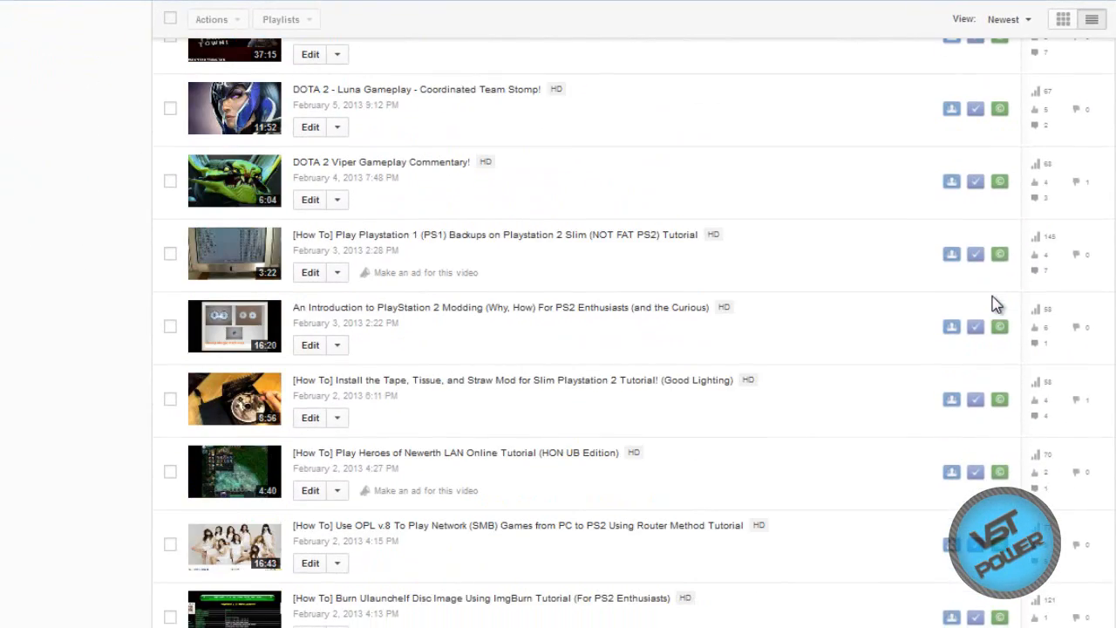
scroll(up, 3)
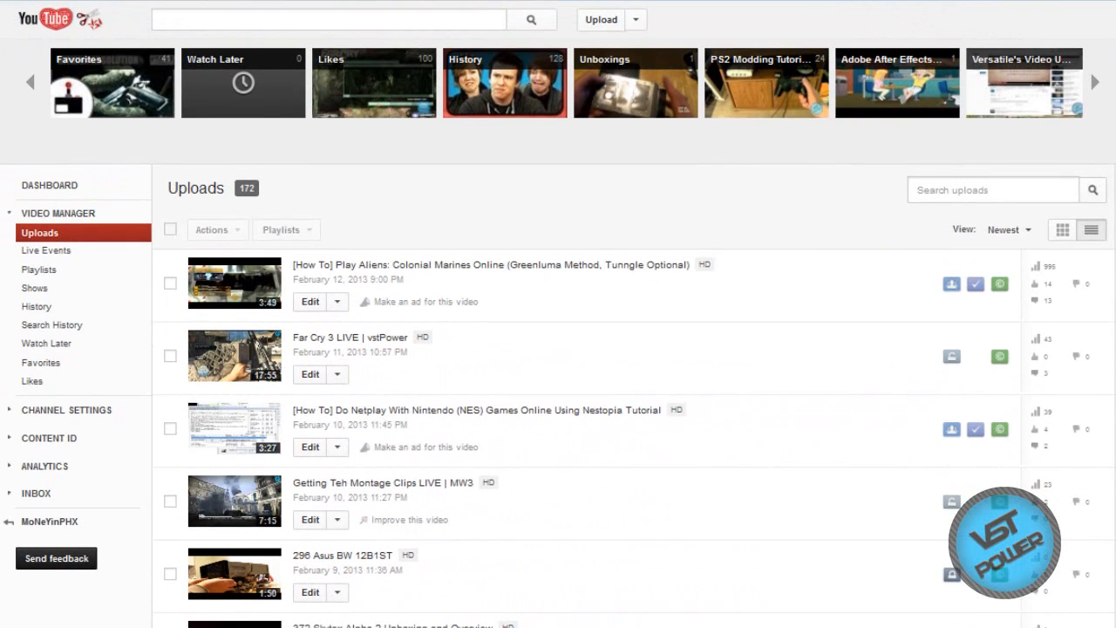
scroll(down, 3)
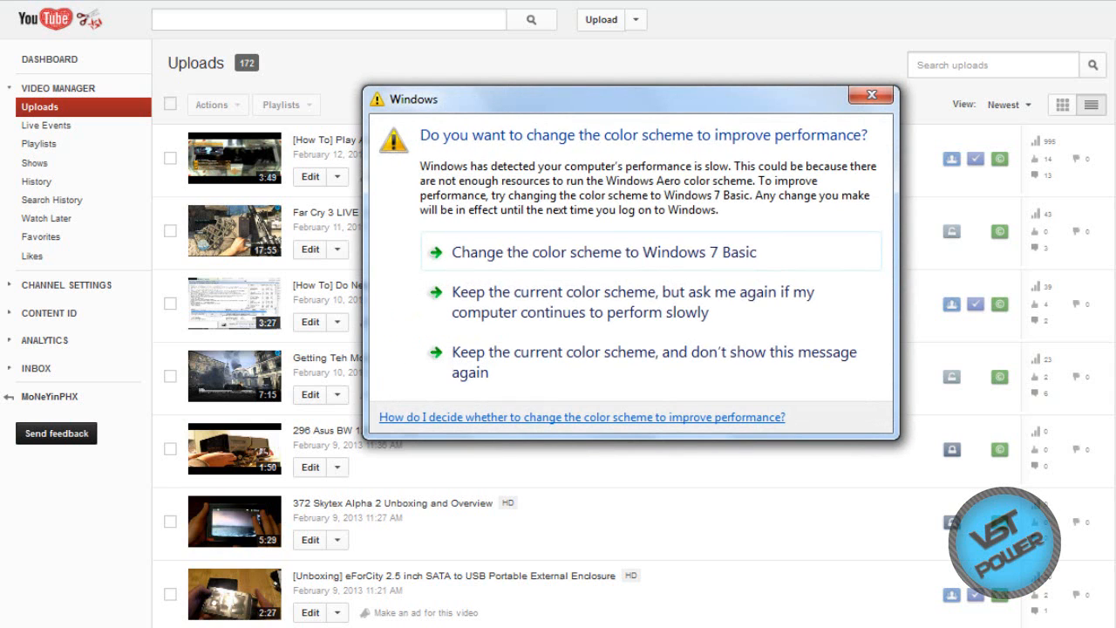
mouse_move(724, 322)
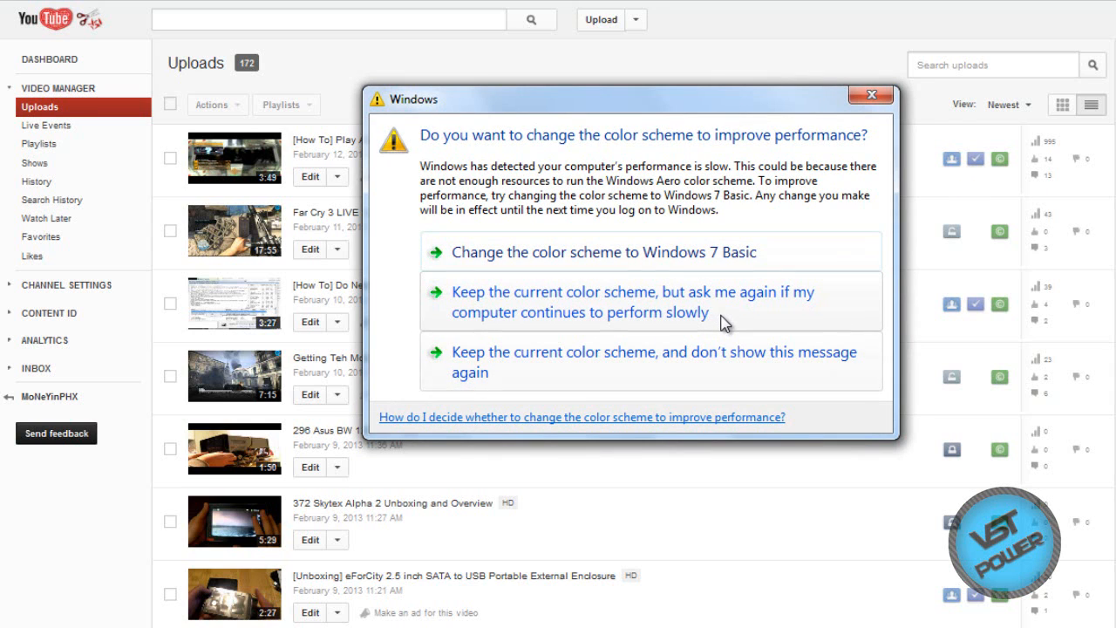
mouse_move(715, 388)
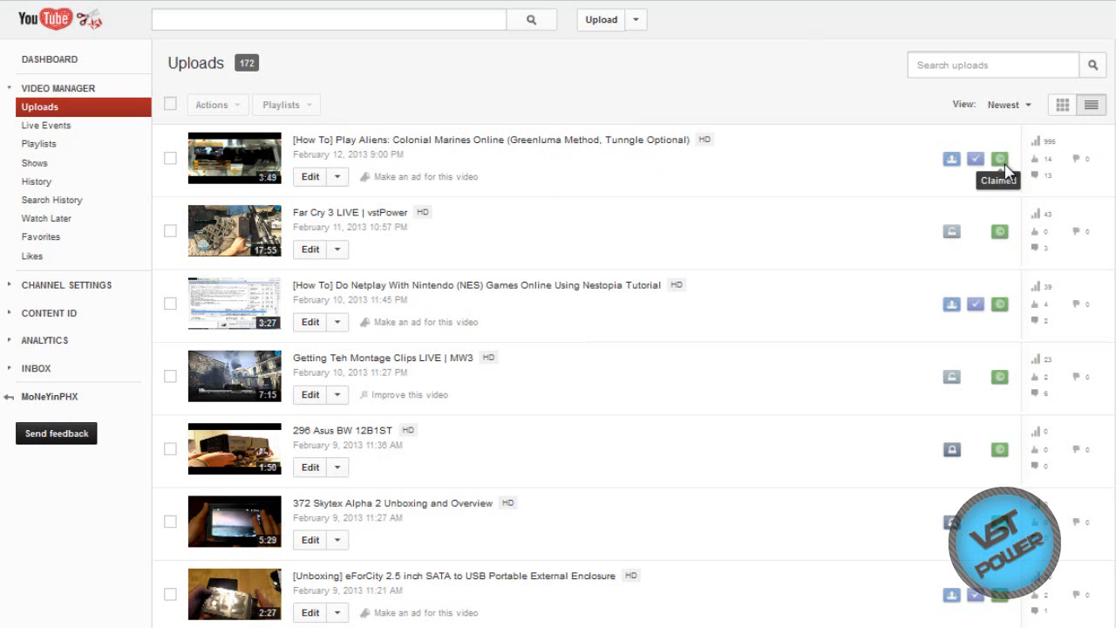
mouse_move(176, 147)
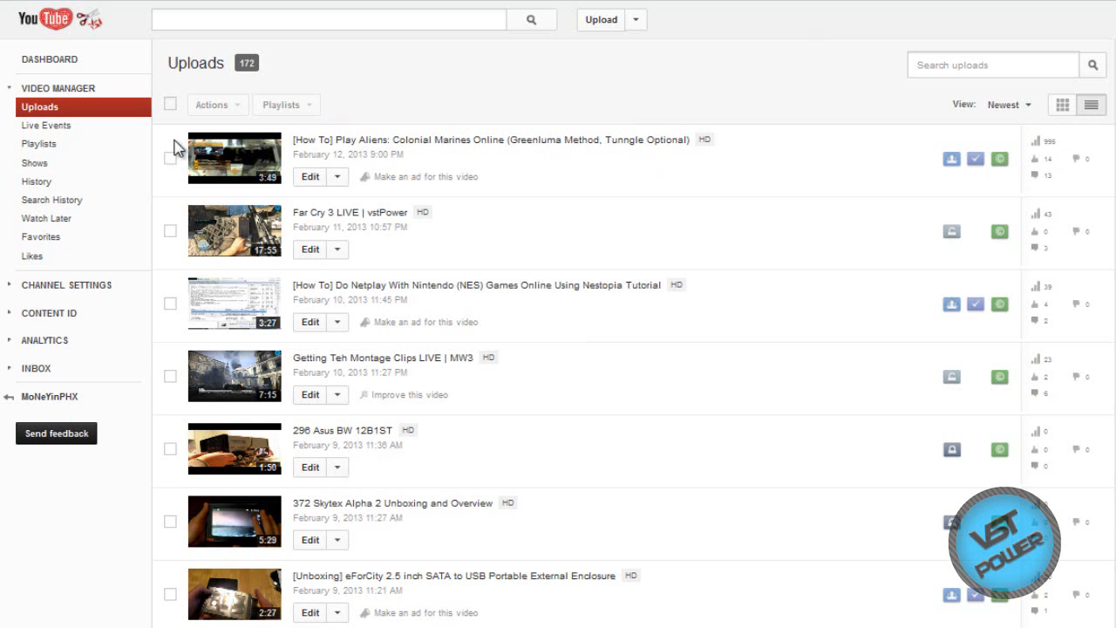
Return to the top of Uploads and edit the newest video, Aliens: Colonial Marines Online
scroll(down, 3)
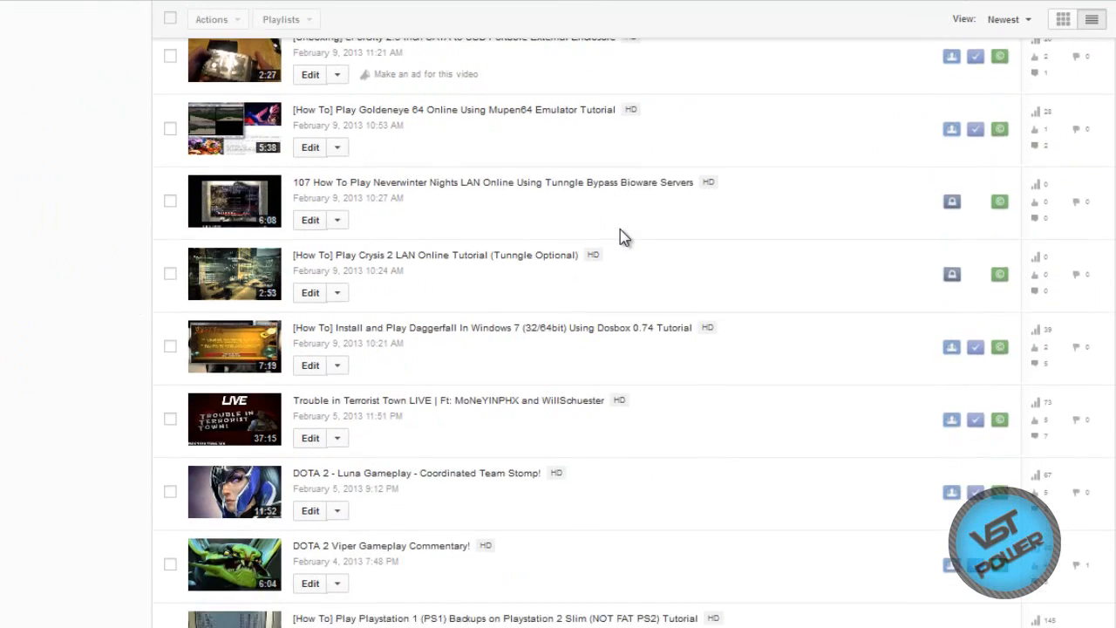
scroll(up, 3)
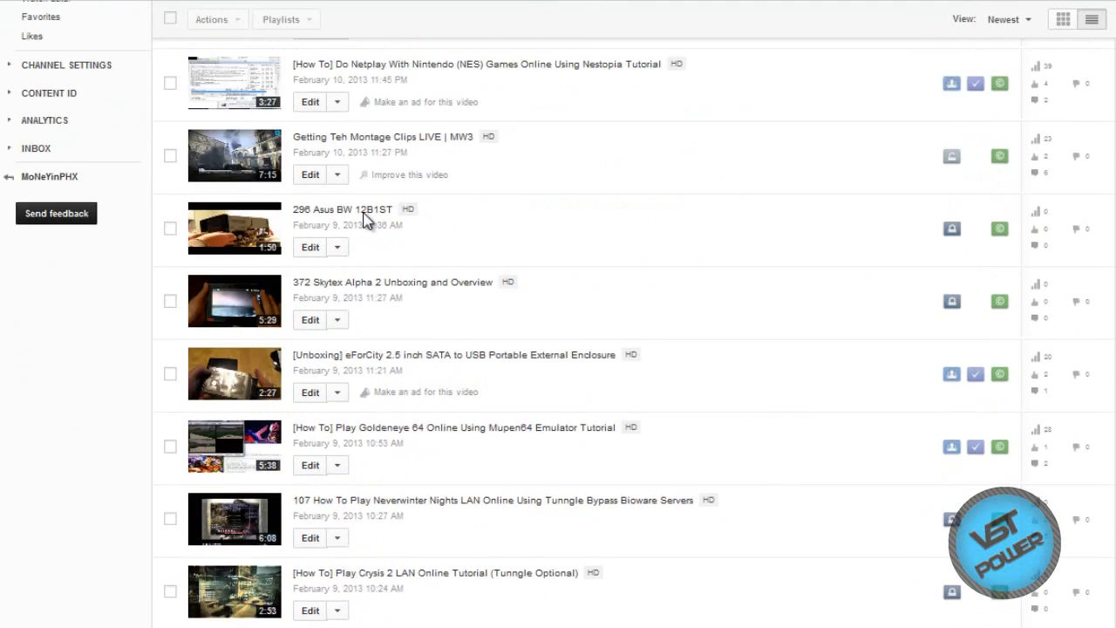
scroll(up, 3)
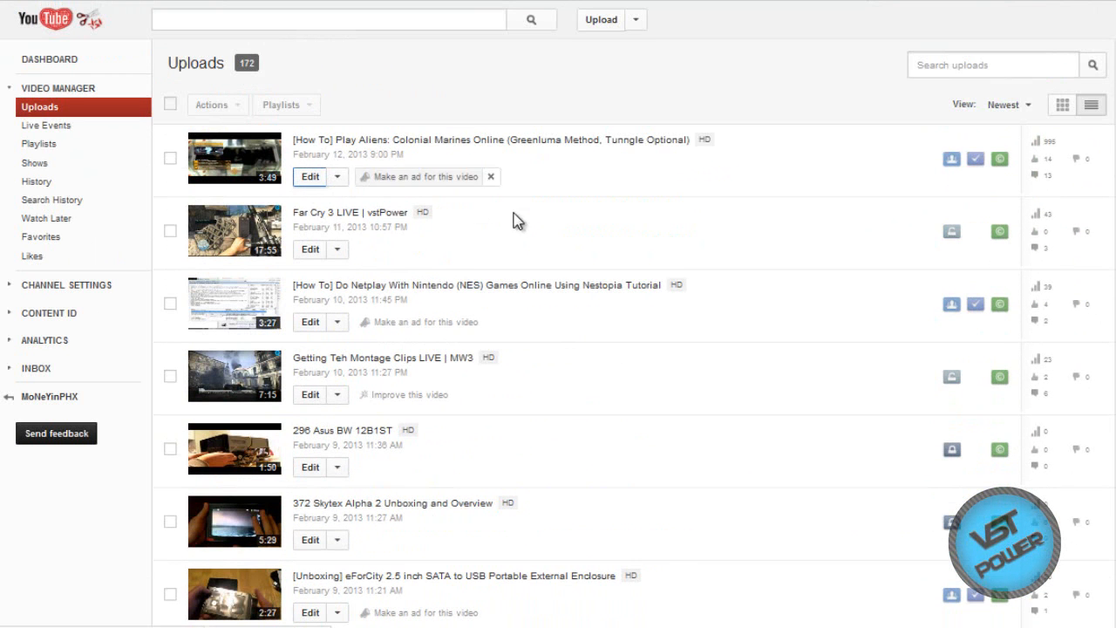
click(310, 176)
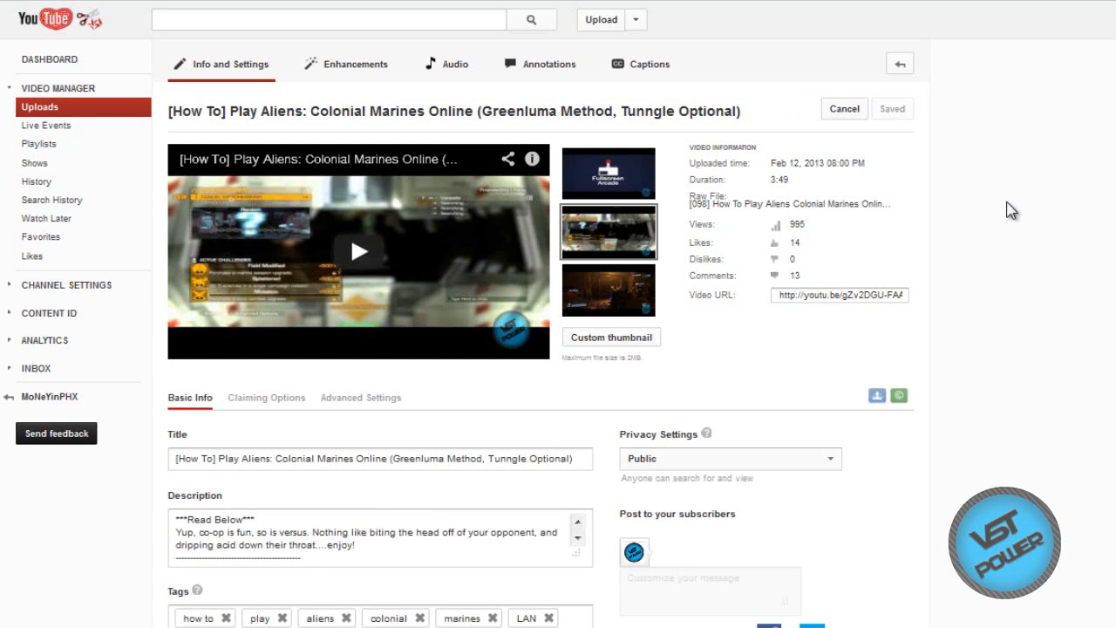
mouse_move(815, 259)
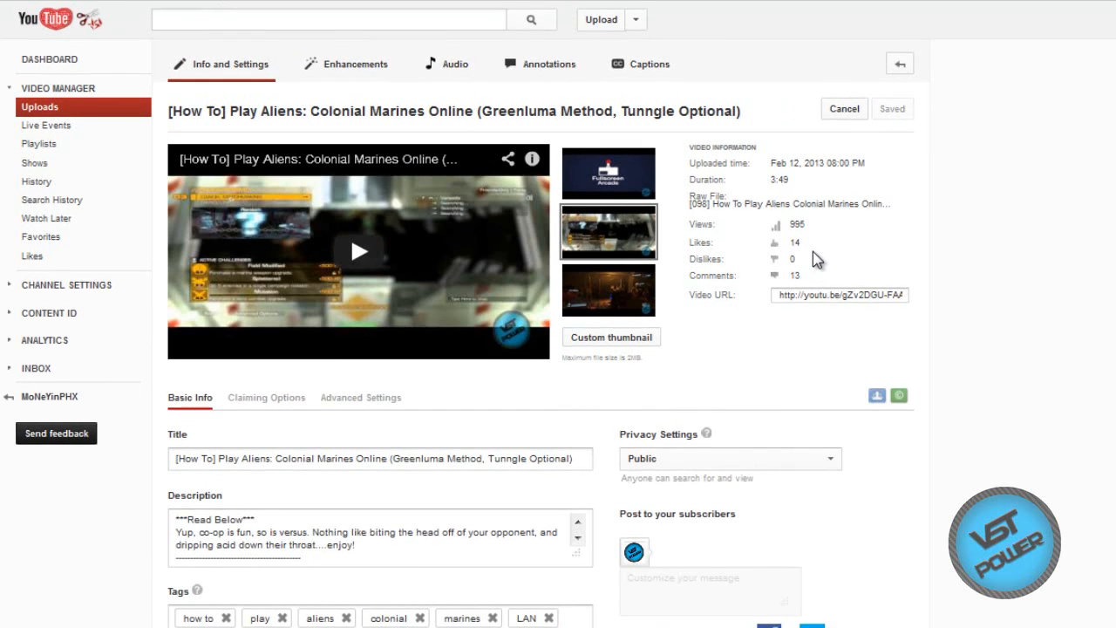
Cancel the custom thumbnail file picker and switch to the video's Claiming Options
scroll(down, 3)
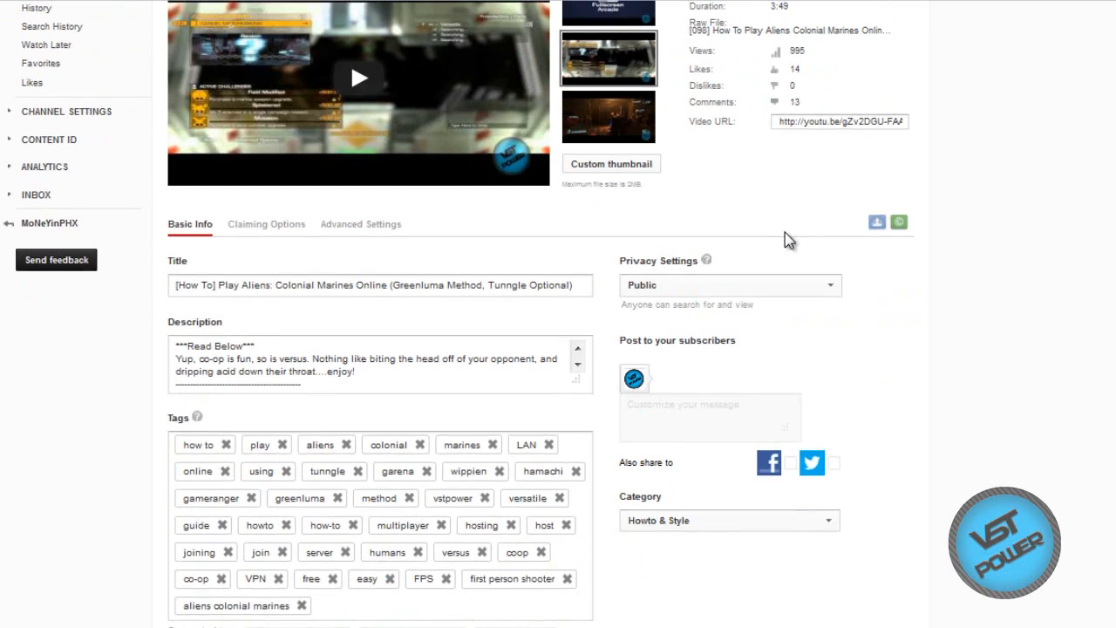
scroll(up, 3)
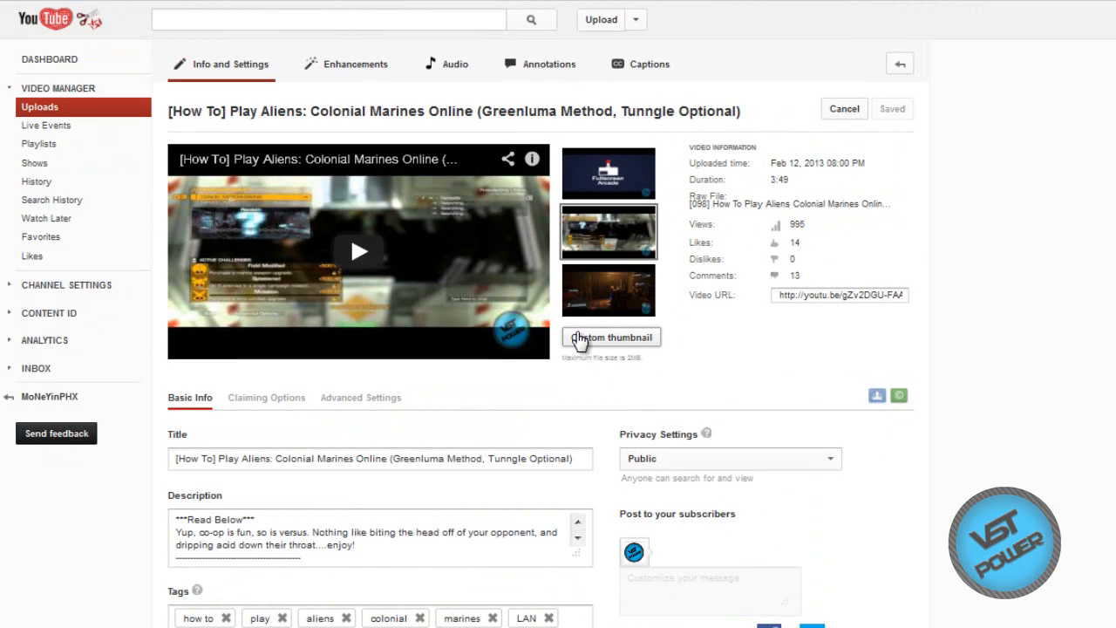
mouse_move(613, 347)
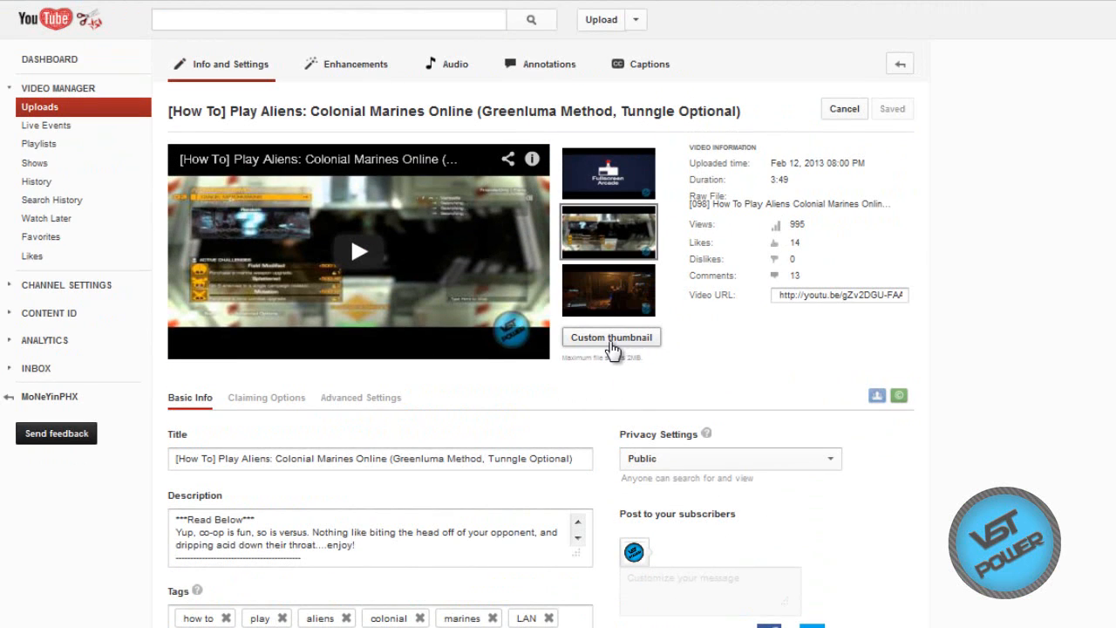
mouse_move(628, 192)
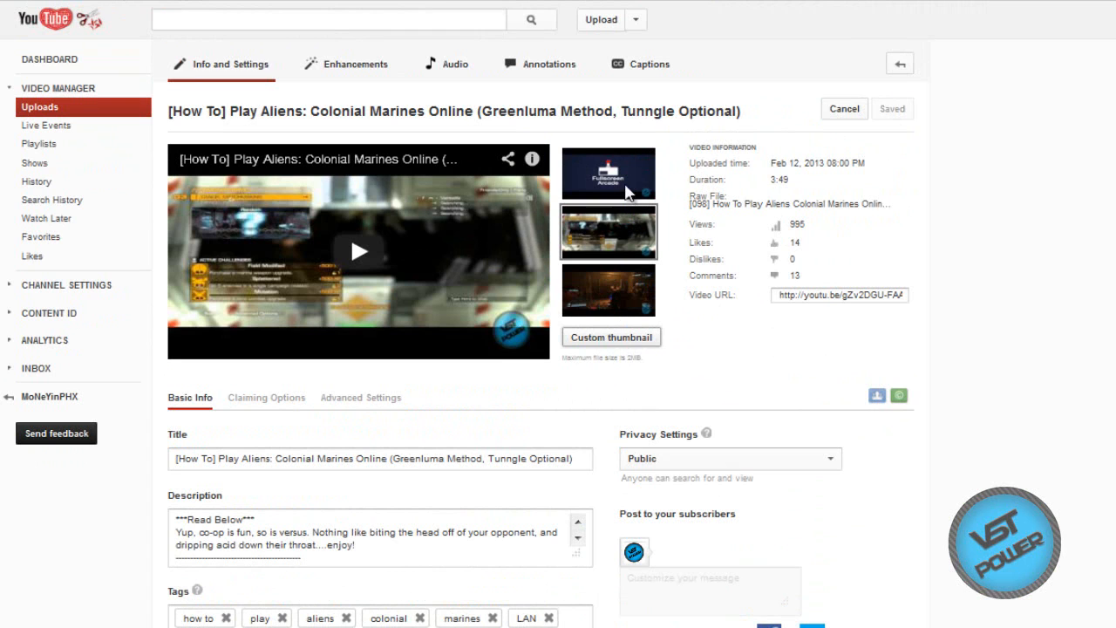
click(611, 336)
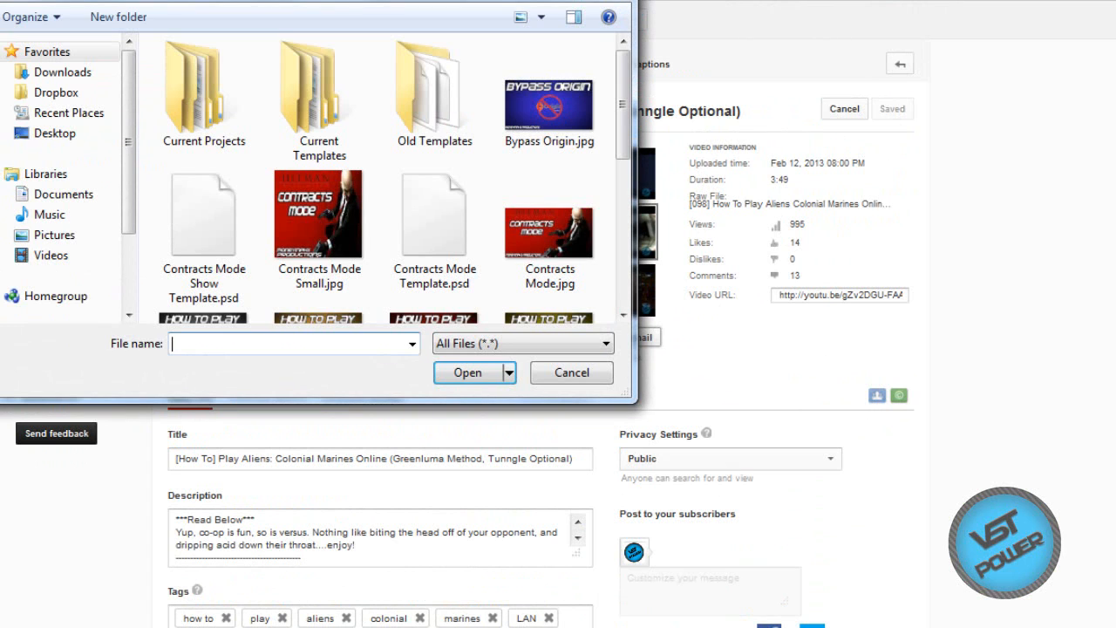
click(571, 372)
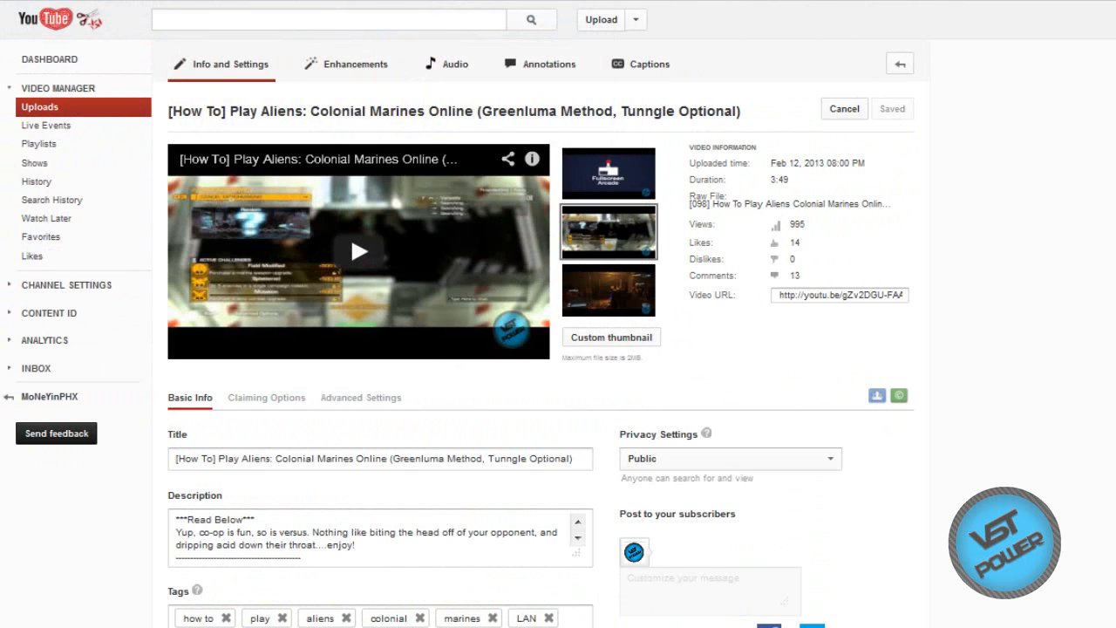
scroll(down, 3)
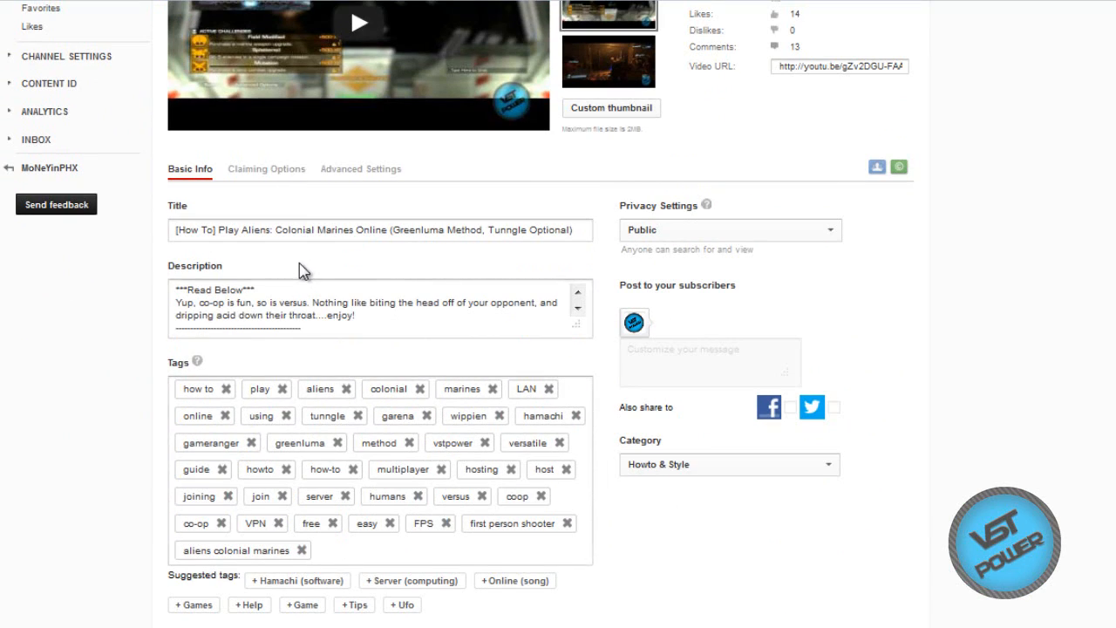
click(266, 168)
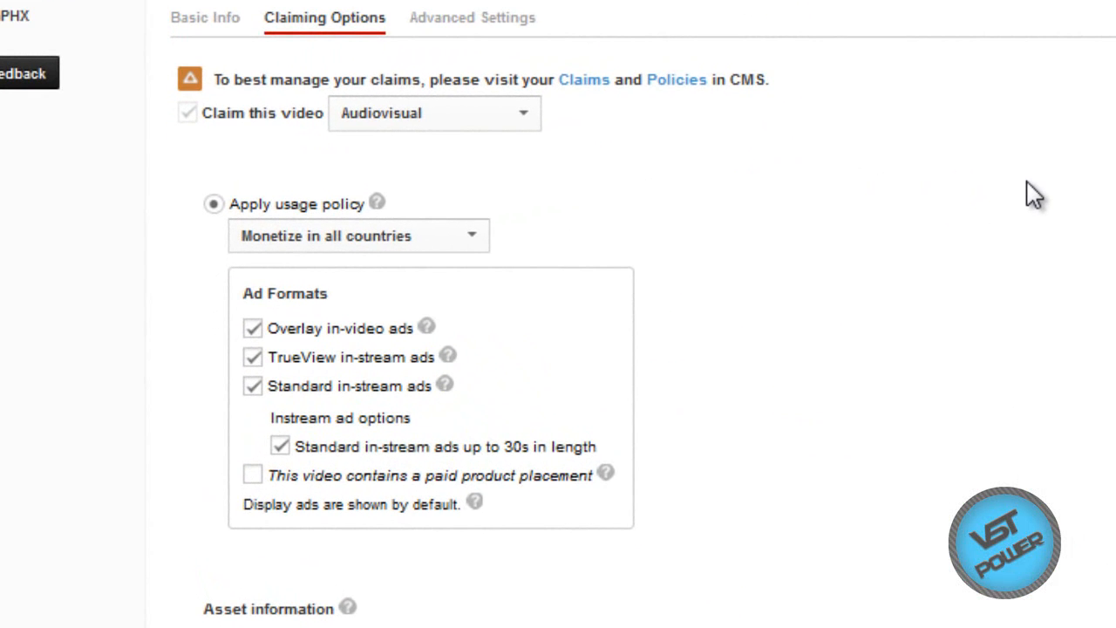
mouse_move(929, 194)
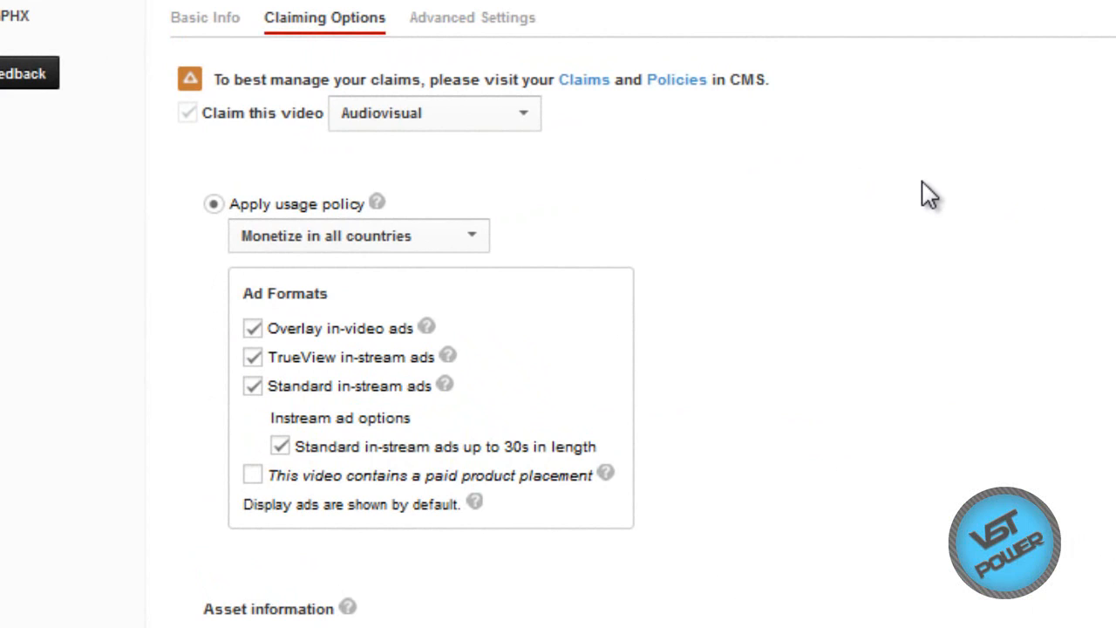
mouse_move(697, 243)
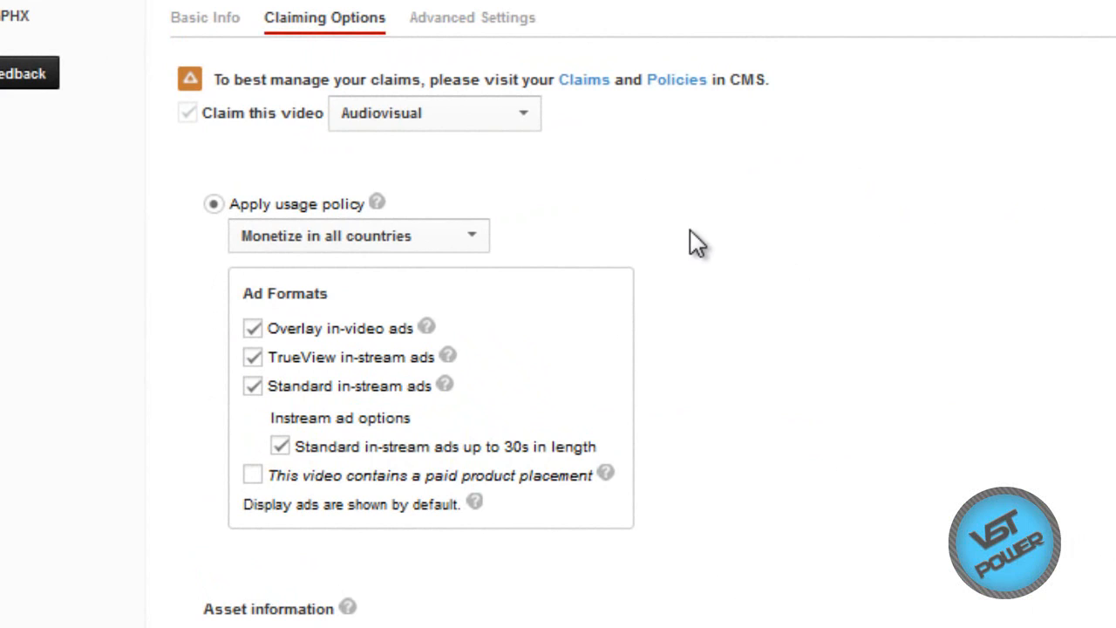
mouse_move(421, 188)
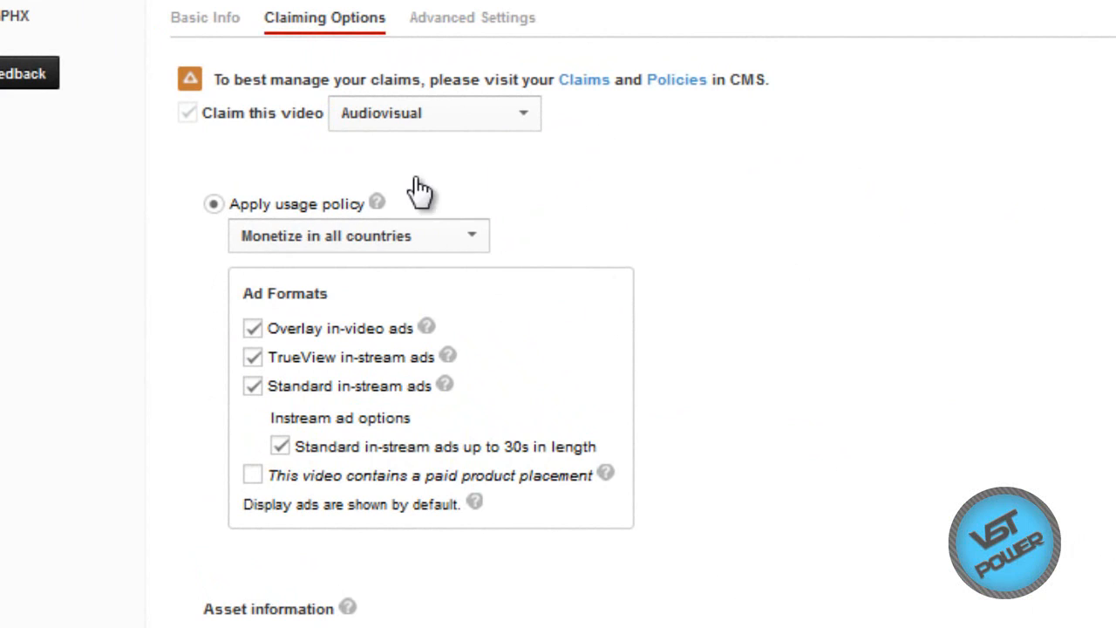
mouse_move(179, 122)
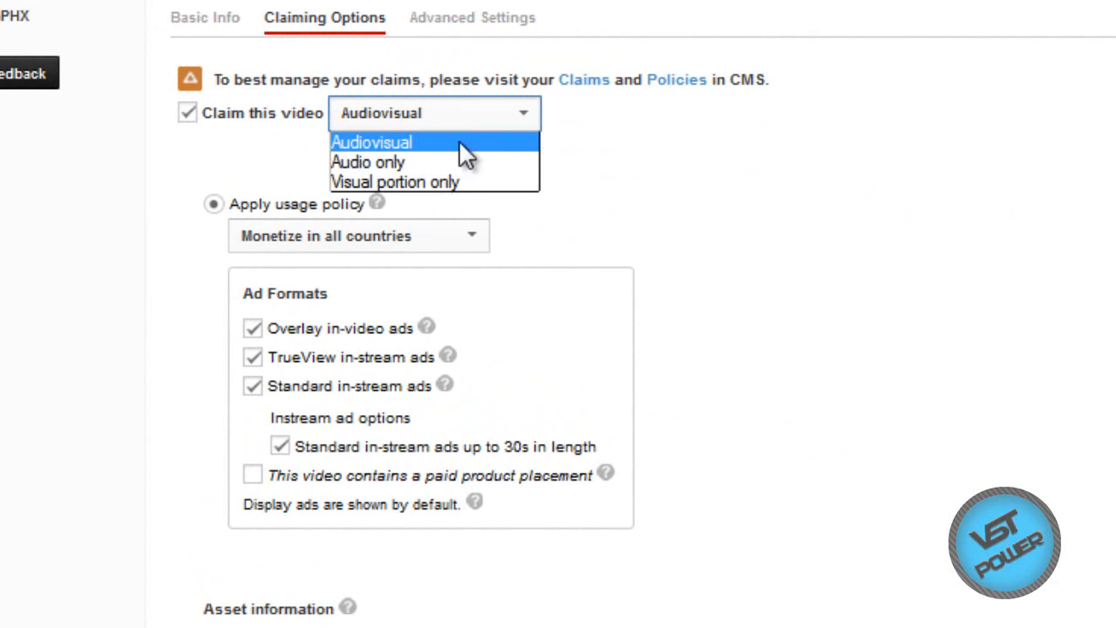
mouse_move(458, 150)
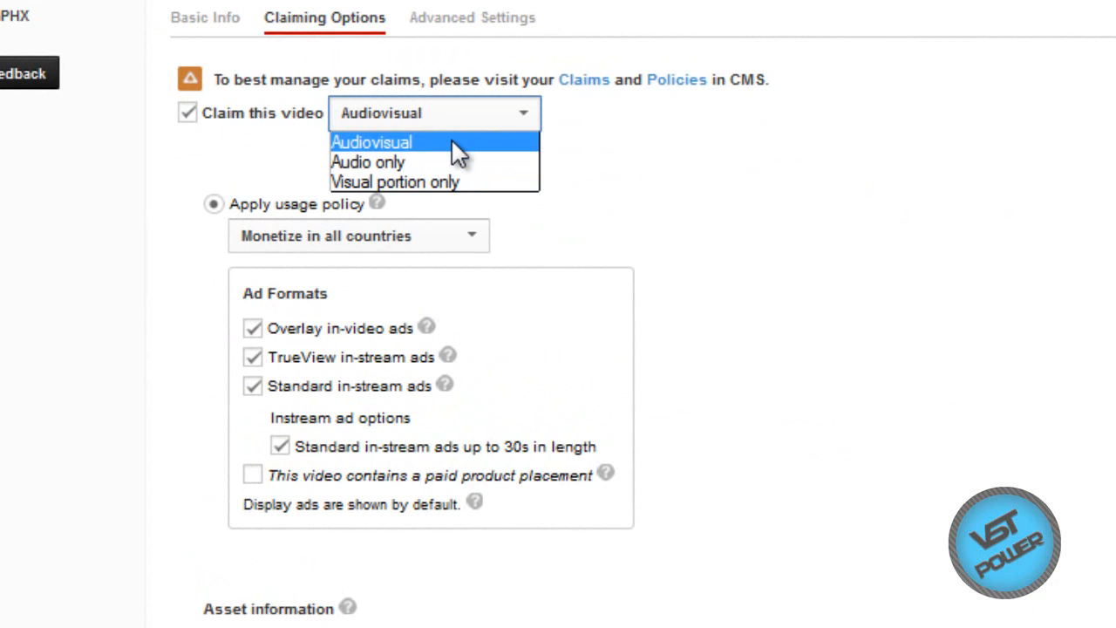
mouse_move(436, 163)
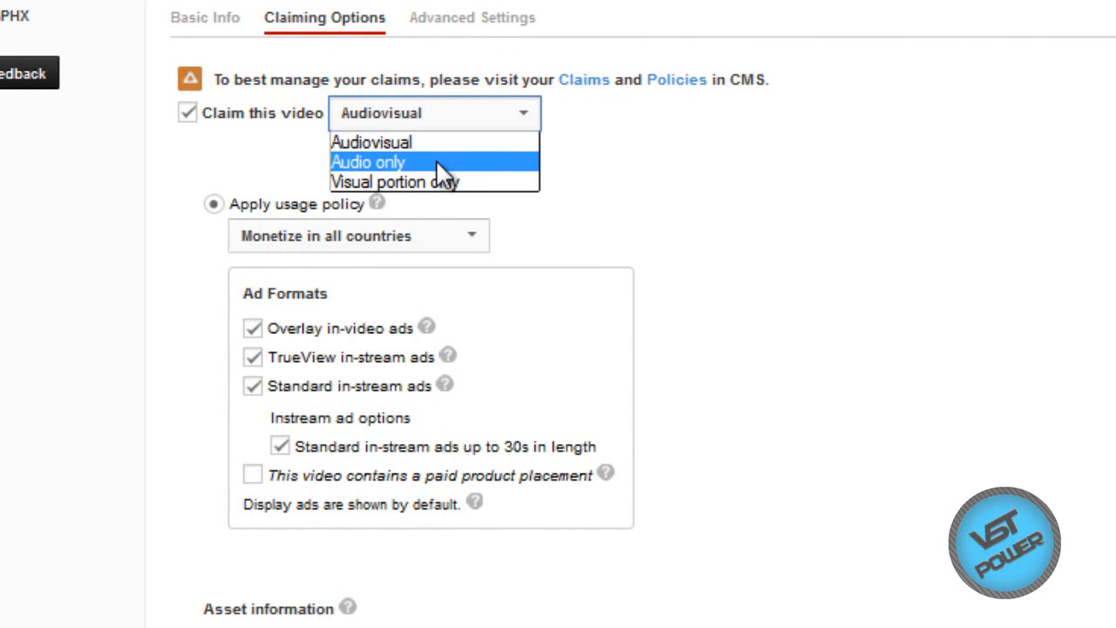
mouse_move(440, 182)
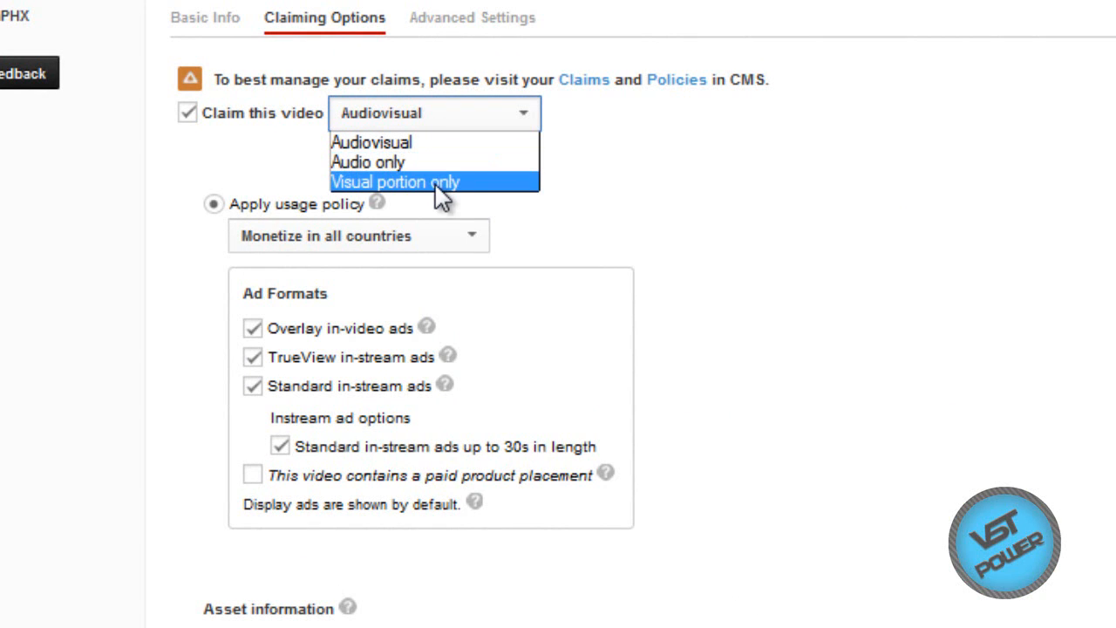
click(358, 235)
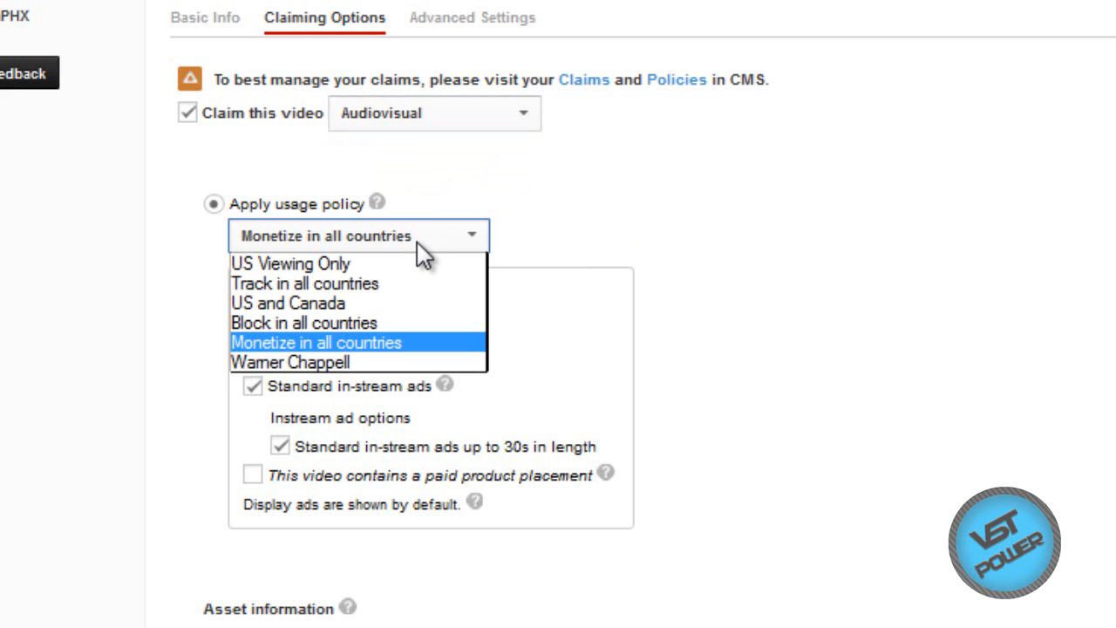
mouse_move(288, 302)
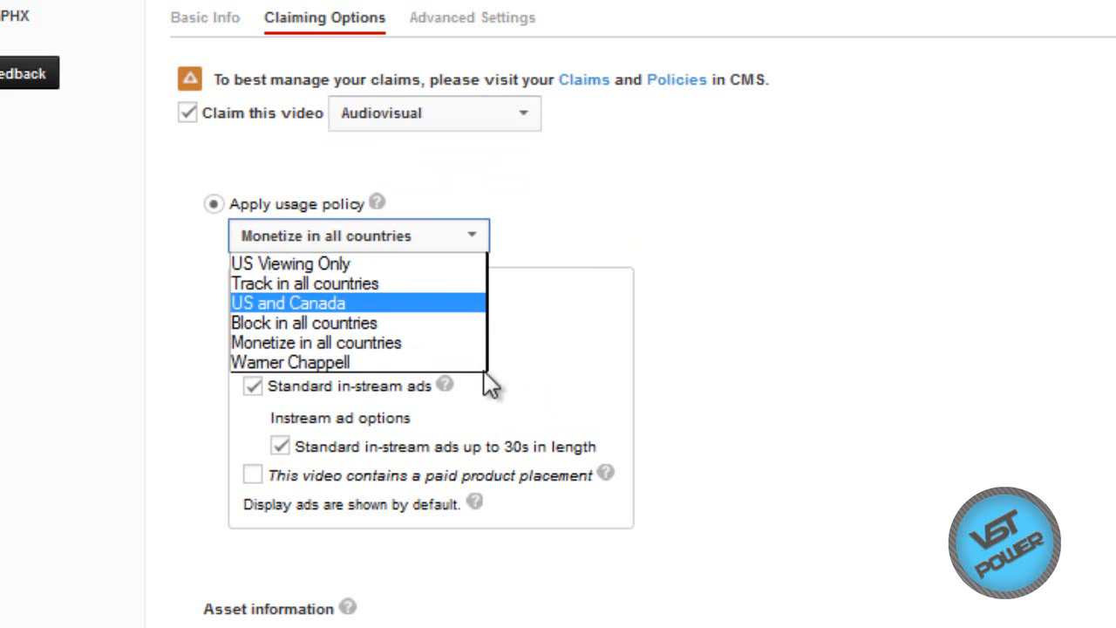
mouse_move(418, 263)
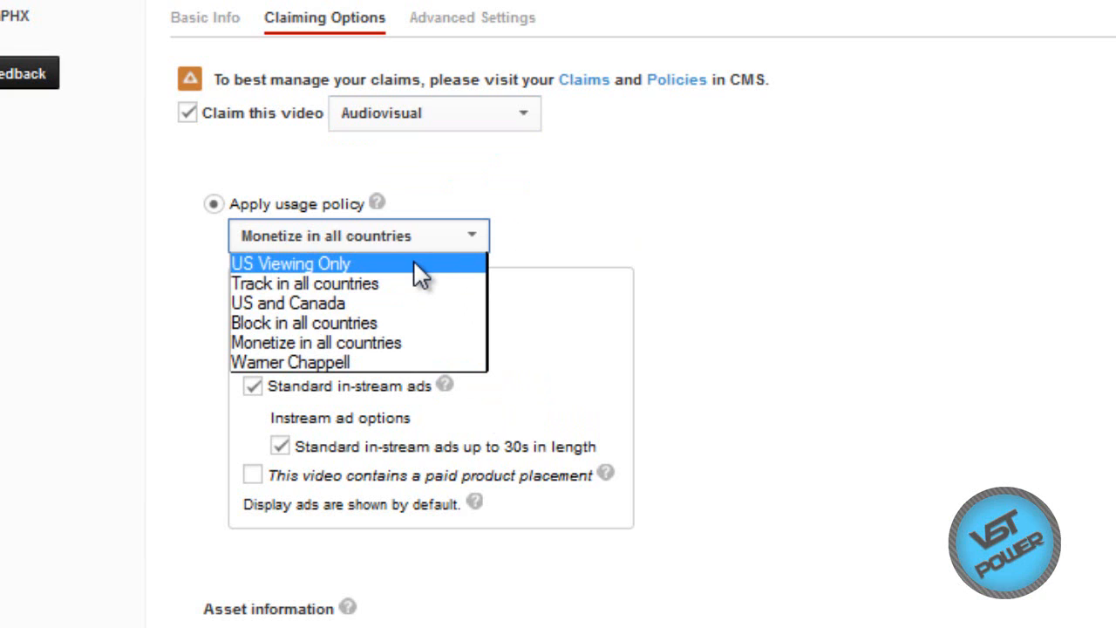
mouse_move(409, 302)
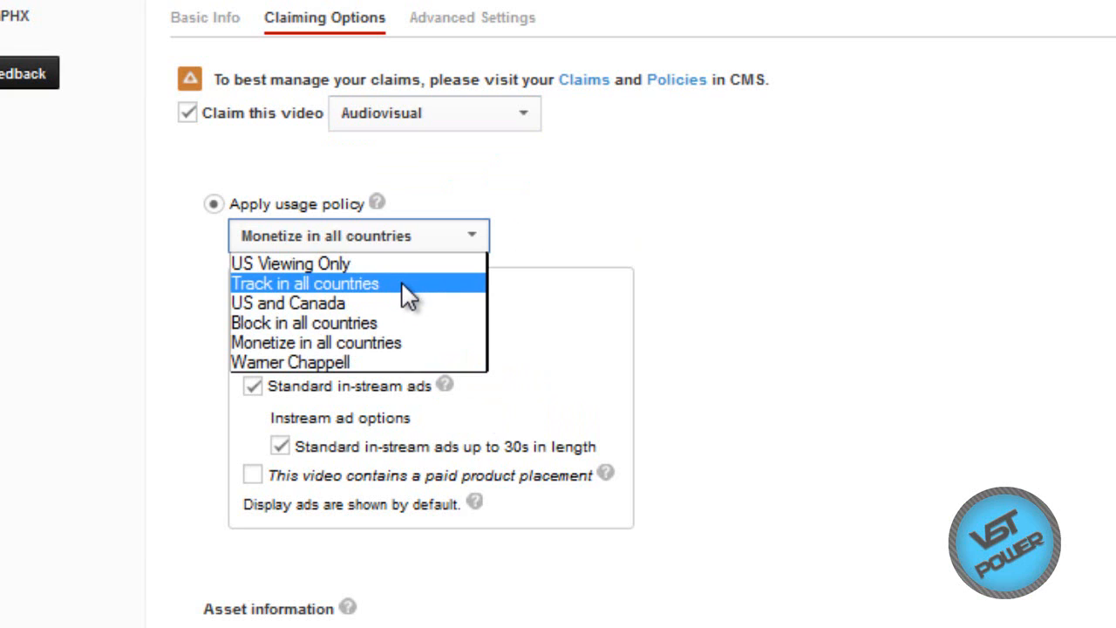
mouse_move(410, 309)
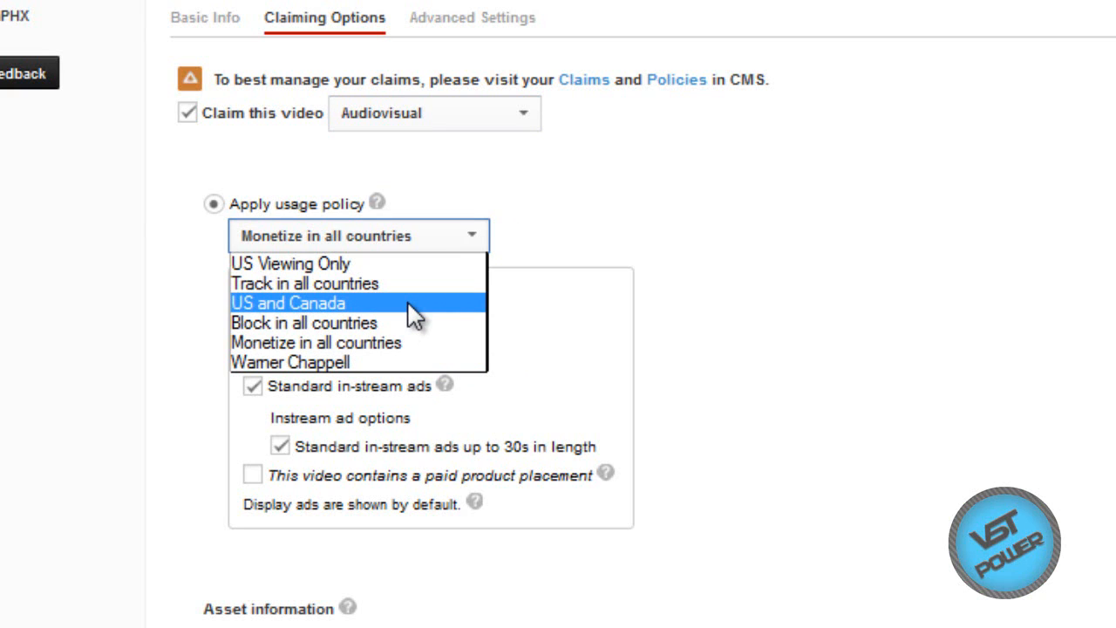
mouse_move(427, 323)
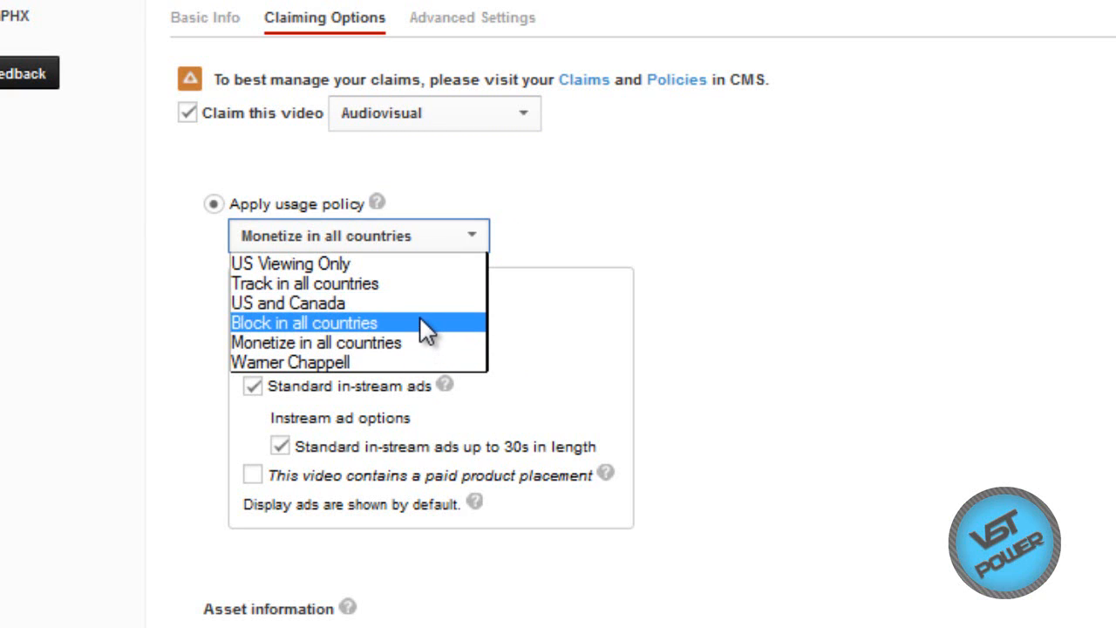
mouse_move(410, 361)
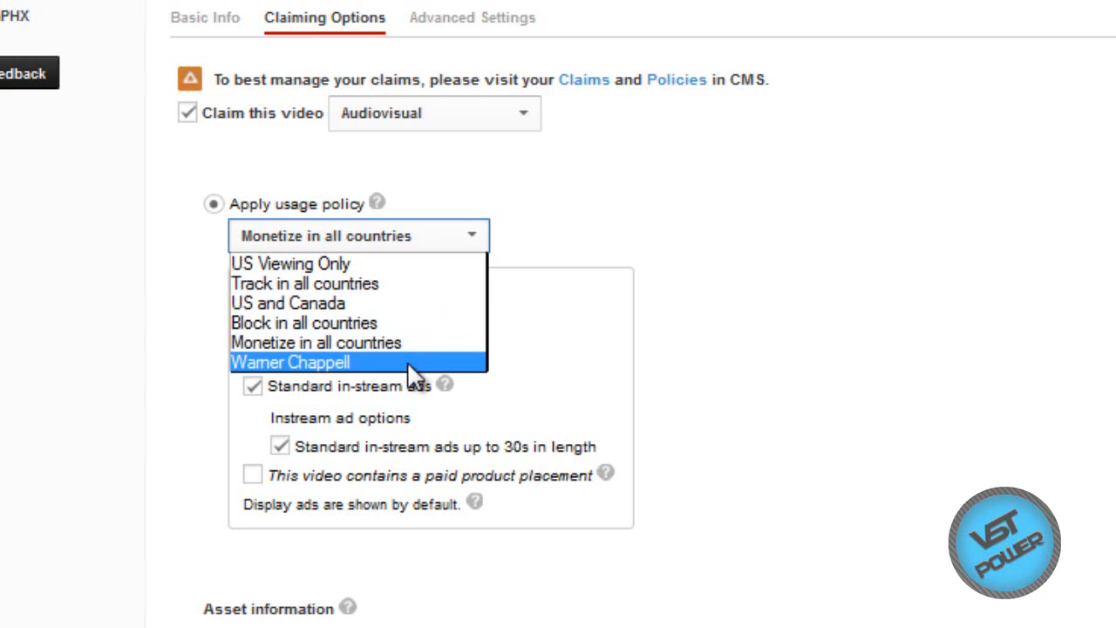
mouse_move(419, 343)
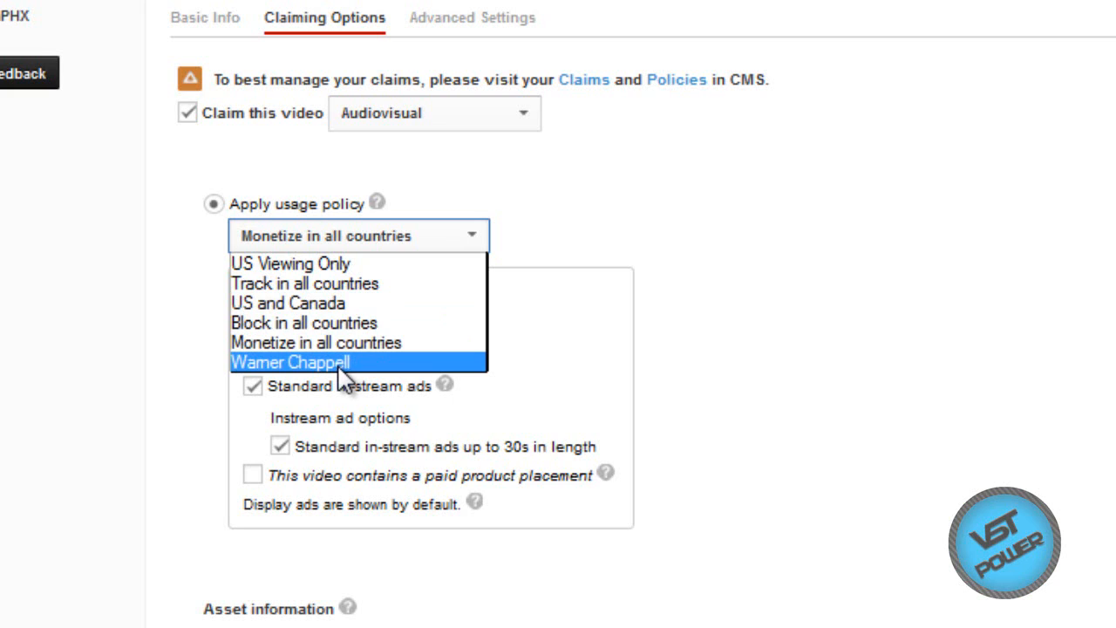
mouse_move(331, 409)
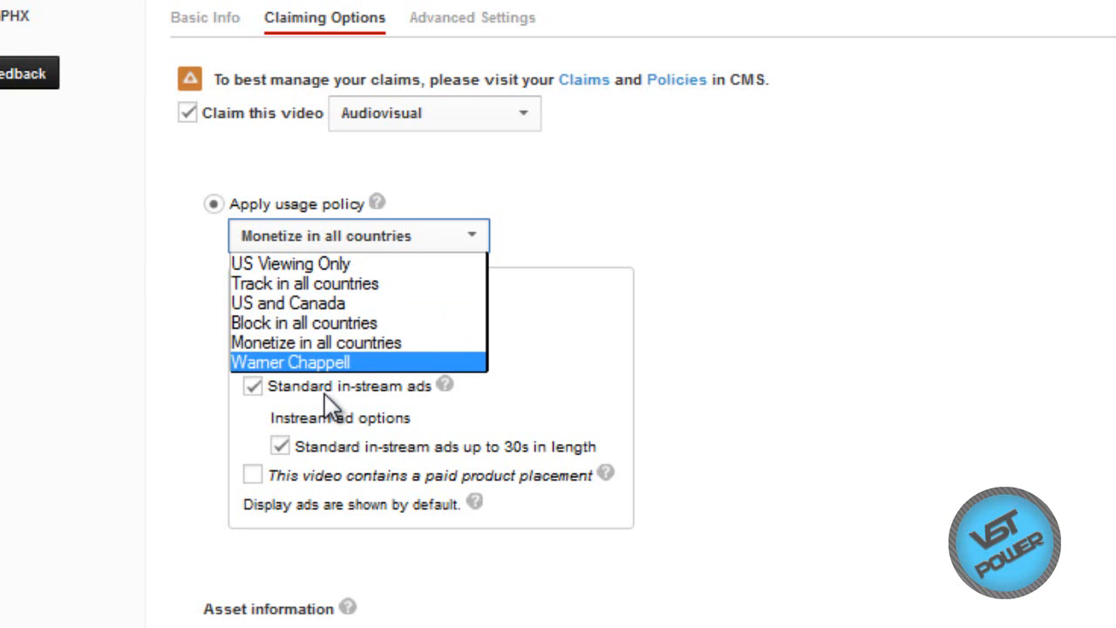
mouse_move(422, 396)
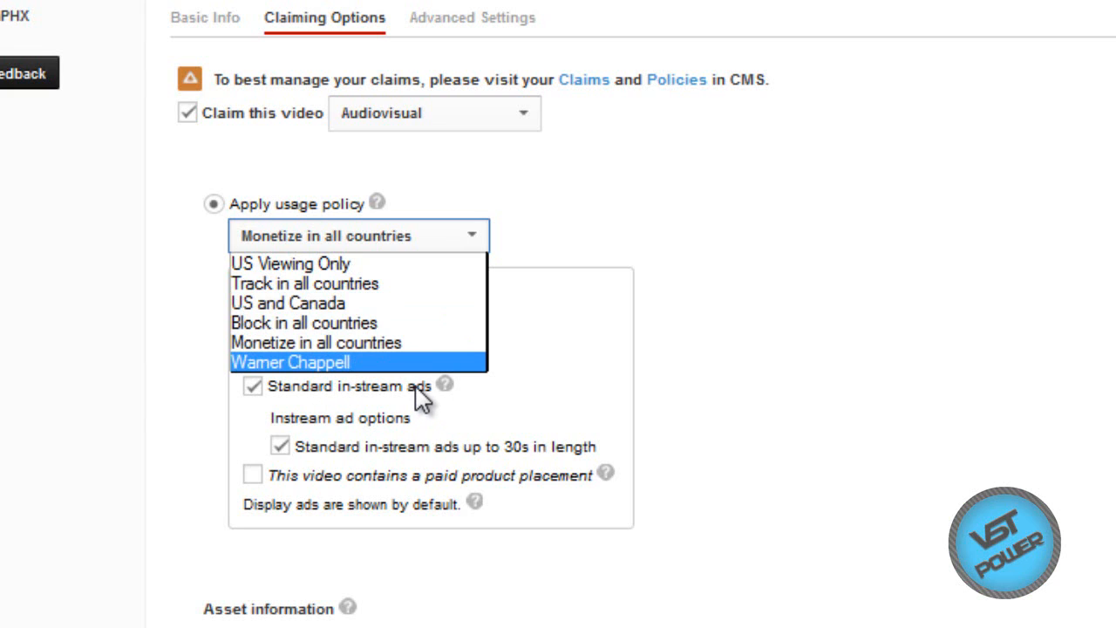
mouse_move(424, 366)
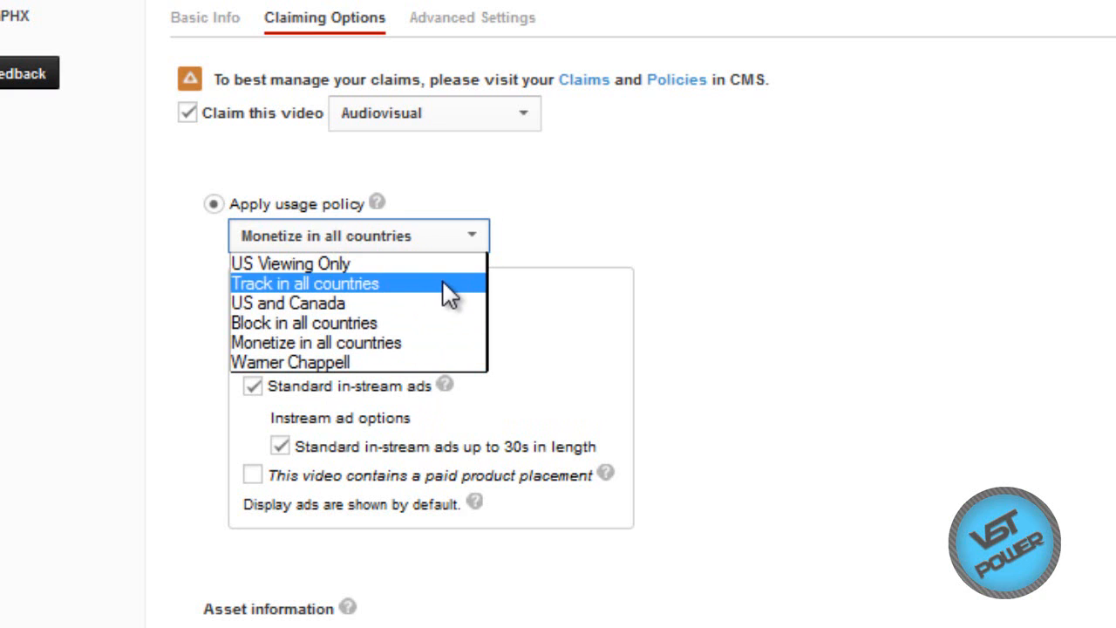
mouse_move(381, 362)
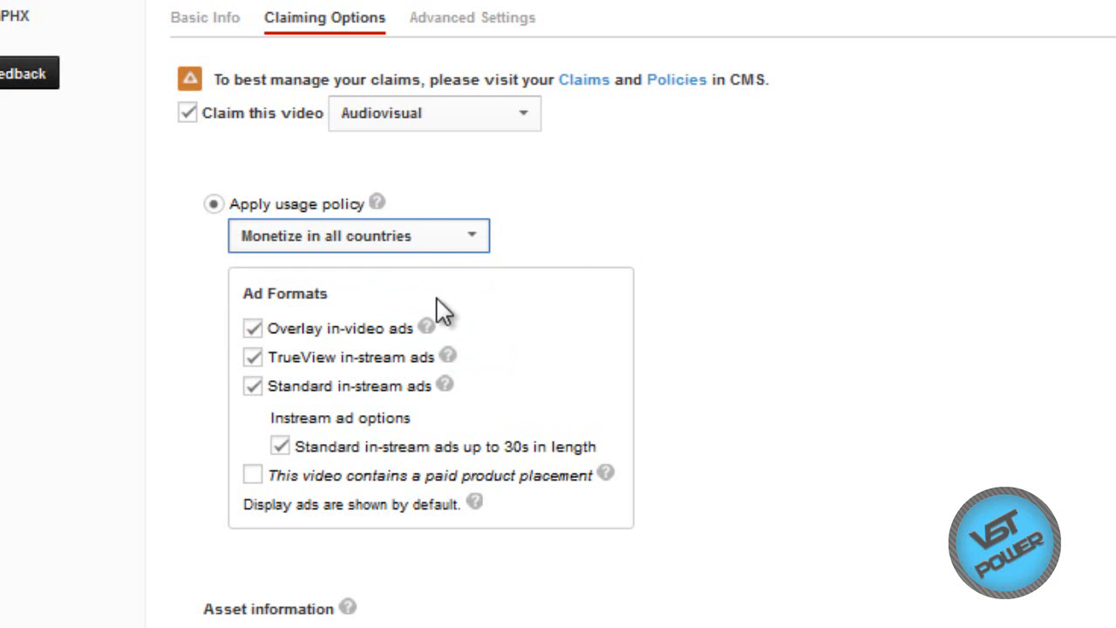
scroll(down, 3)
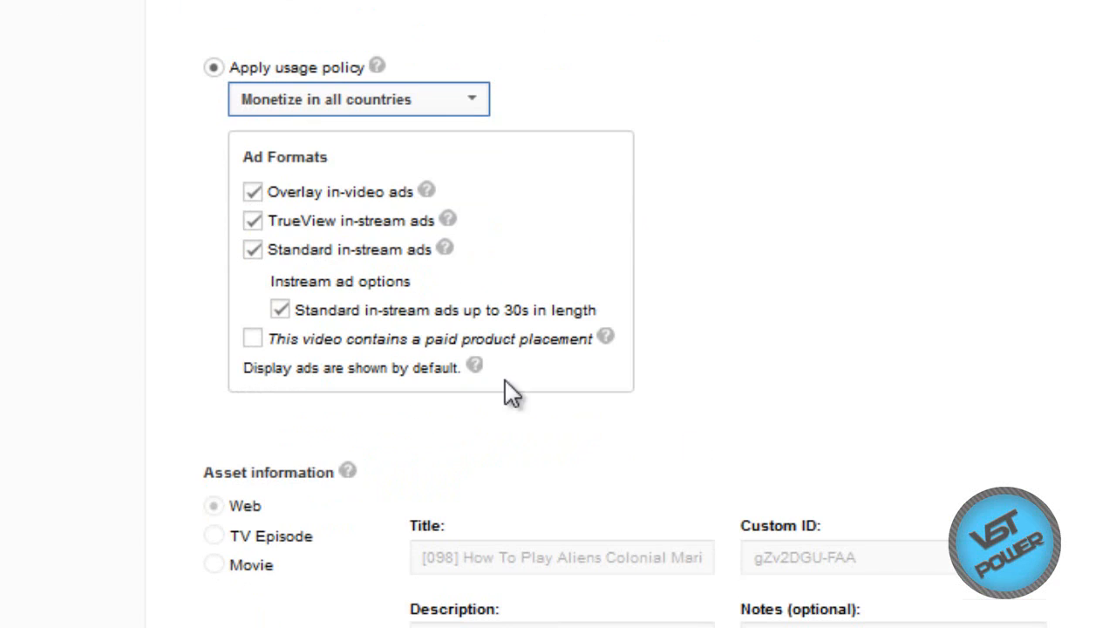
mouse_move(429, 192)
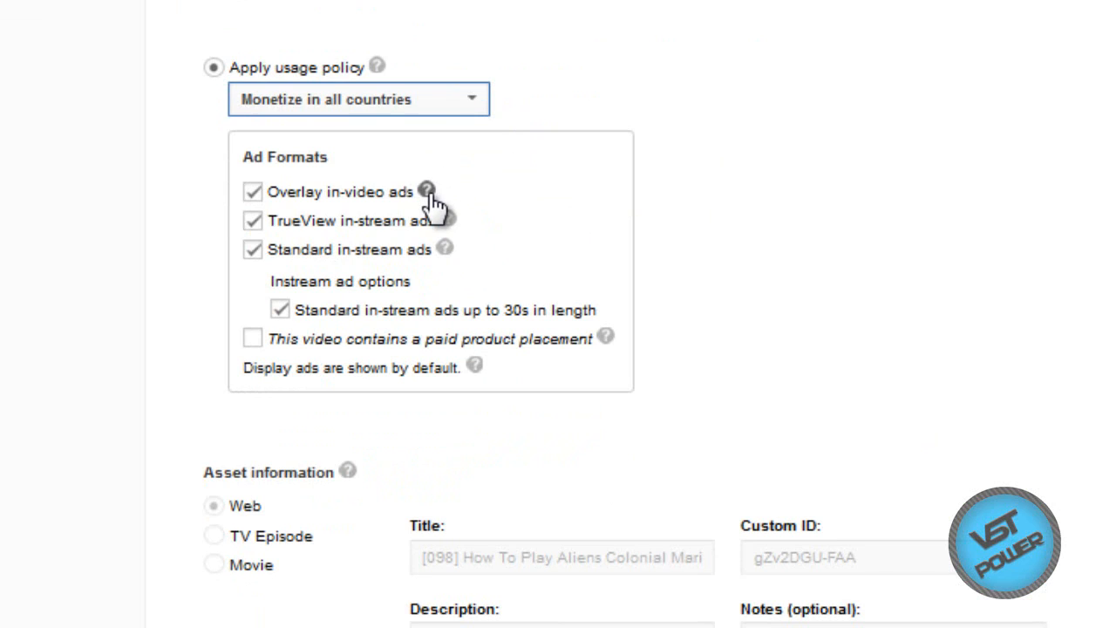
click(427, 190)
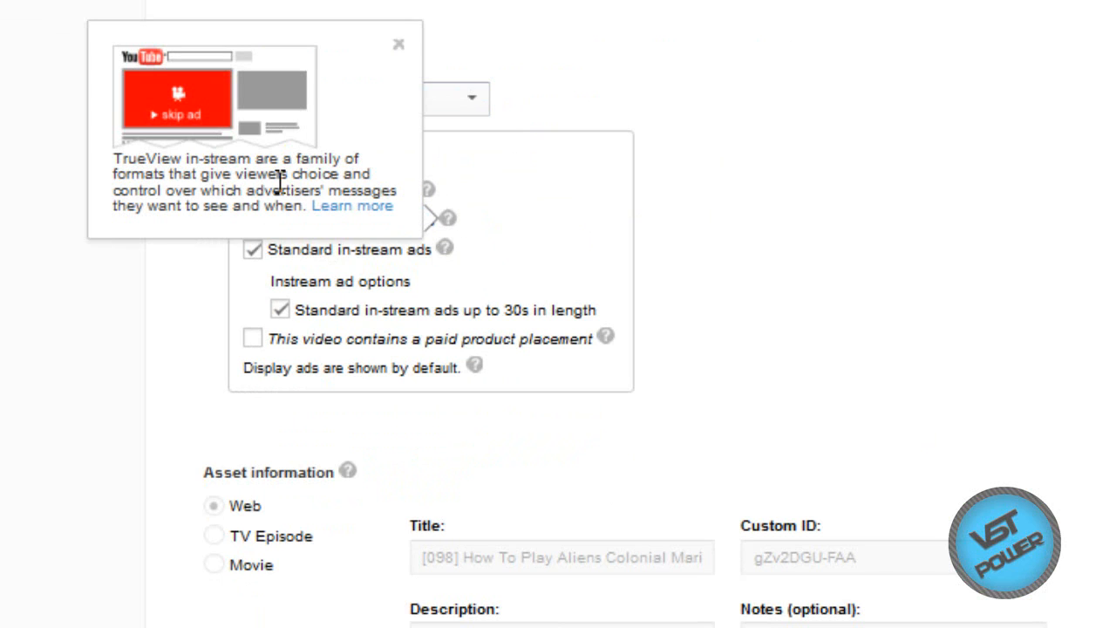
mouse_move(401, 53)
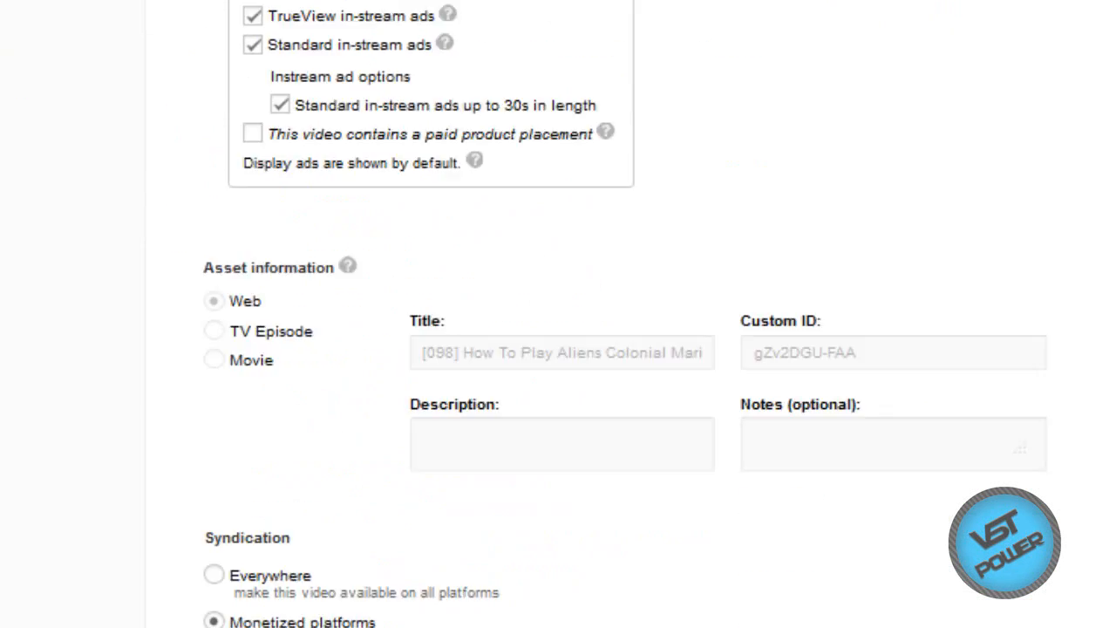
scroll(up, 3)
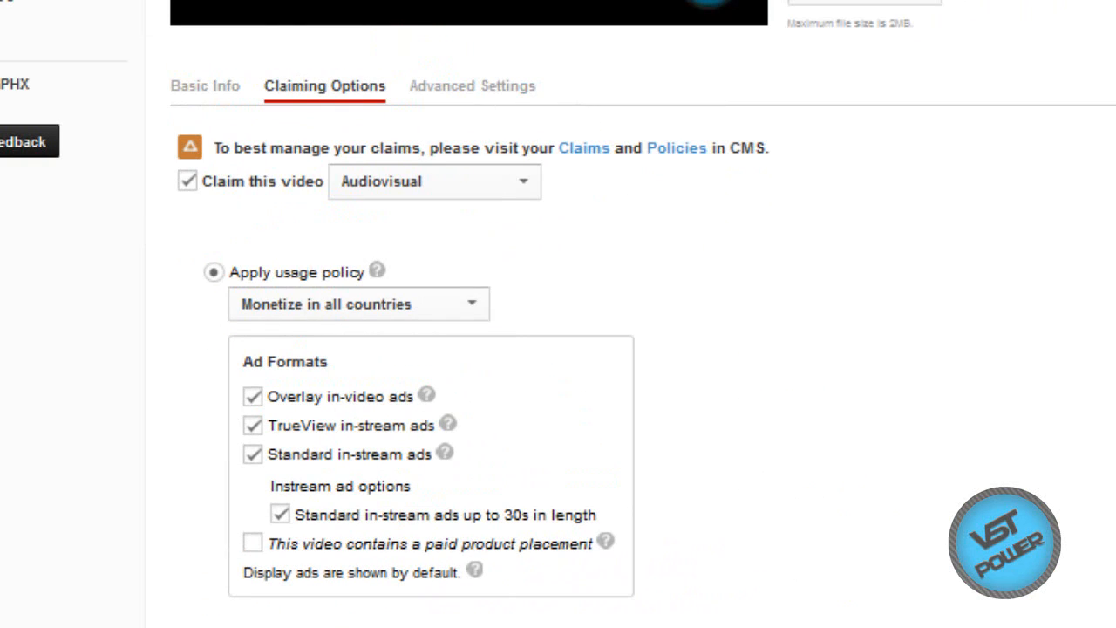
scroll(down, 3)
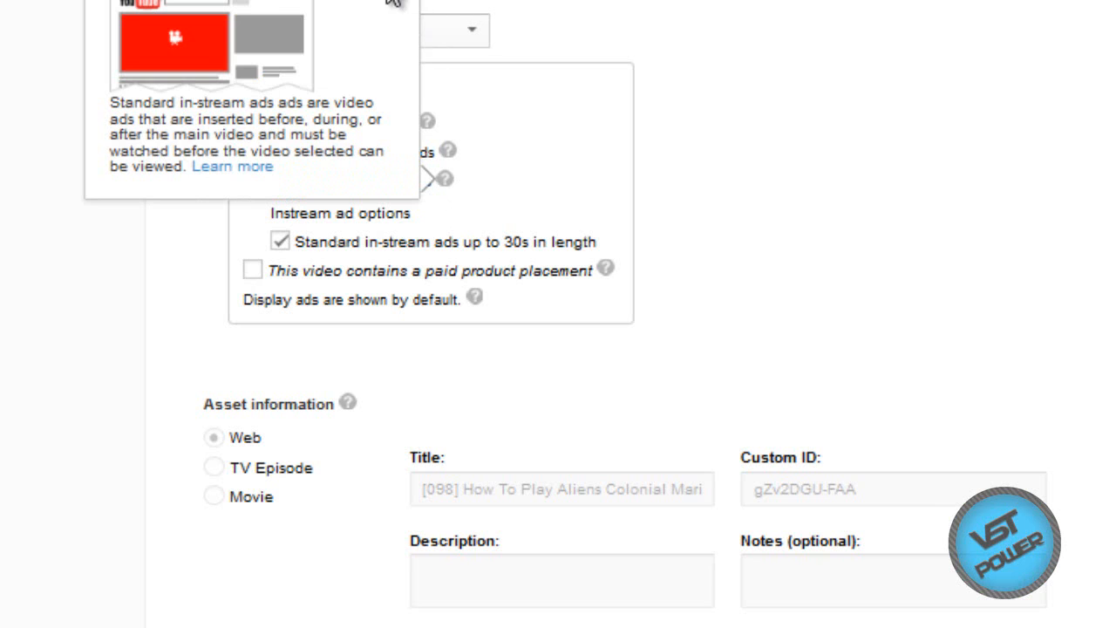
mouse_move(399, 13)
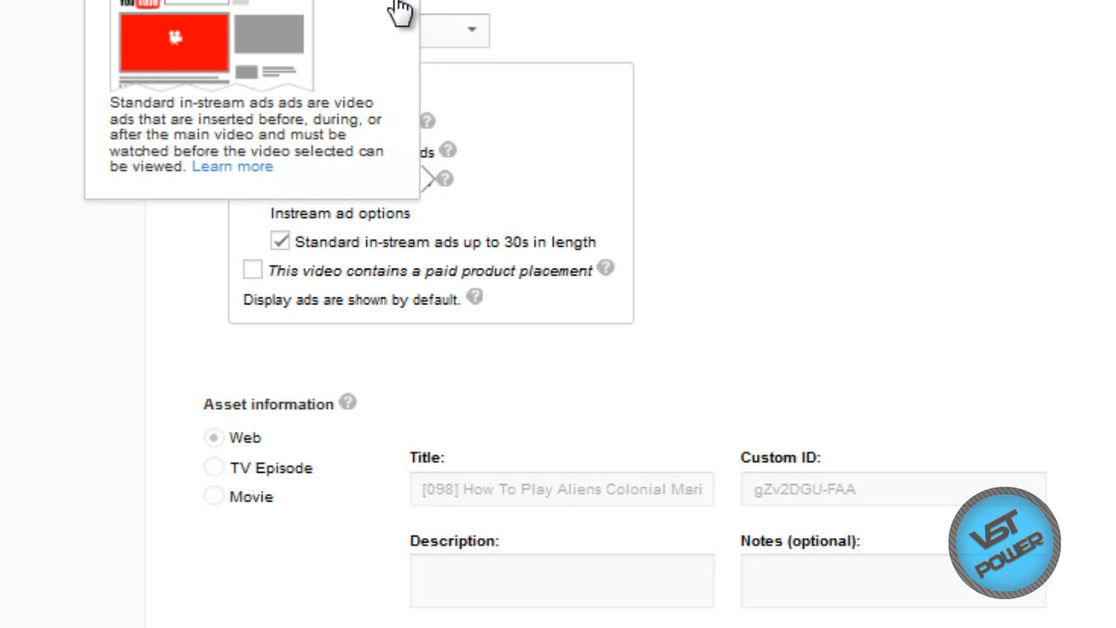
mouse_move(618, 279)
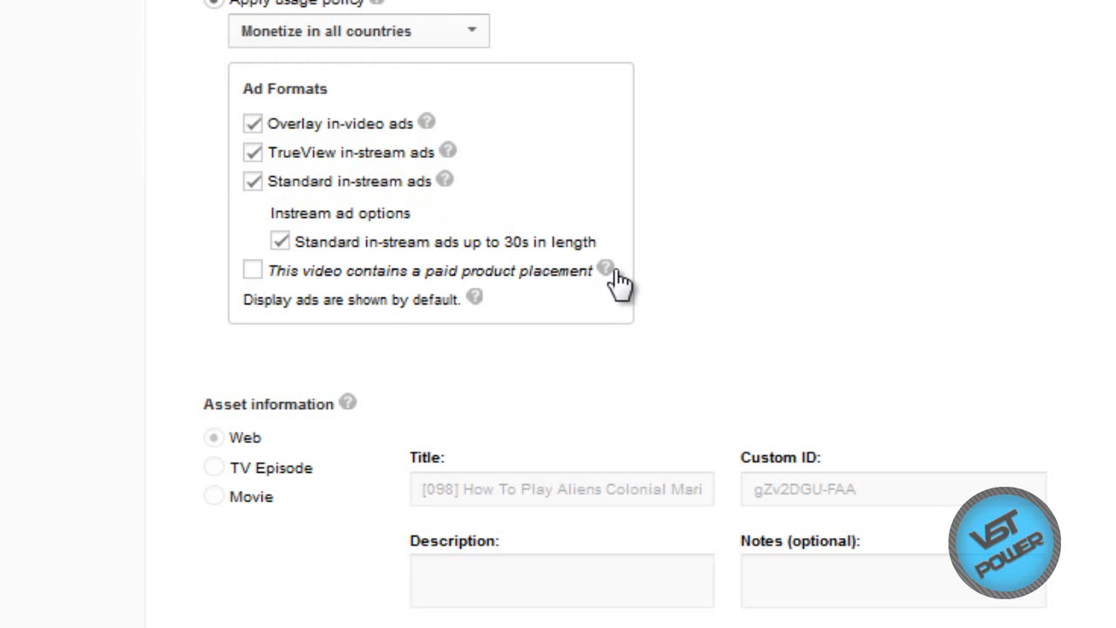
click(279, 241)
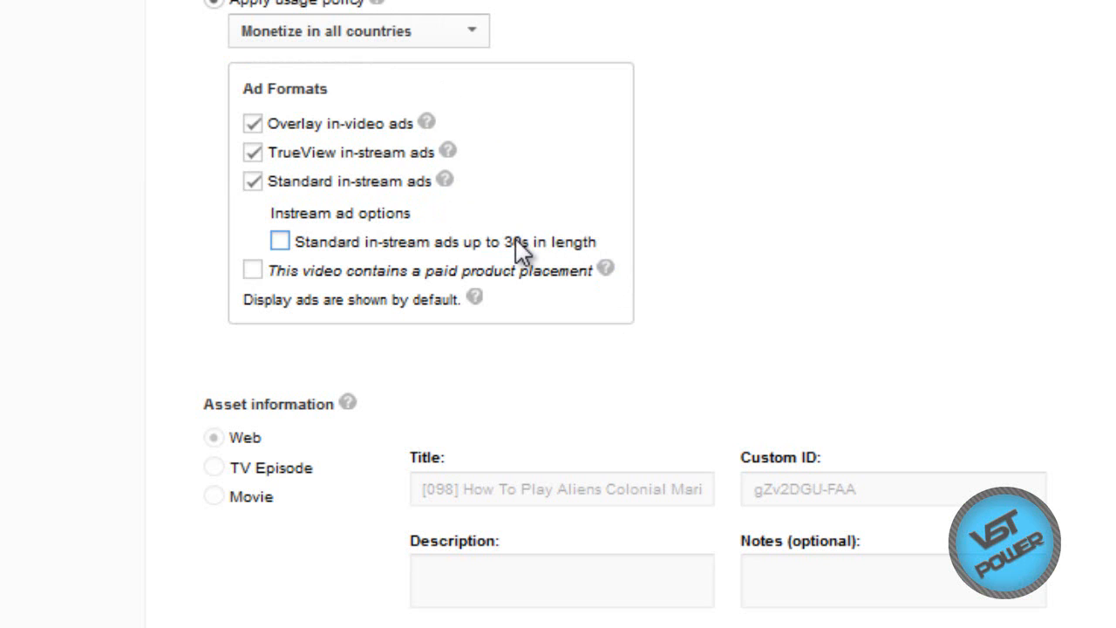
click(280, 241)
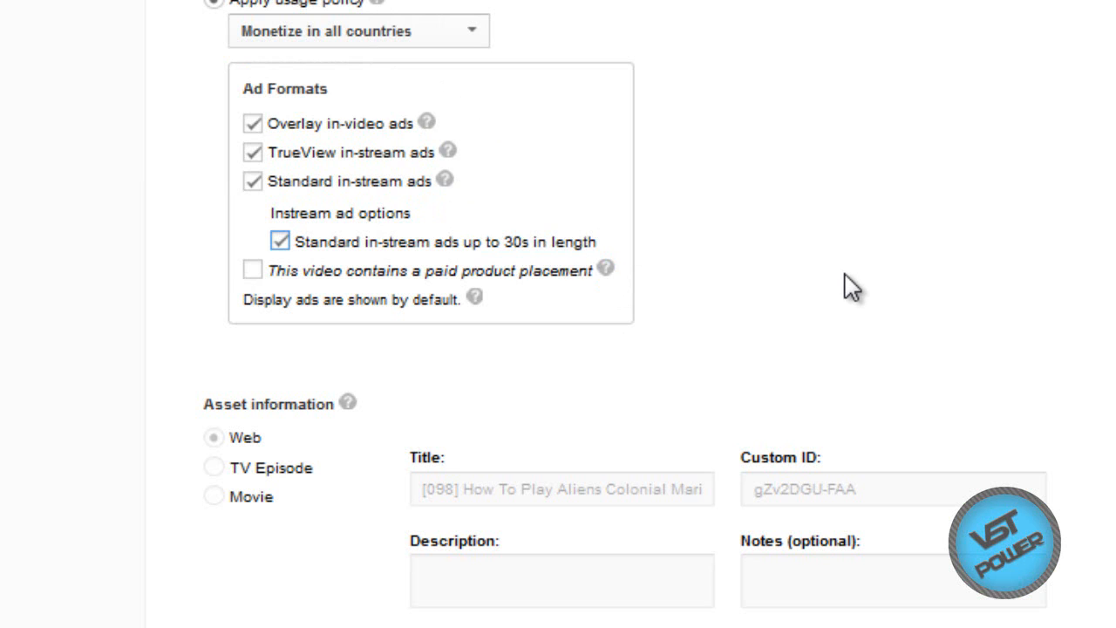
scroll(down, 3)
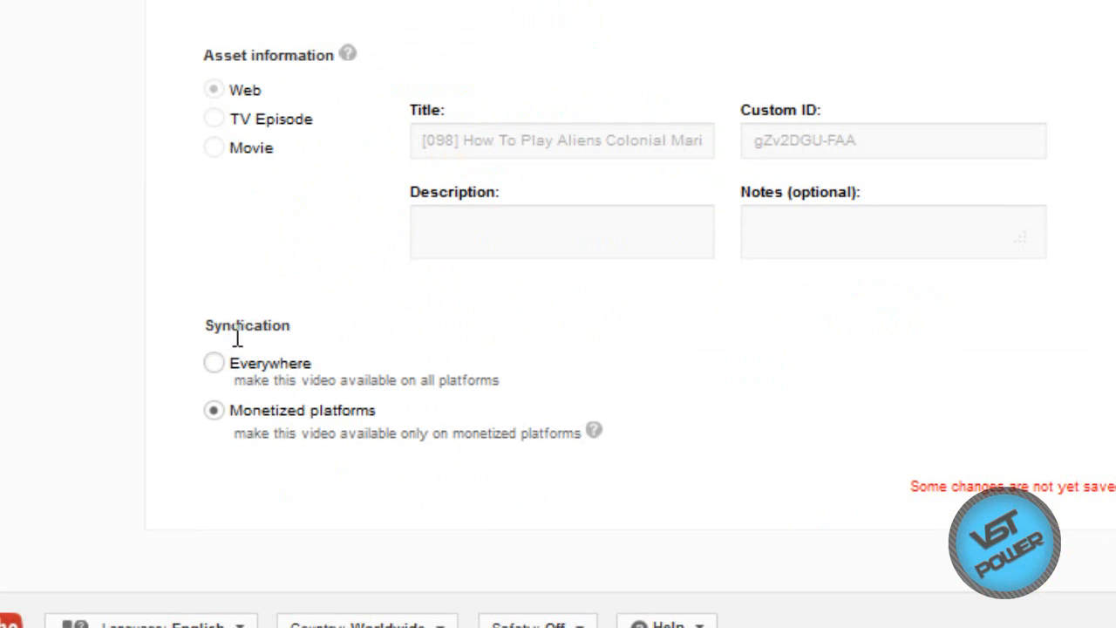
mouse_move(213, 327)
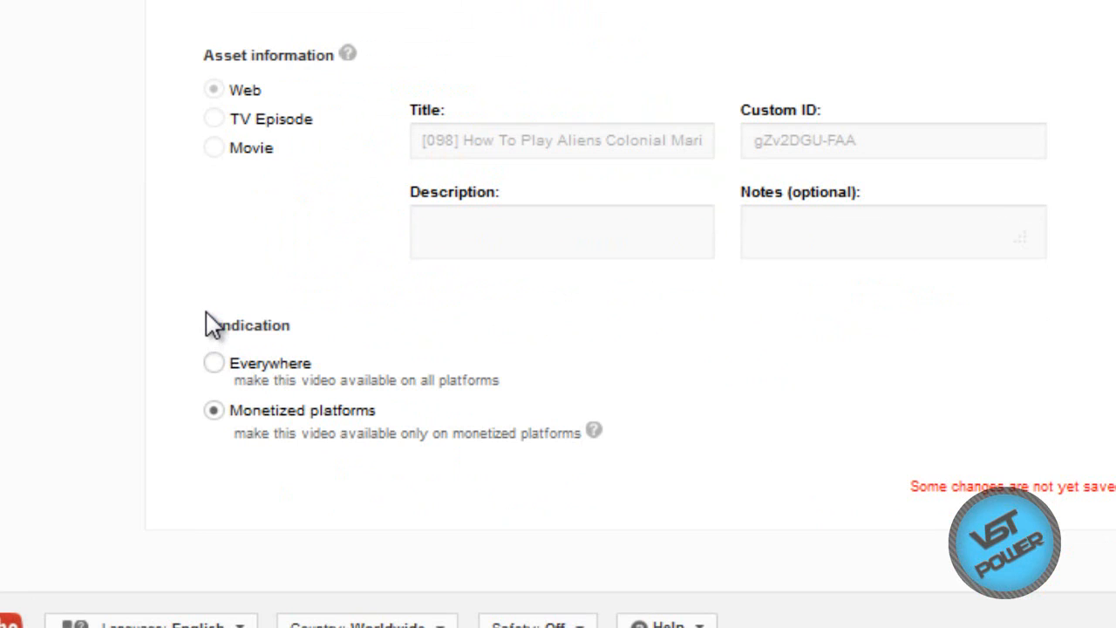
mouse_move(597, 405)
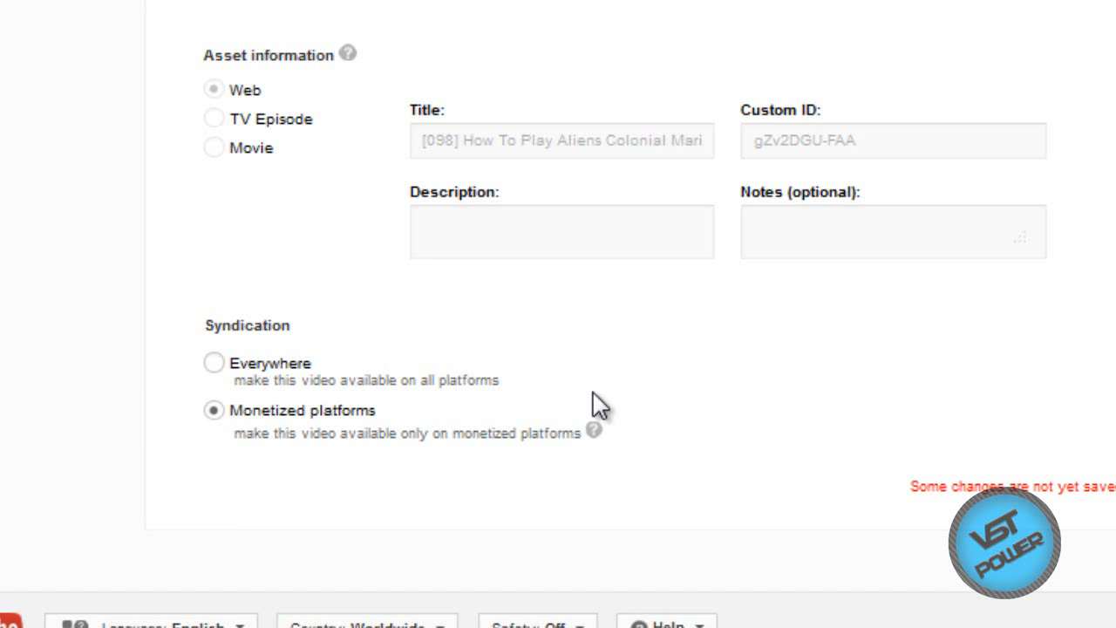
double_click(262, 409)
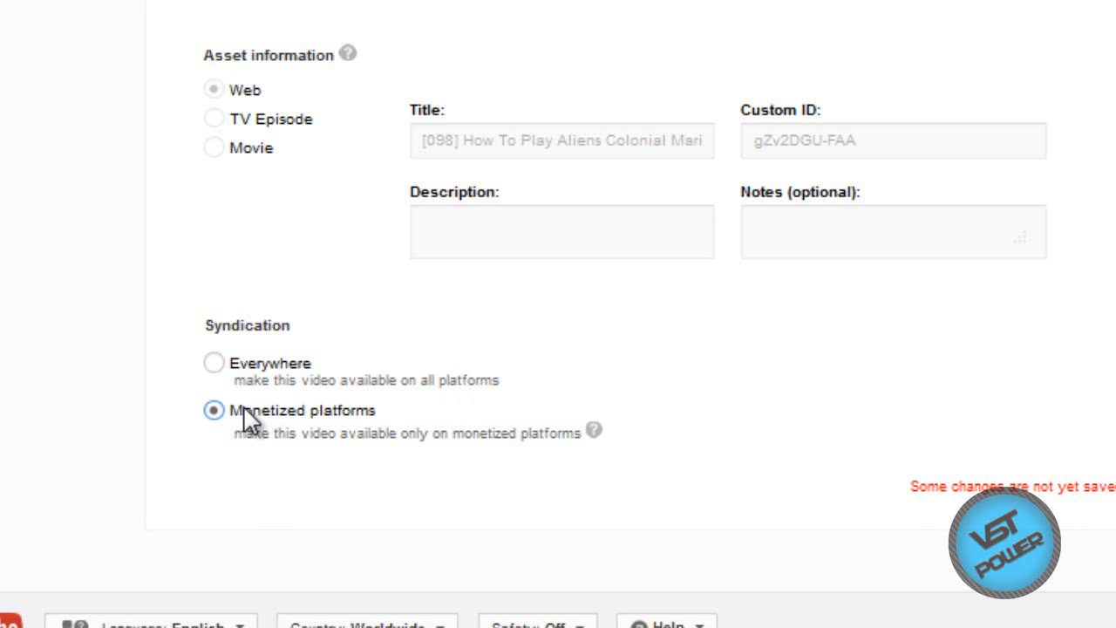
mouse_move(427, 557)
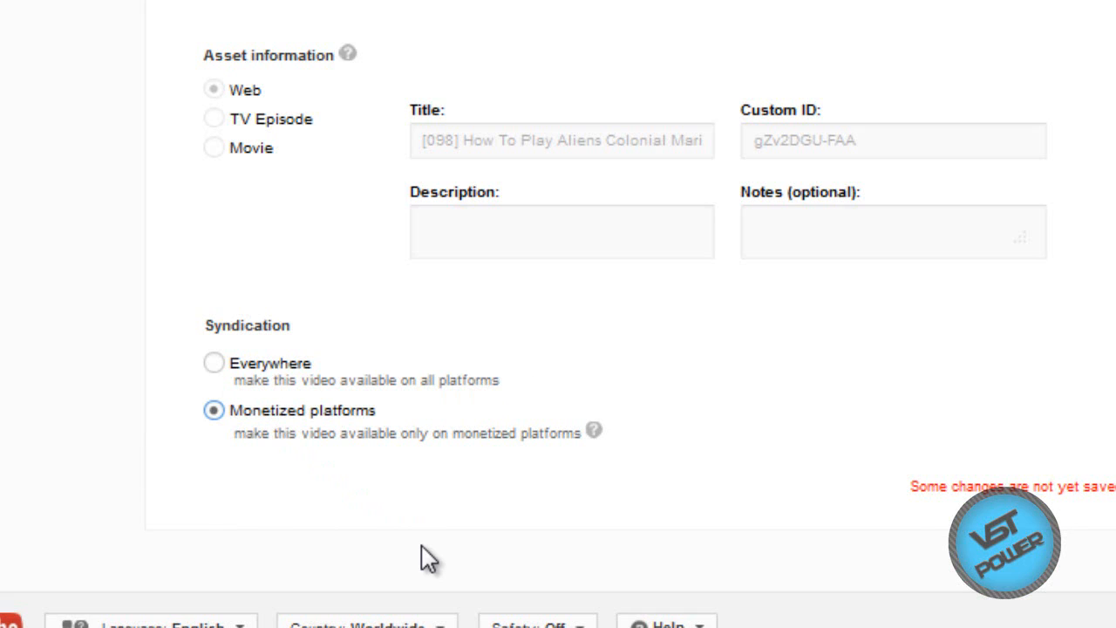
mouse_move(584, 445)
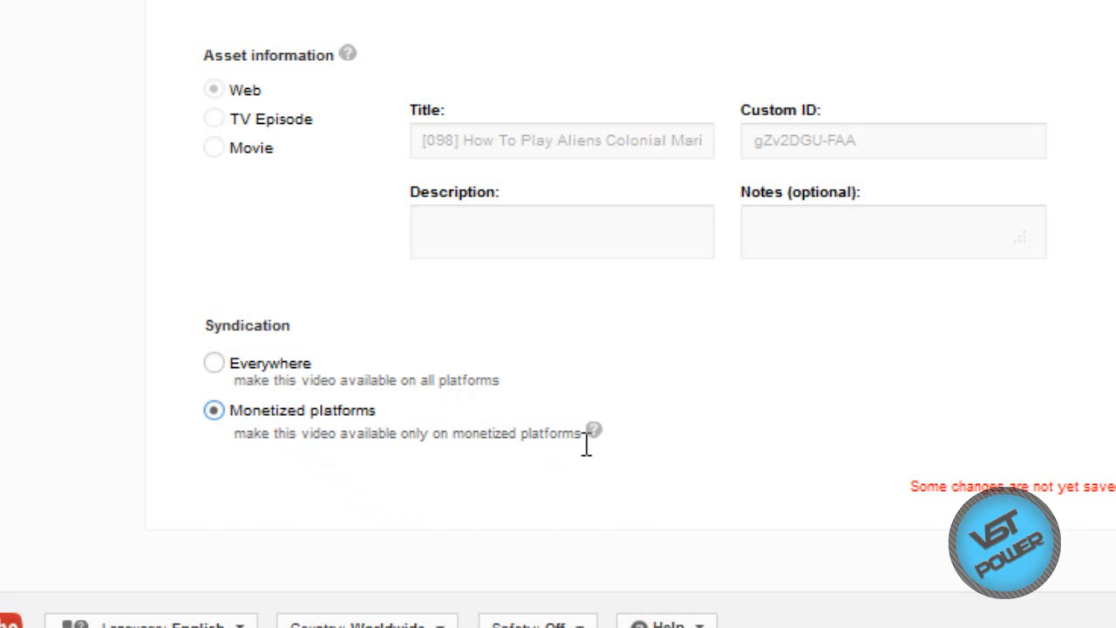
click(594, 430)
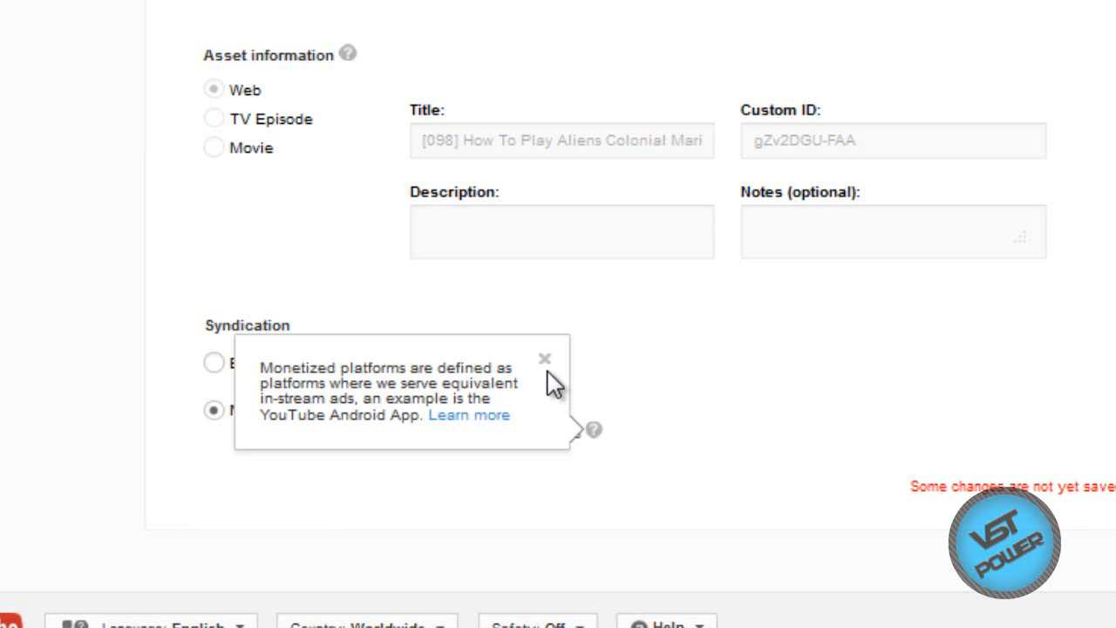
click(545, 359)
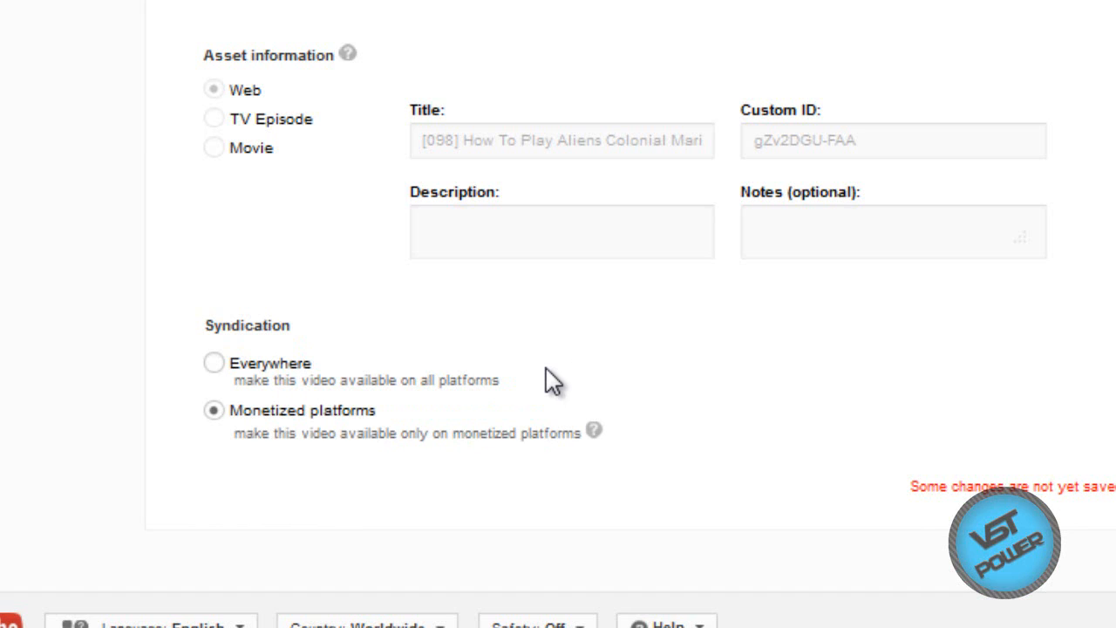
mouse_move(475, 371)
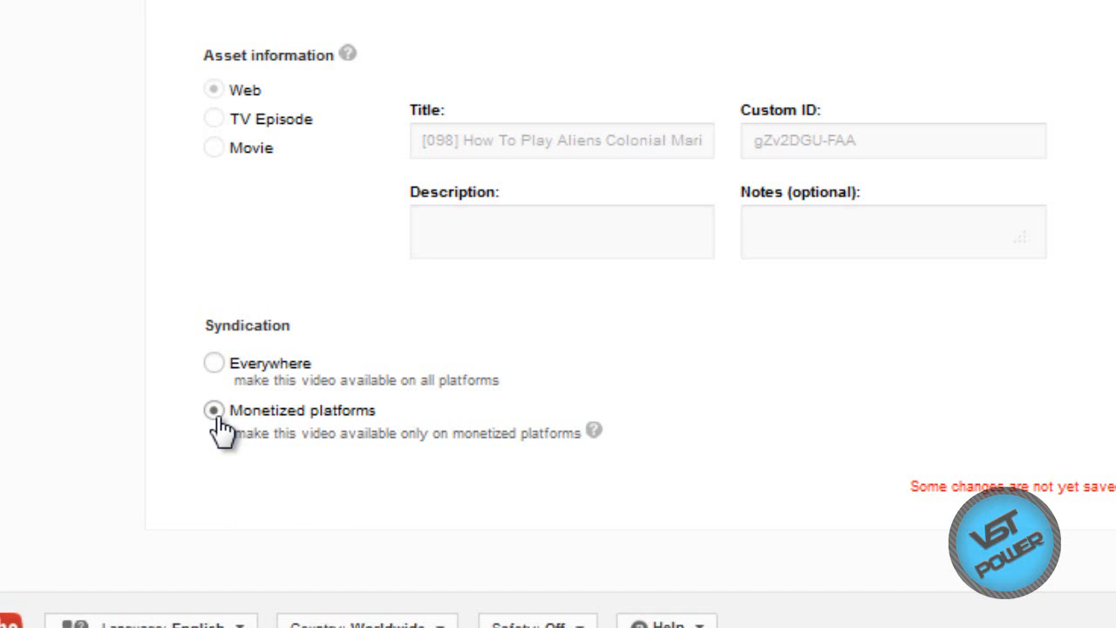
mouse_move(365, 426)
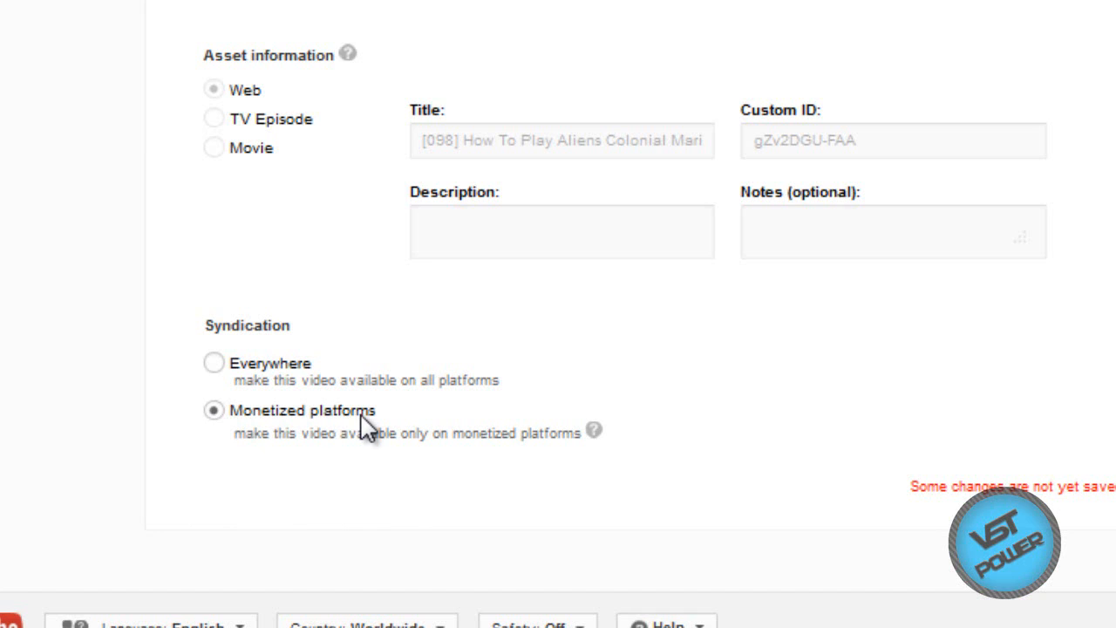
mouse_move(636, 438)
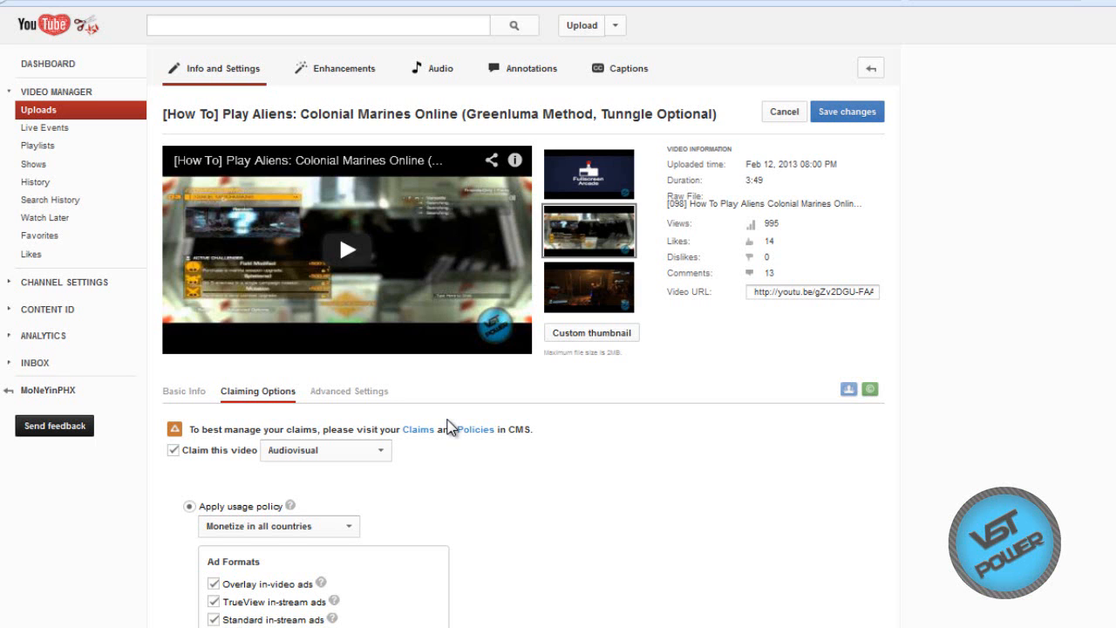
scroll(down, 3)
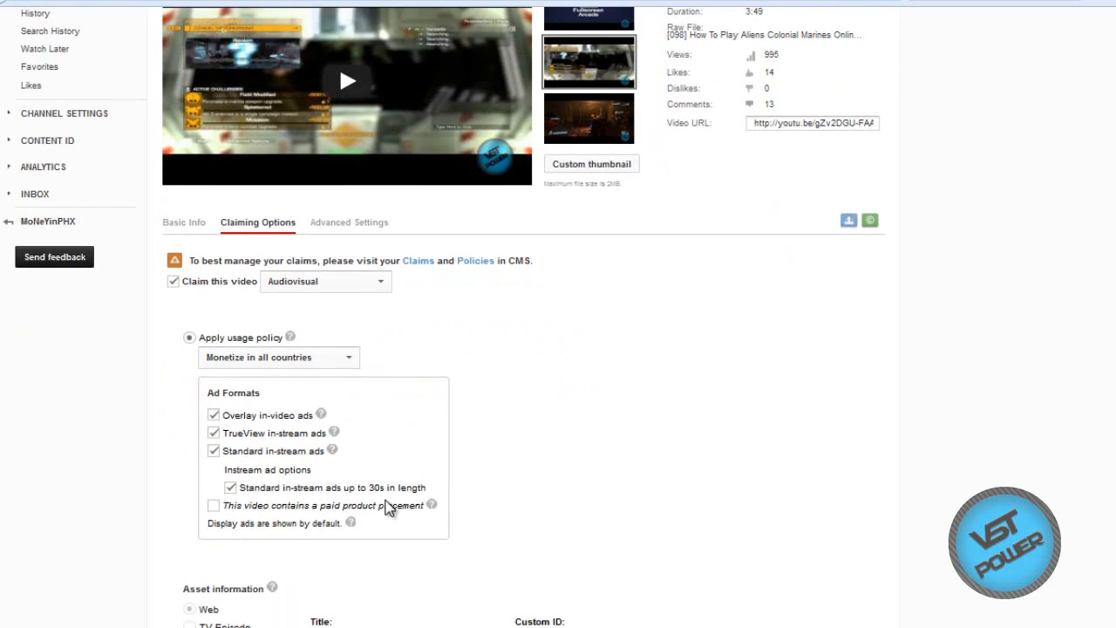
scroll(down, 3)
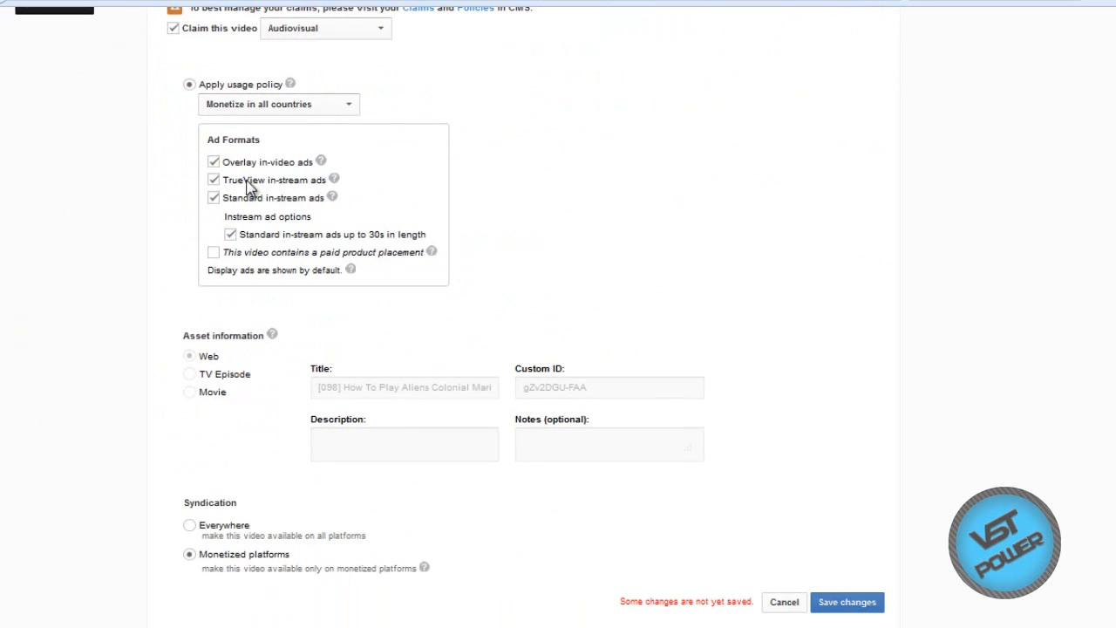
scroll(up, 3)
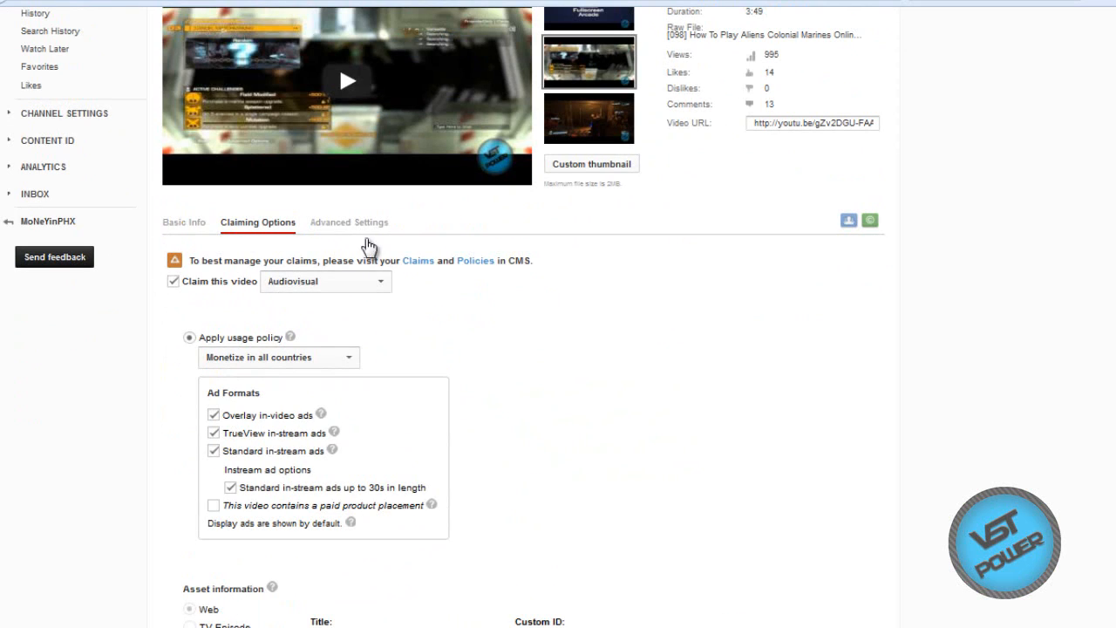
Review Advanced Settings with comments, ratings, responses and Allow Embedding enabled
click(349, 222)
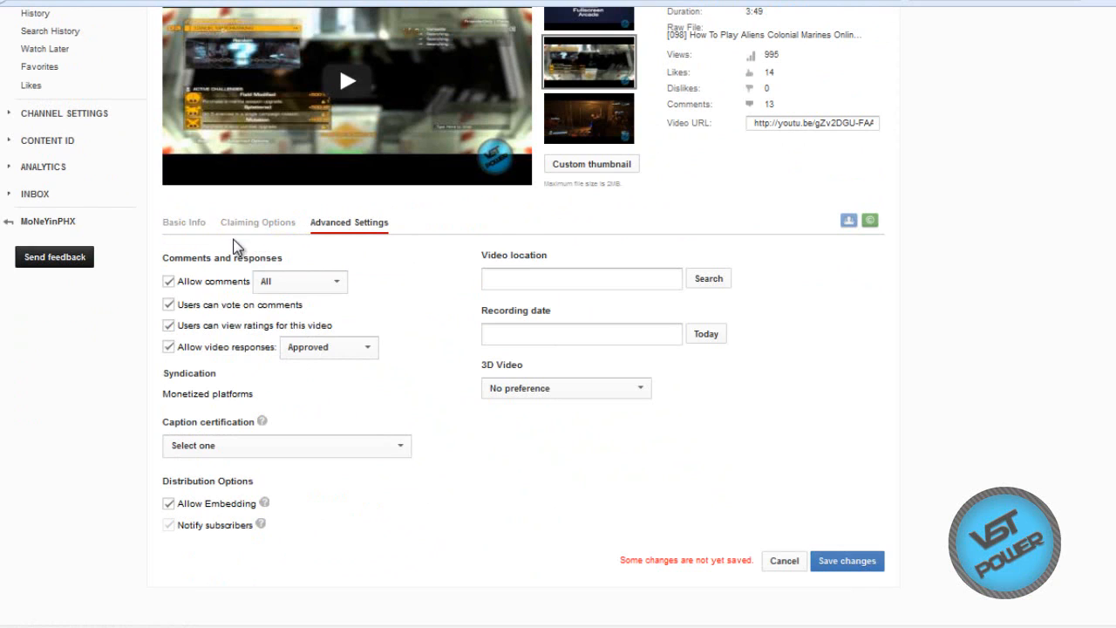
mouse_move(267, 488)
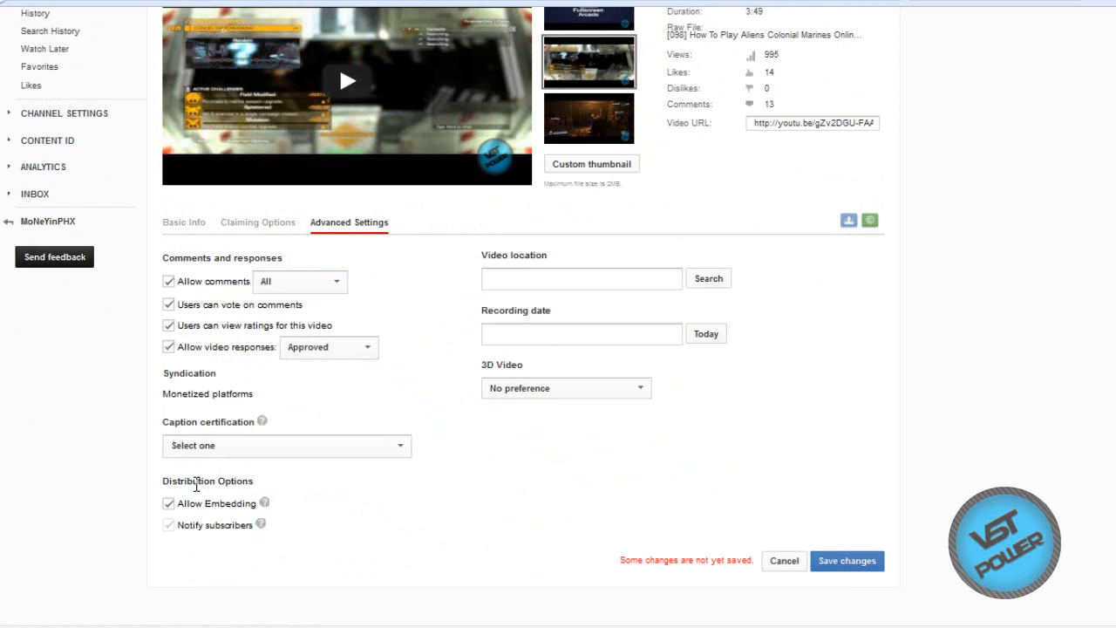
mouse_move(207, 494)
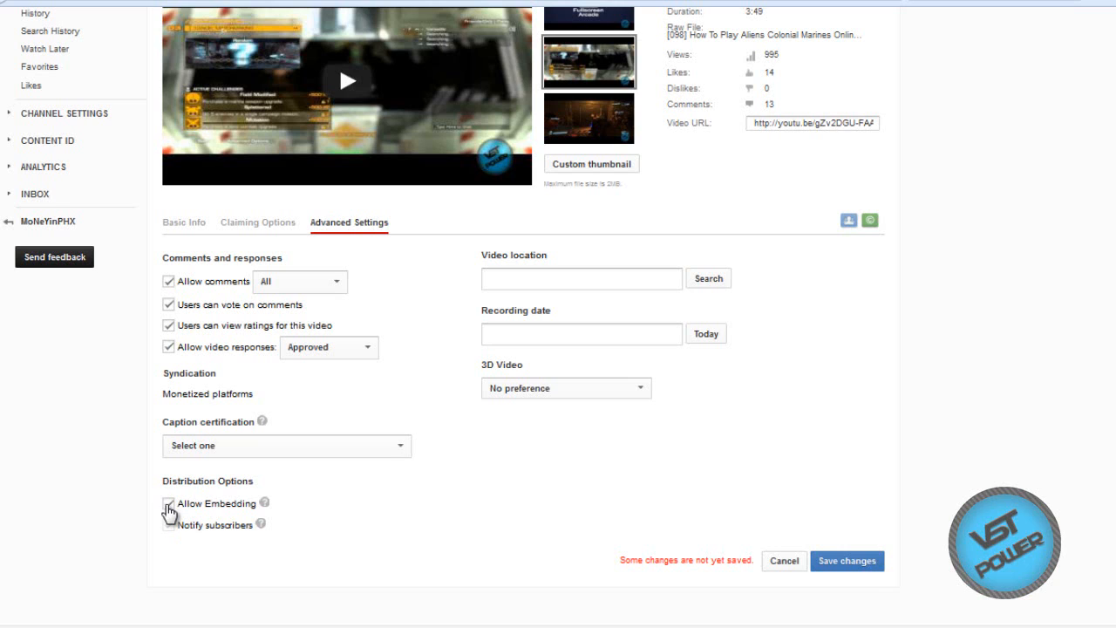
click(167, 503)
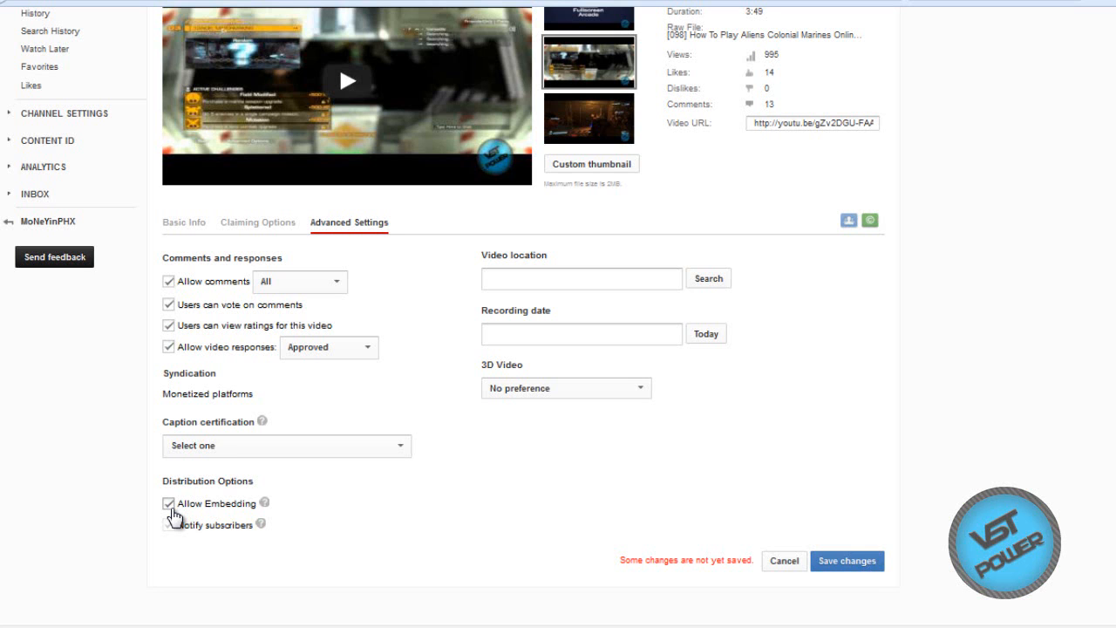
scroll(up, 3)
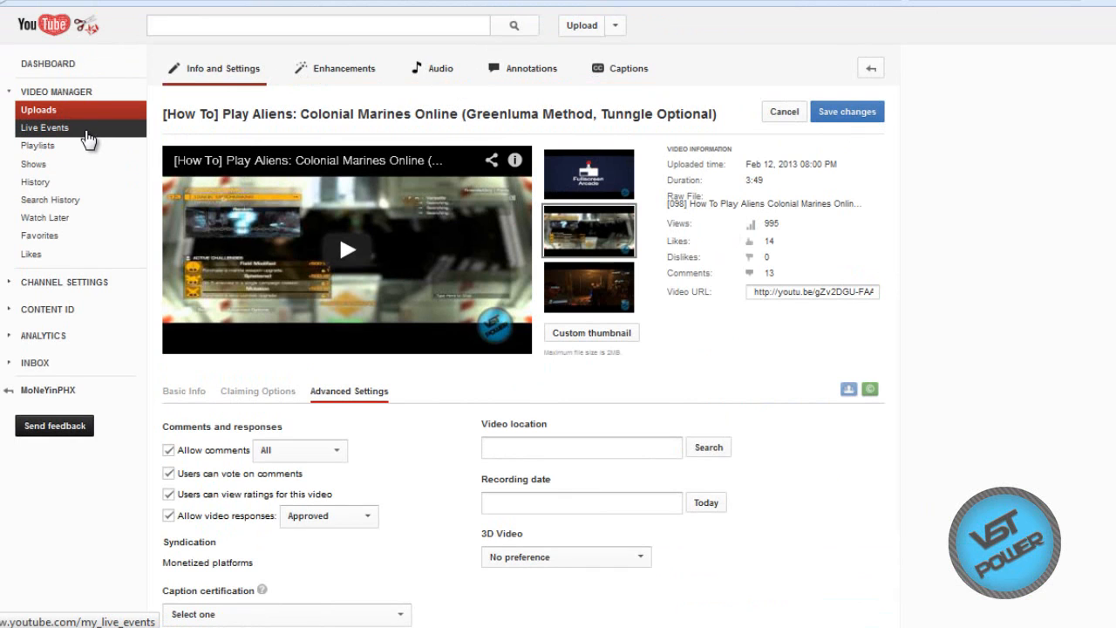
Leave the edit page unsaved for Live Events, which lists no upcoming events
click(45, 127)
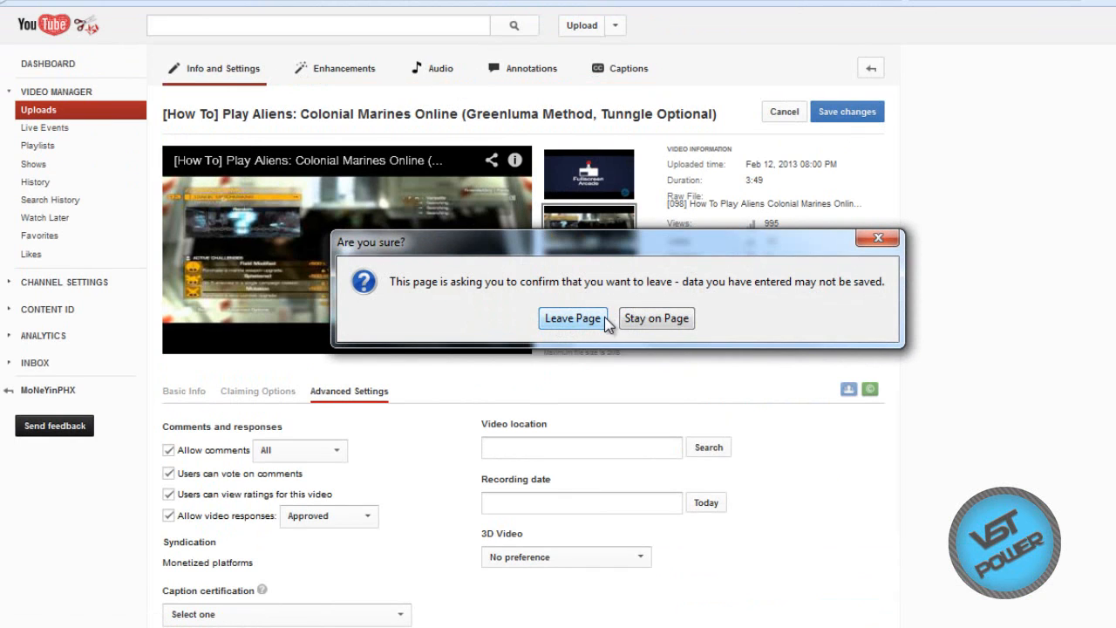
click(656, 317)
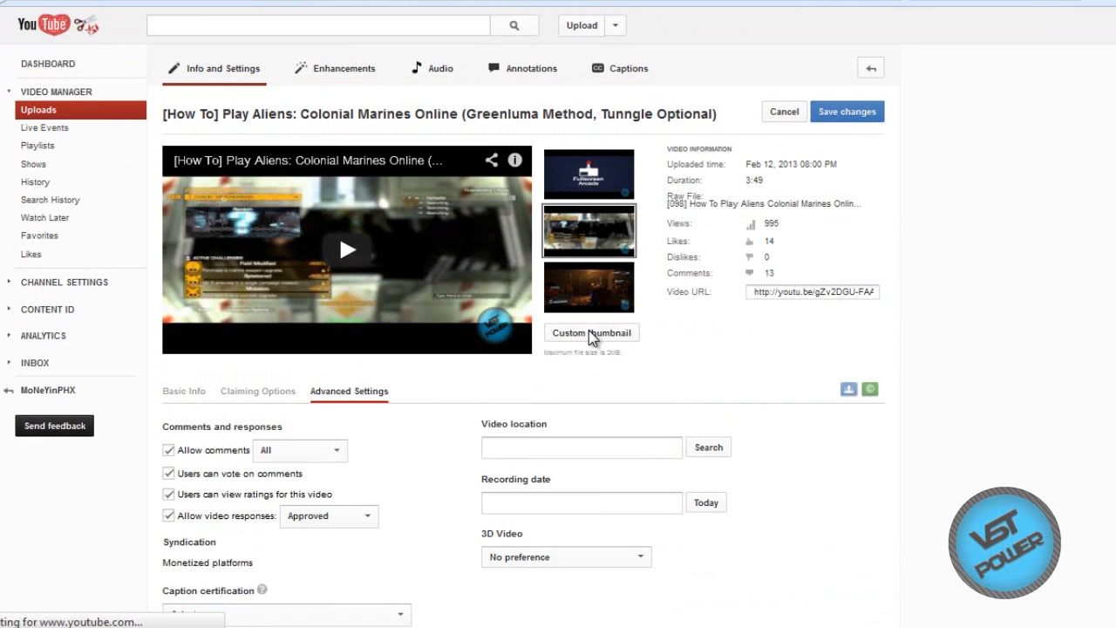
click(44, 128)
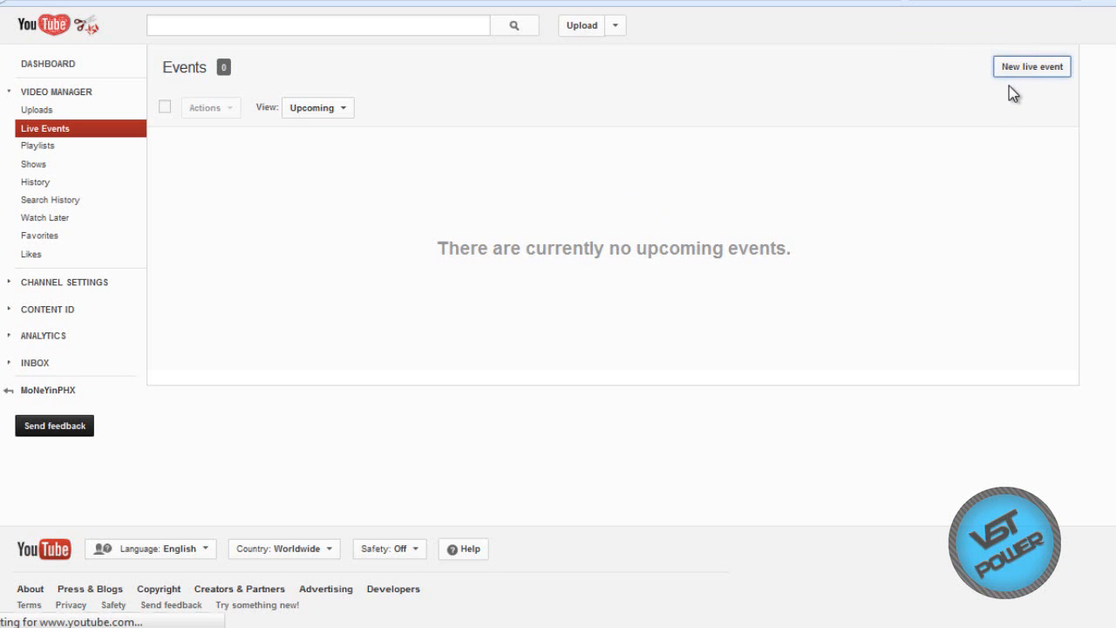
Start a new live event titled 'Test for YouTube Tutorial' with a description and tag 'test'
click(1031, 66)
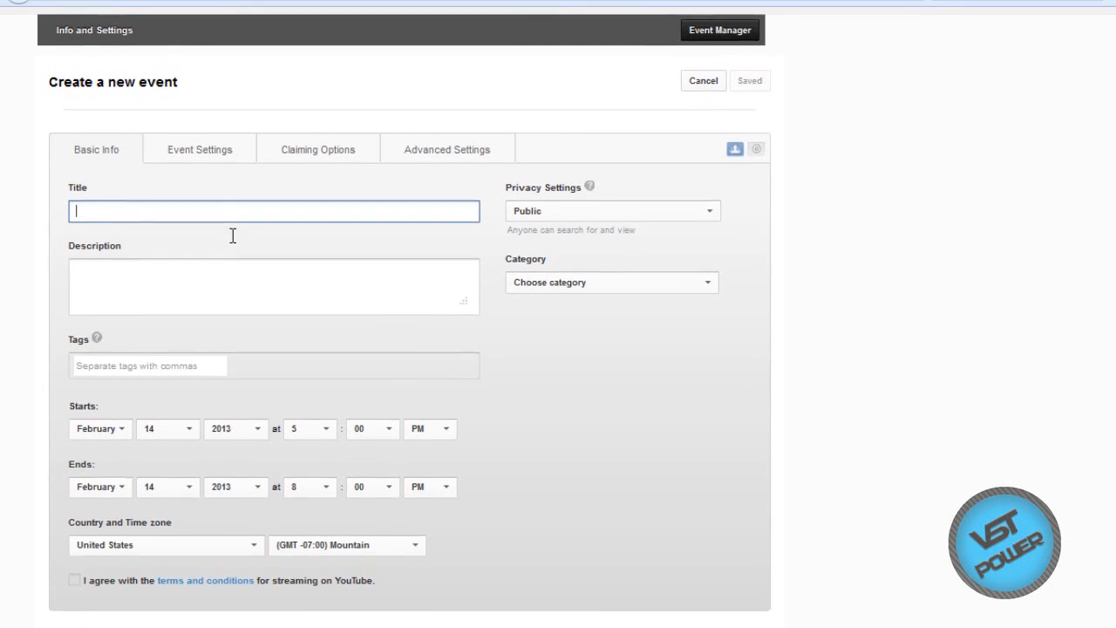
text(T)
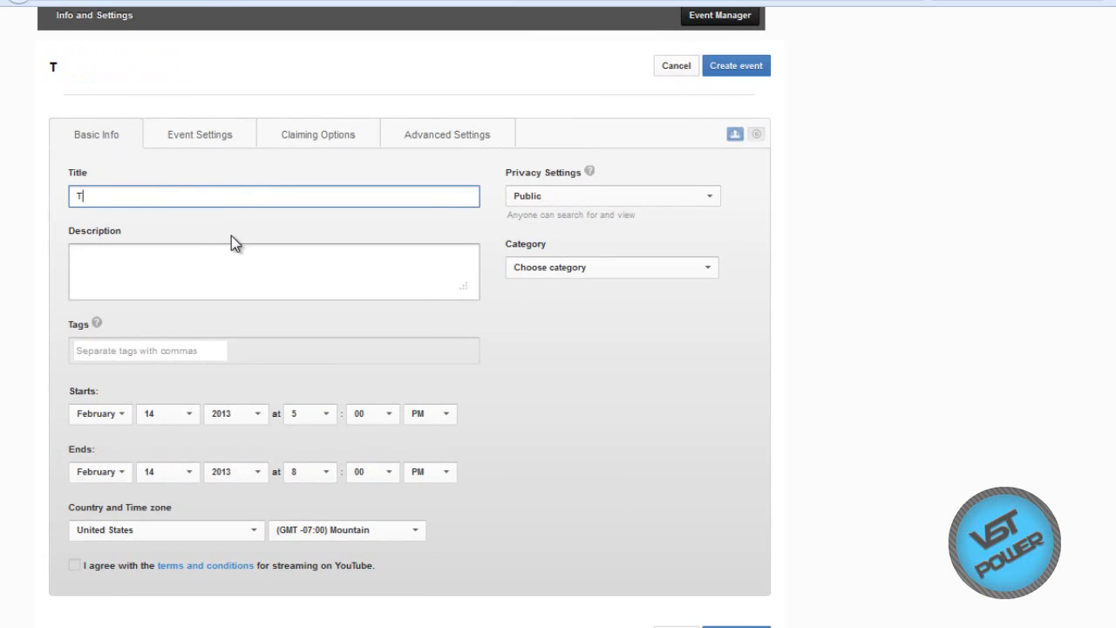
click(735, 66)
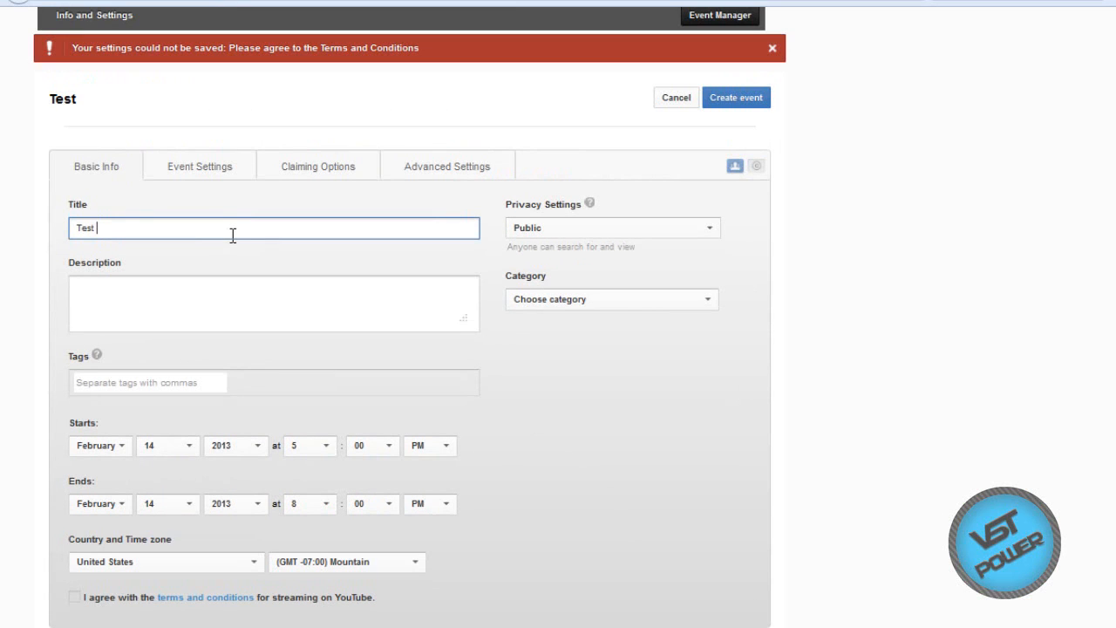
text(for)
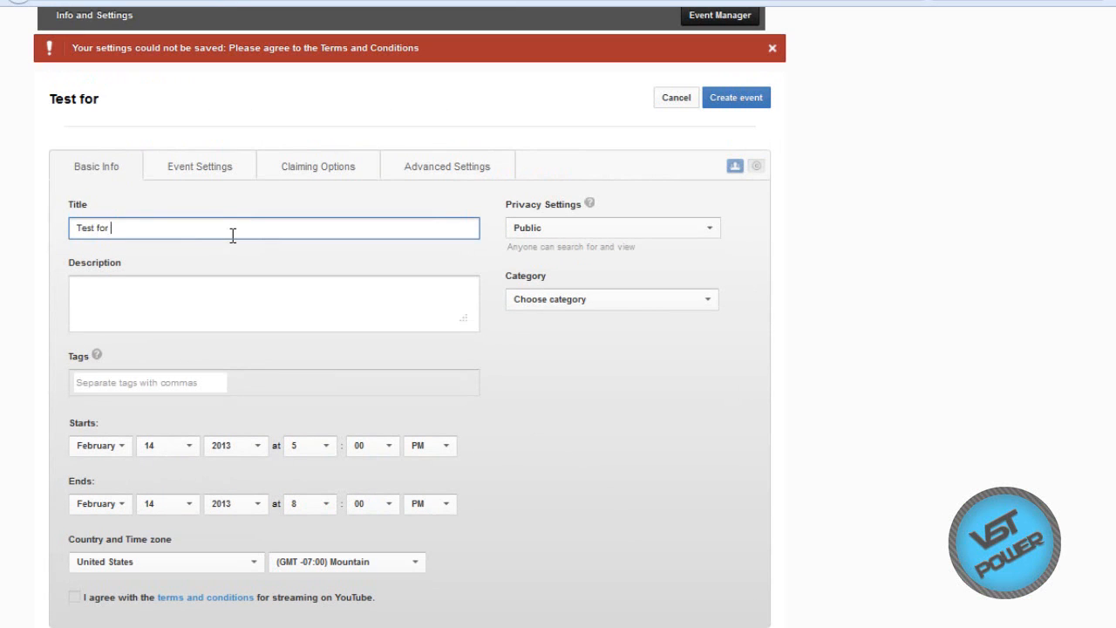
text(YouTu)
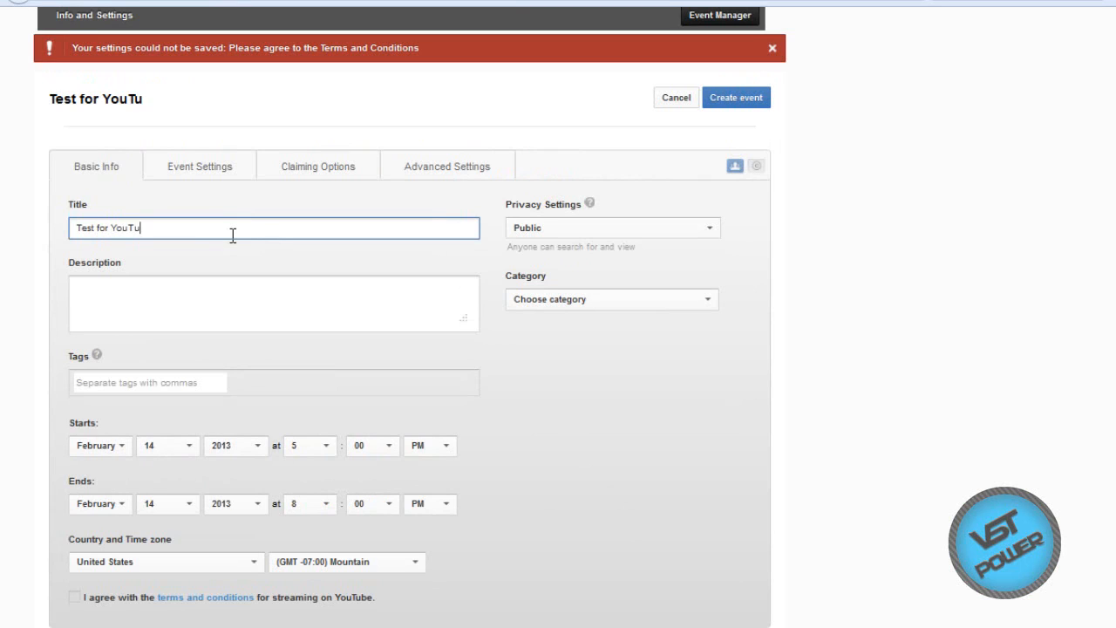
text(be Tutorial)
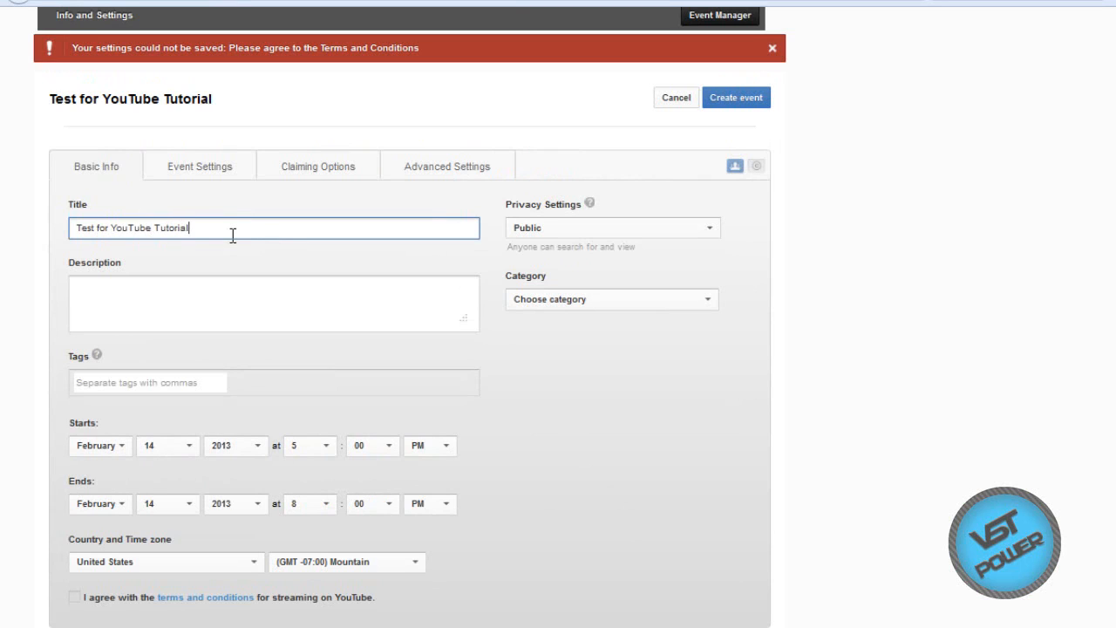
text(goiehgpisehbfosenbp'fans)
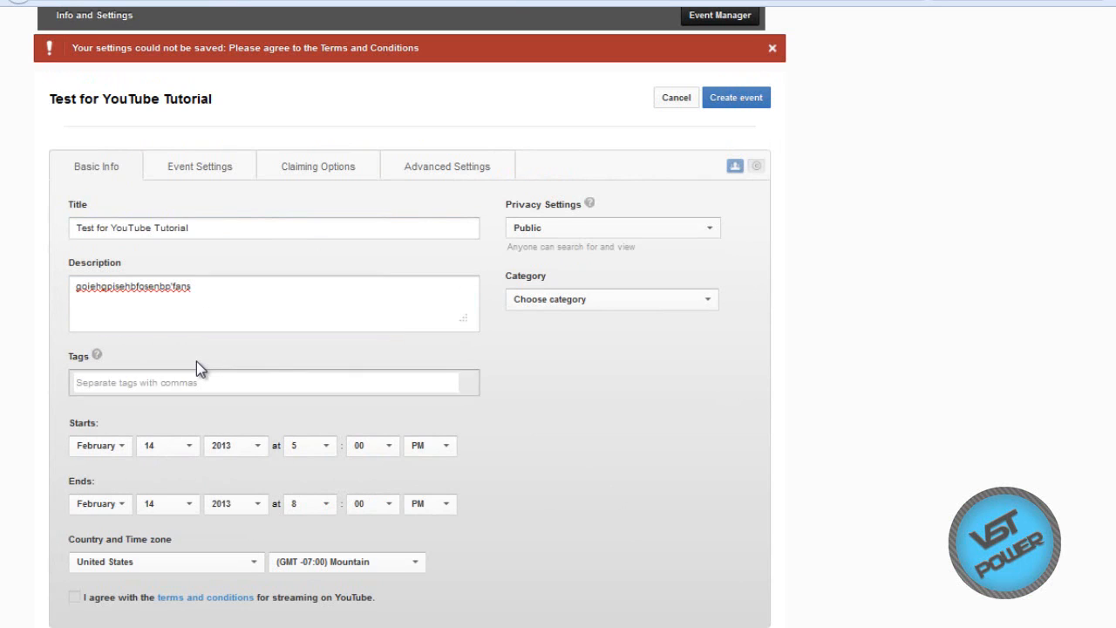
text(test)
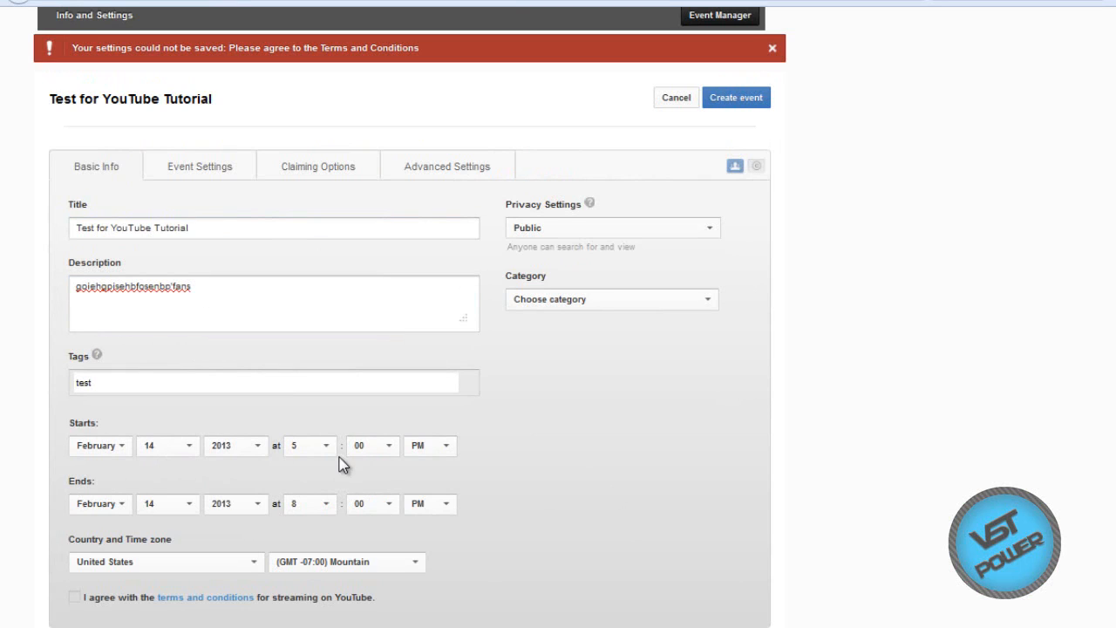
mouse_move(565, 205)
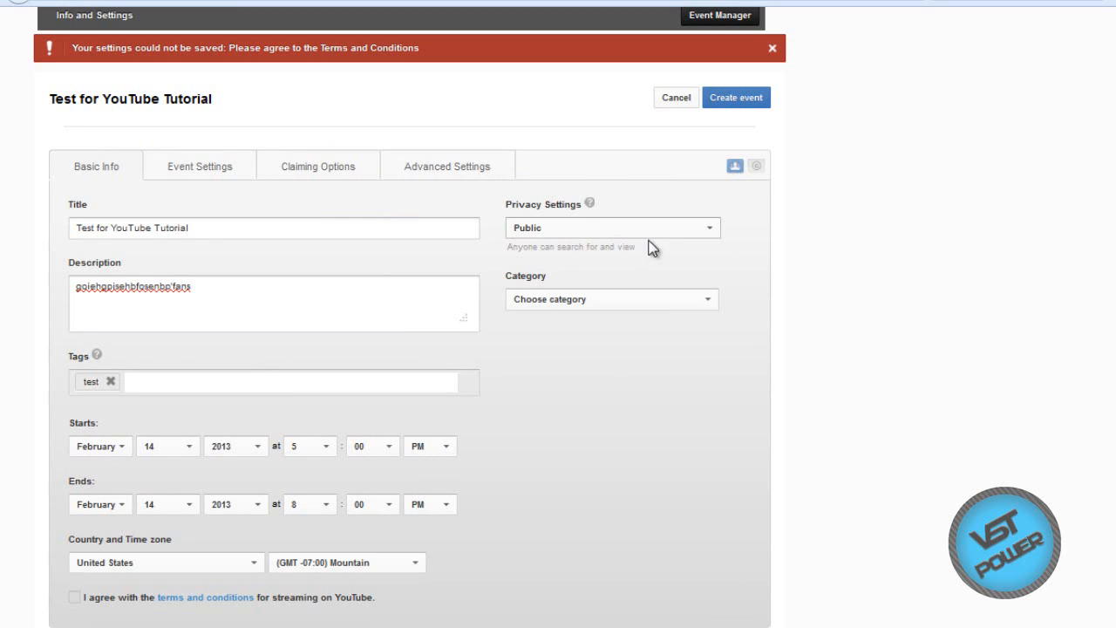
Set the event Private in the Howto & Style category
click(706, 228)
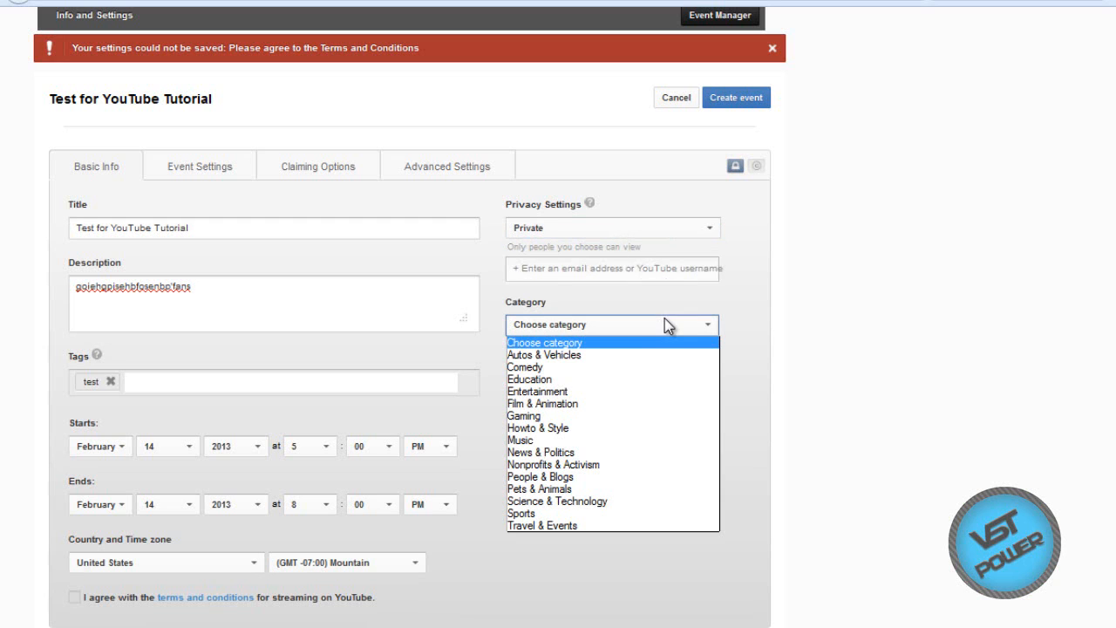
click(538, 427)
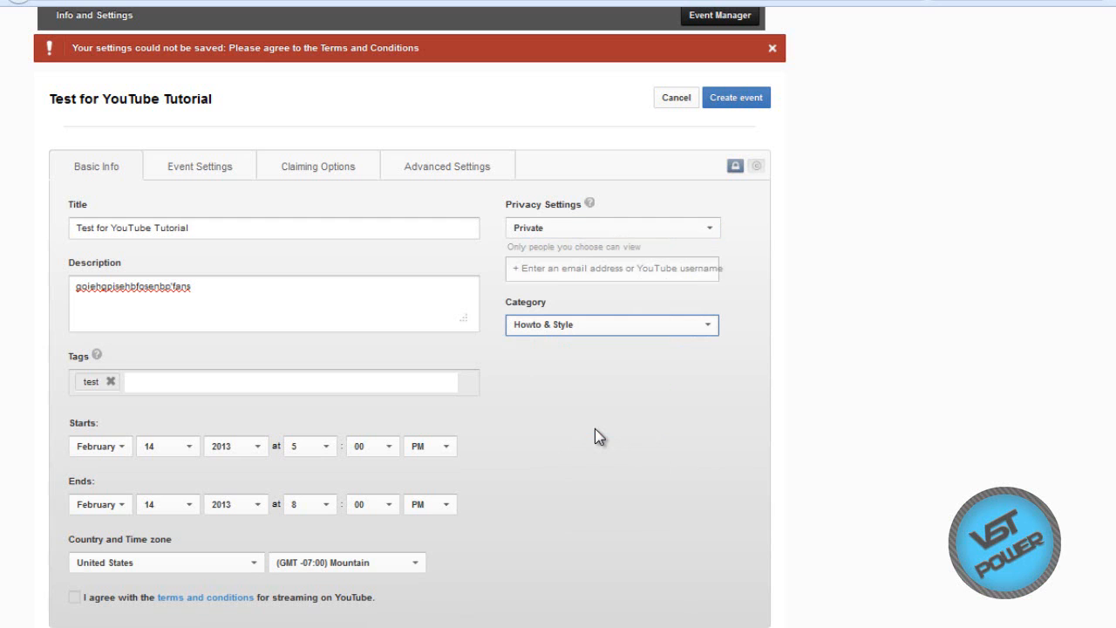
scroll(down, 3)
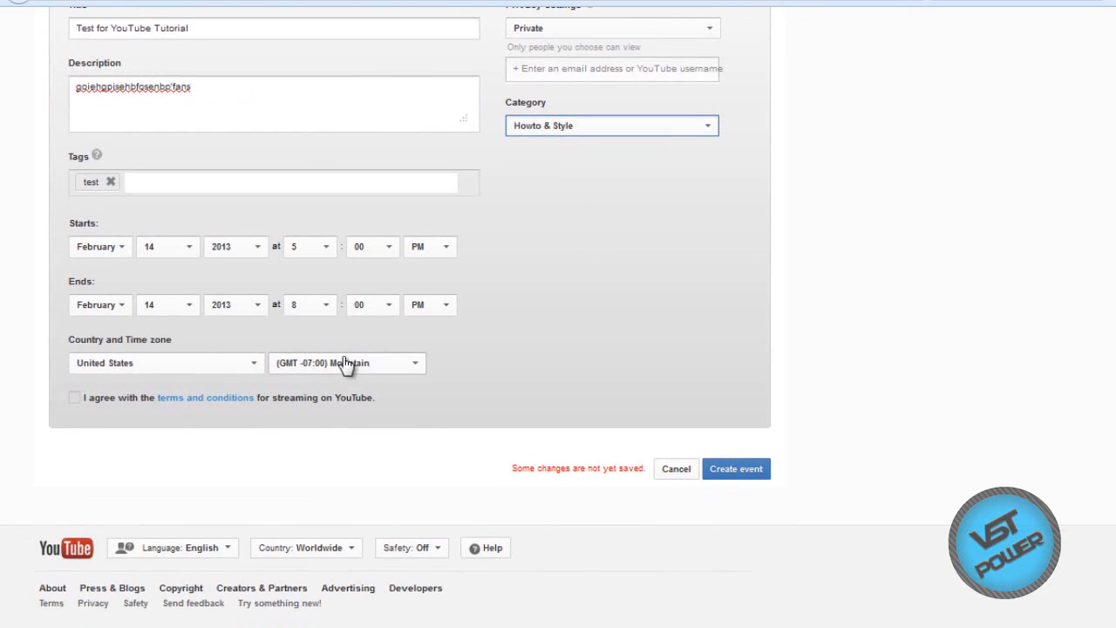
Tick 'I agree with the terms and conditions' under Basic Info despite the save-failed warning
click(74, 397)
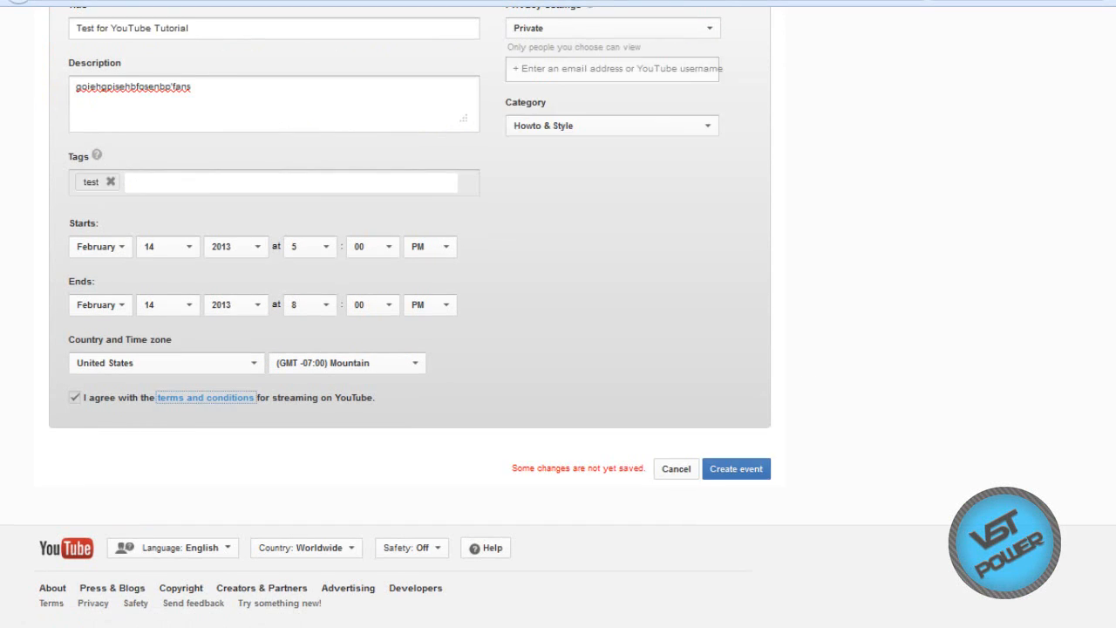
click(734, 468)
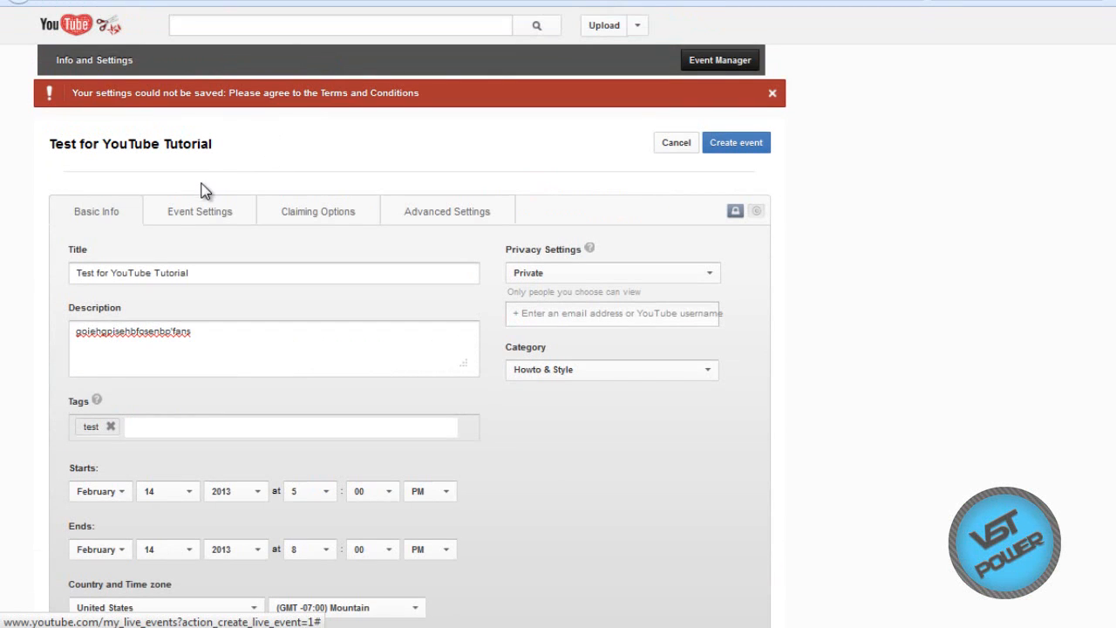
Show Event Settings with recording up to four hours and InVideo promotion checked
click(199, 211)
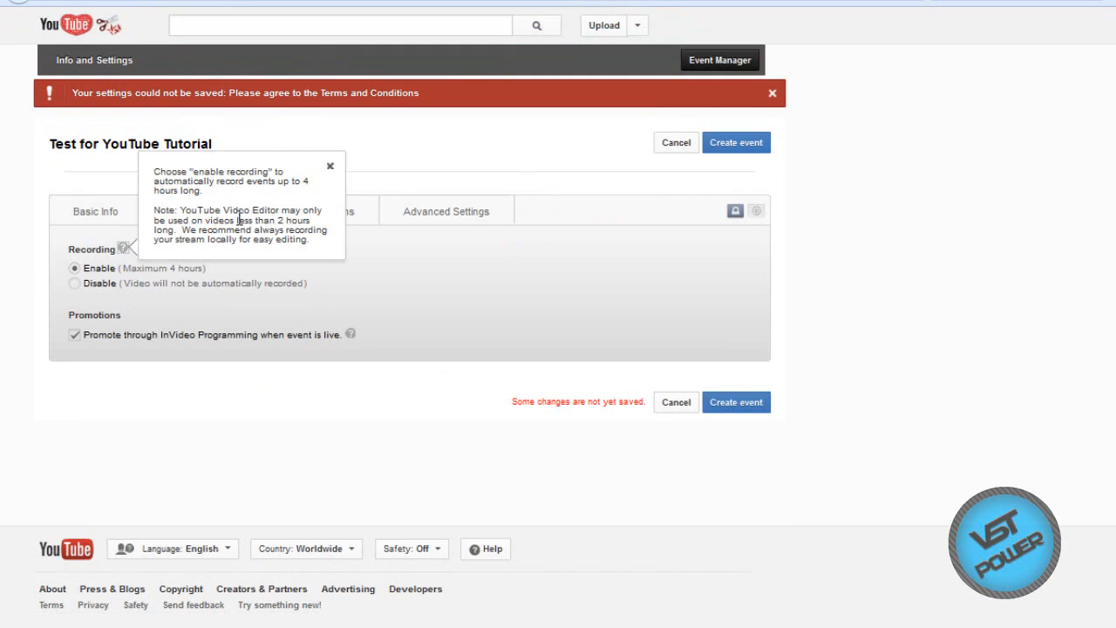
mouse_move(335, 174)
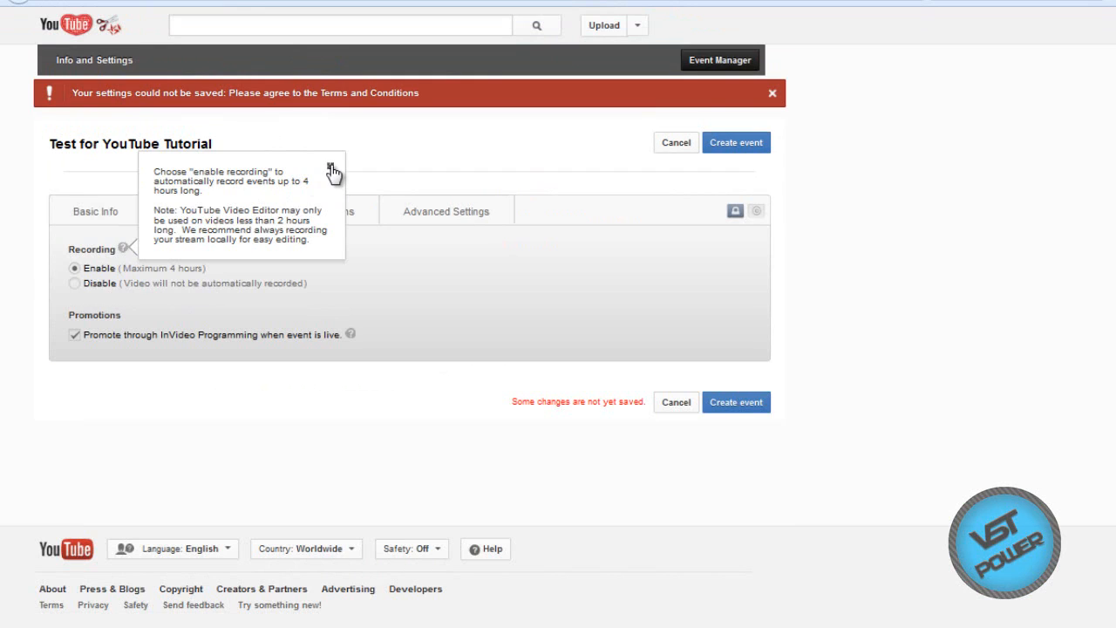
mouse_move(785, 387)
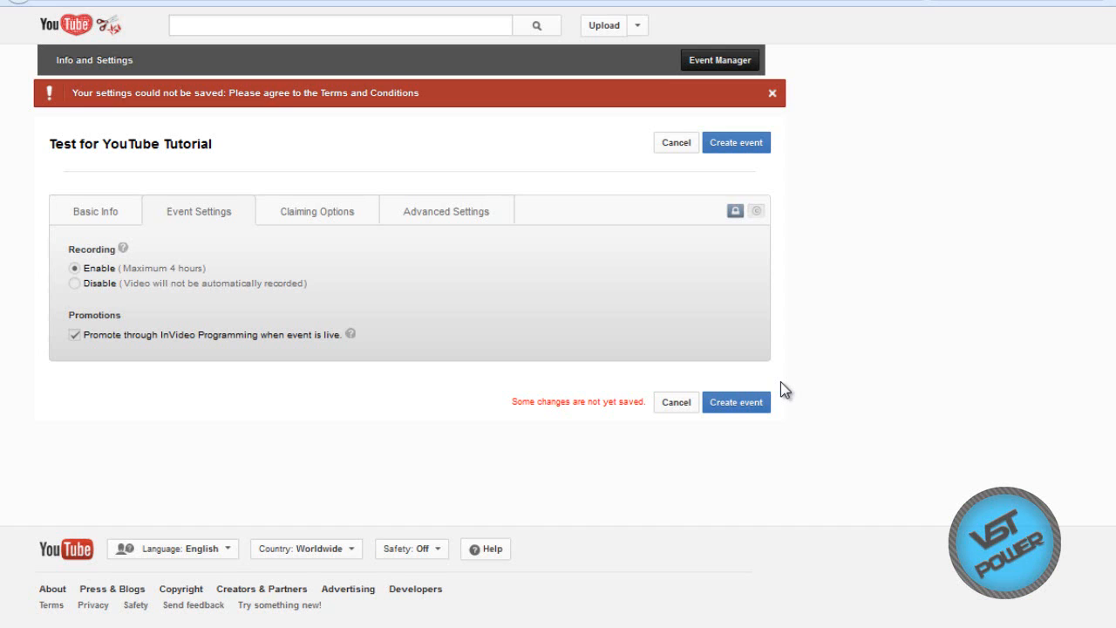
mouse_move(210, 309)
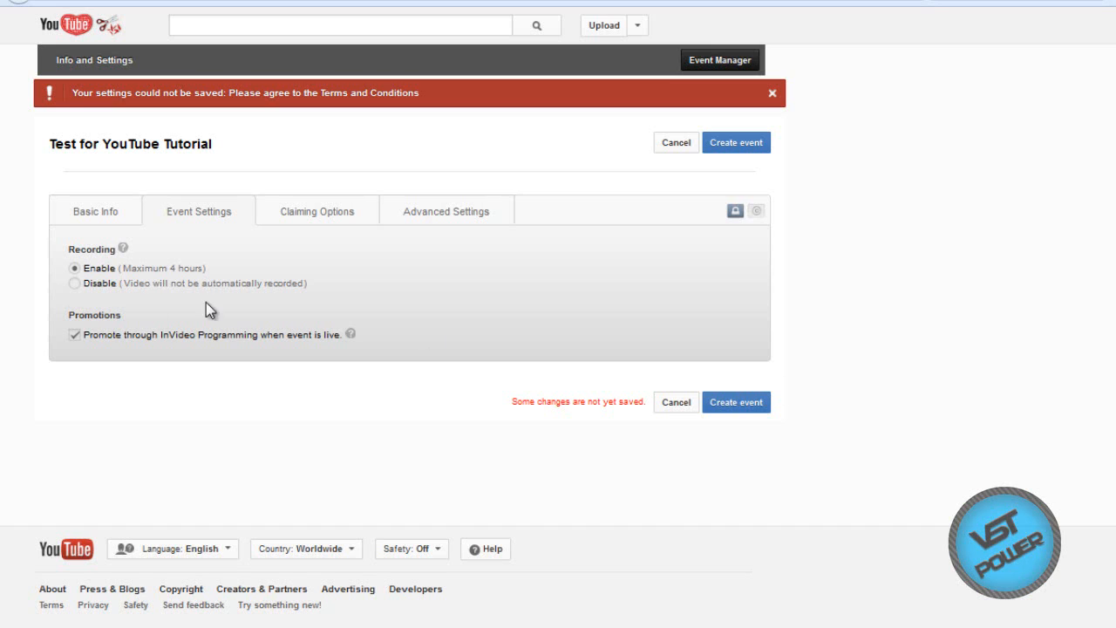
mouse_move(214, 357)
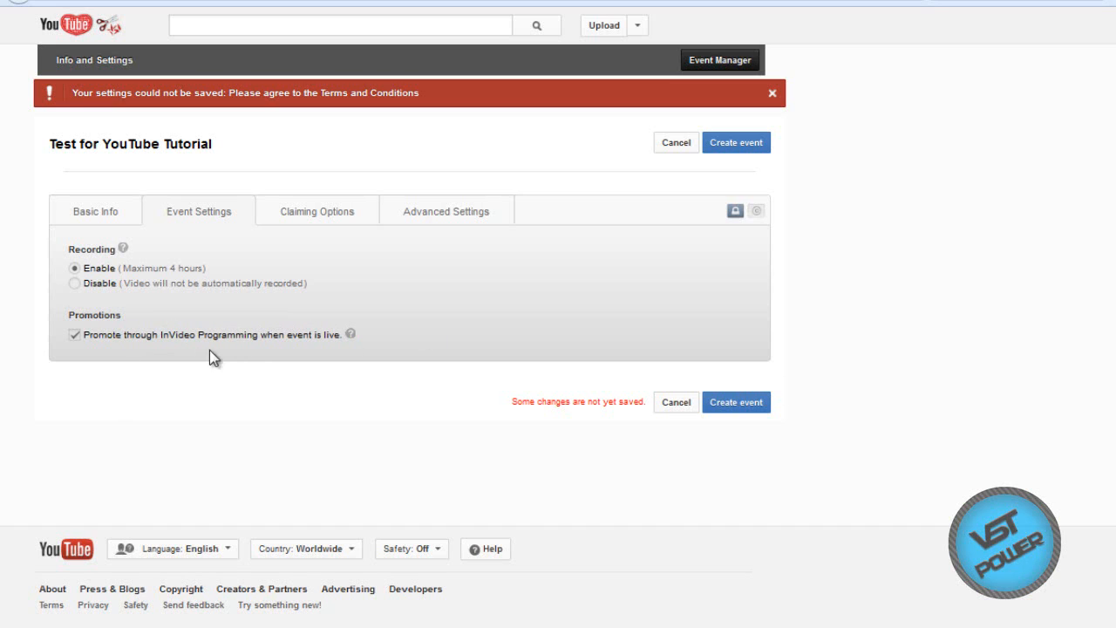
mouse_move(296, 338)
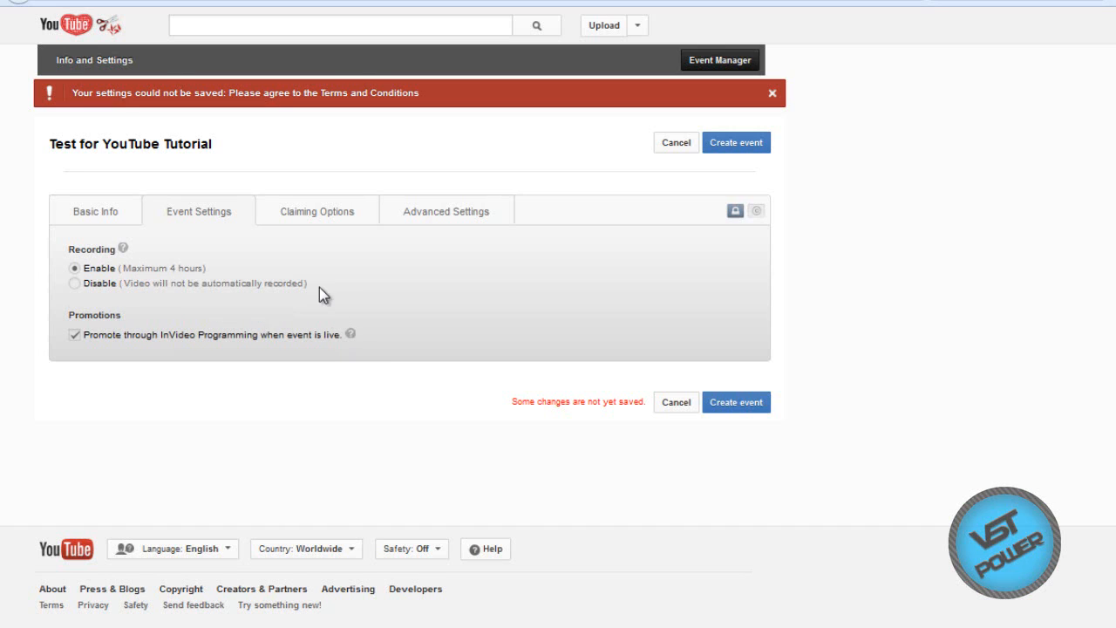
mouse_move(174, 375)
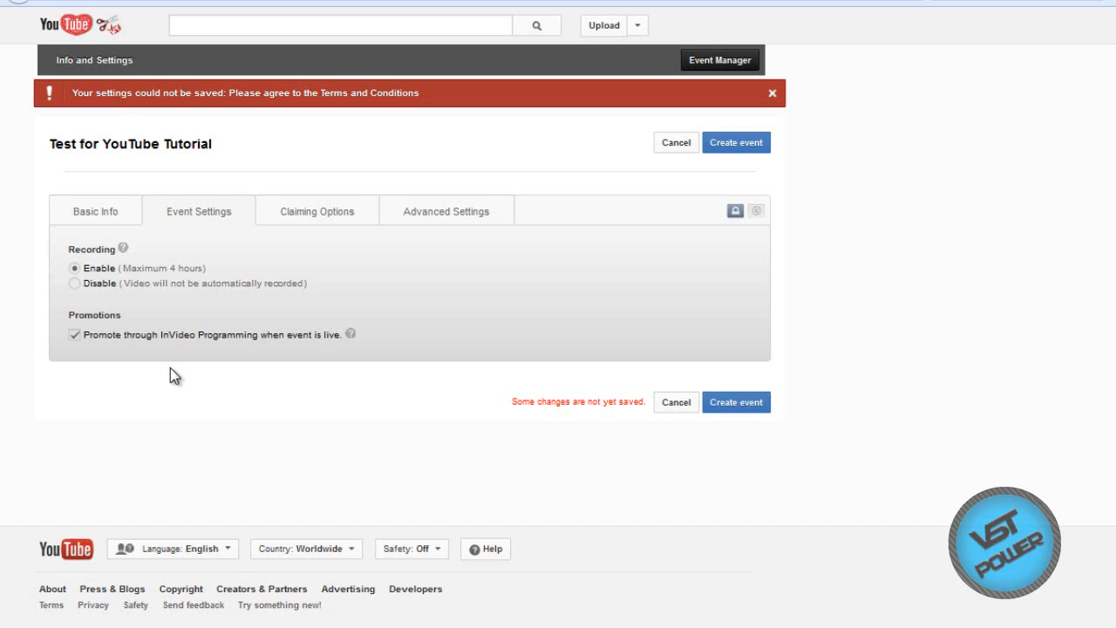
mouse_move(277, 226)
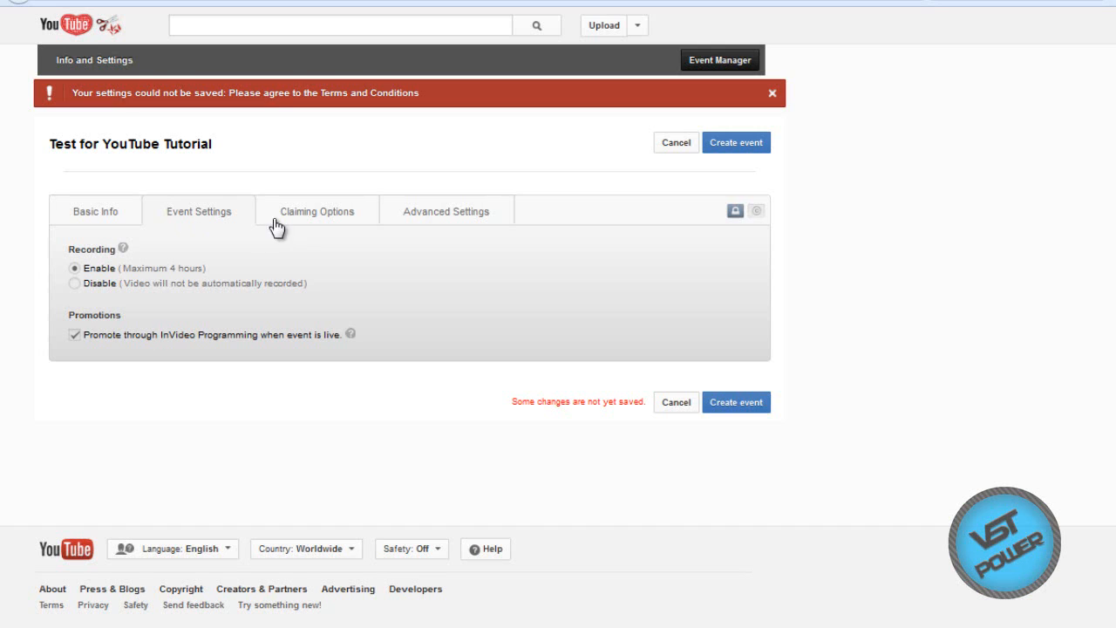
Tick 'Claim this video' under Claiming Options, then view the event's Advanced Settings
click(316, 210)
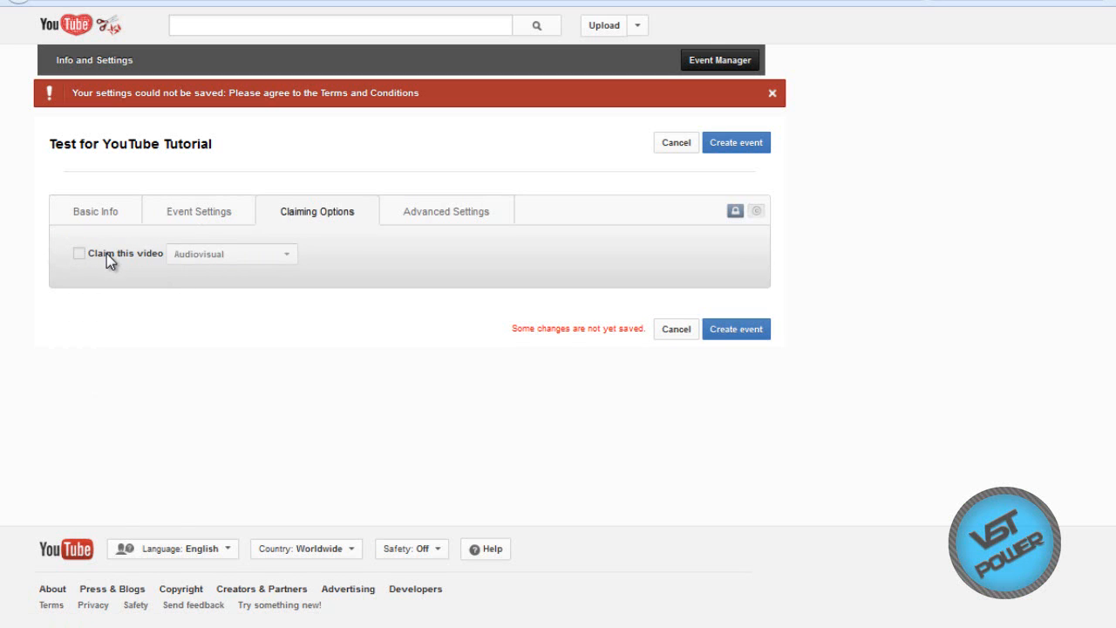
click(79, 253)
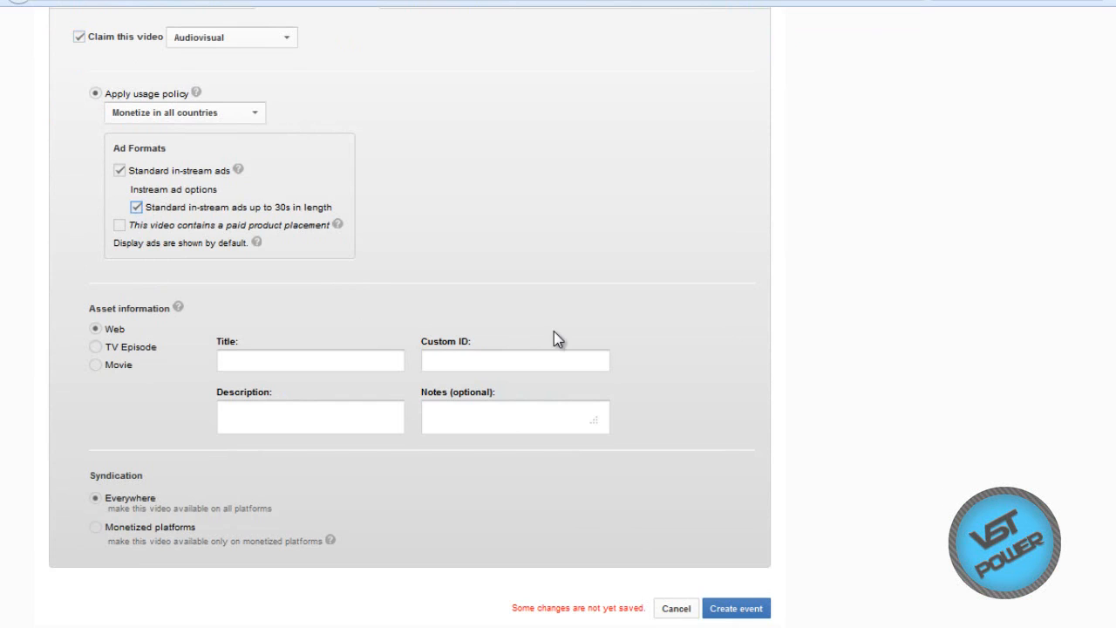
click(447, 211)
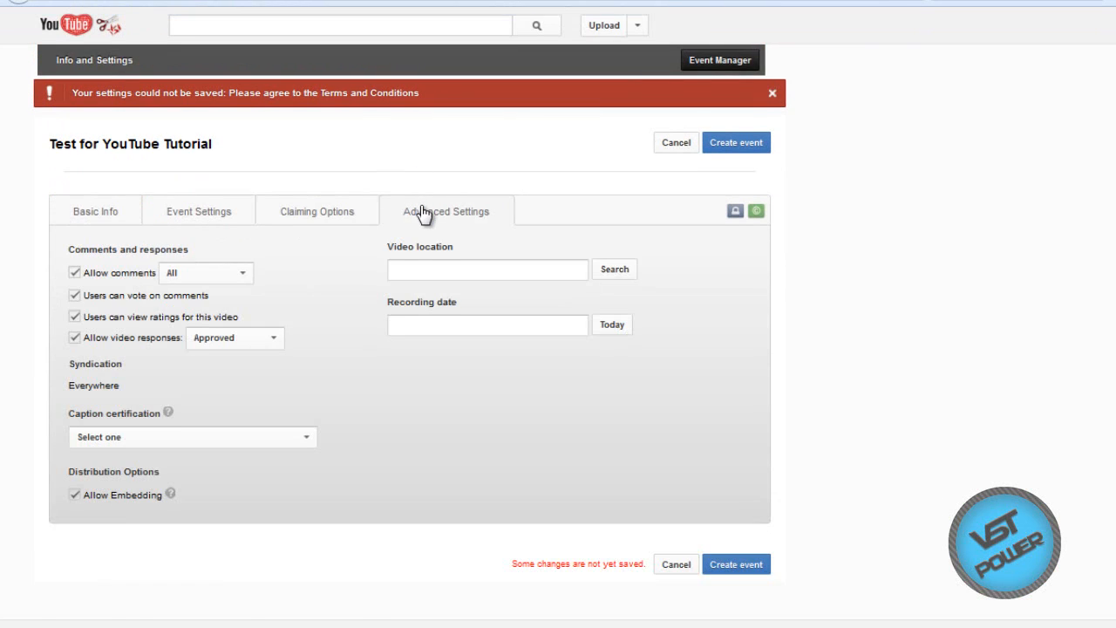
mouse_move(673, 165)
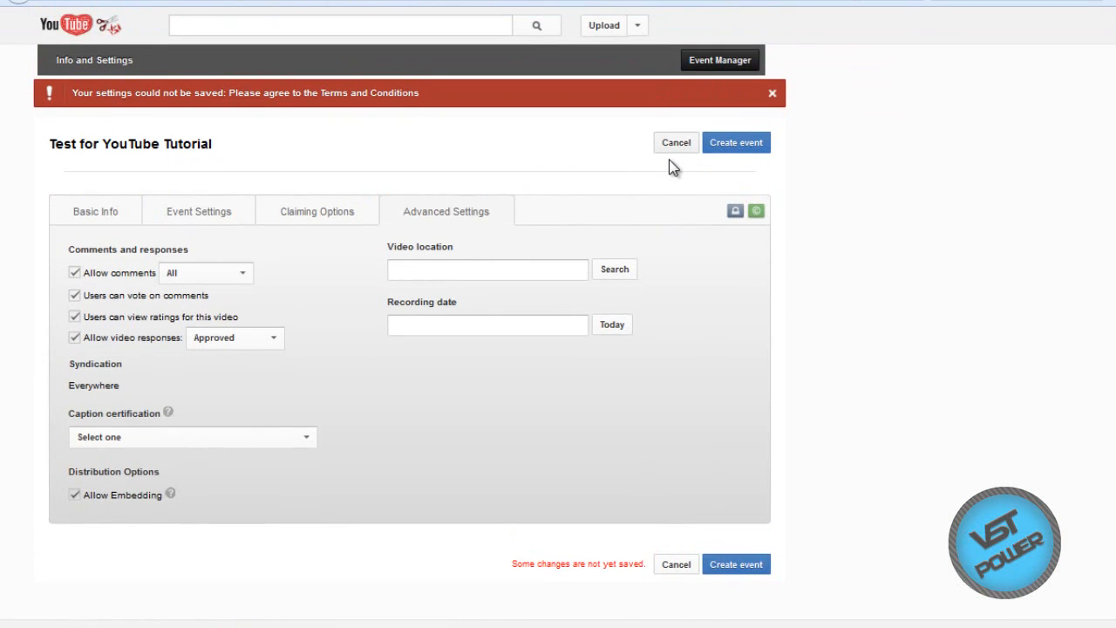
mouse_move(680, 155)
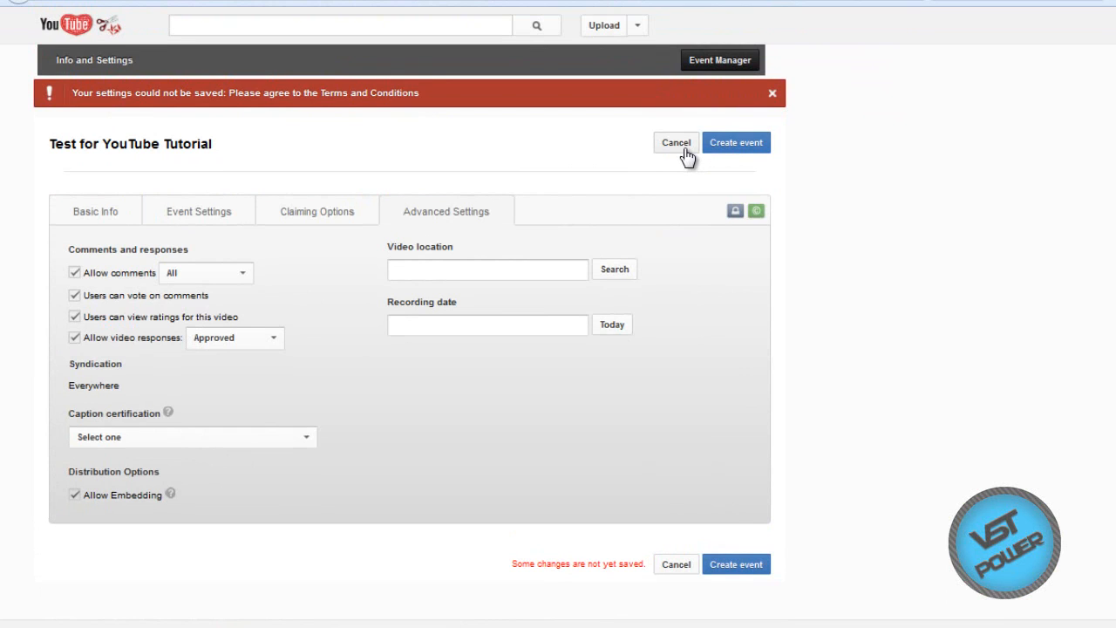
Choose 'Other encoders' for the Test for YouTube Tutorial event, check the server URL, and save
click(735, 142)
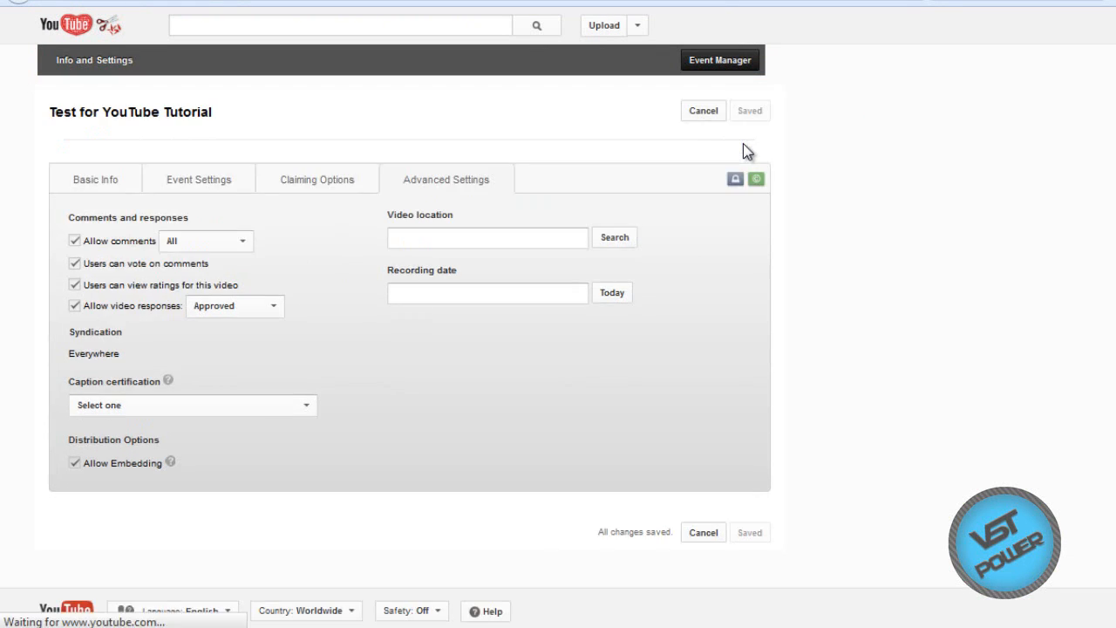
click(208, 59)
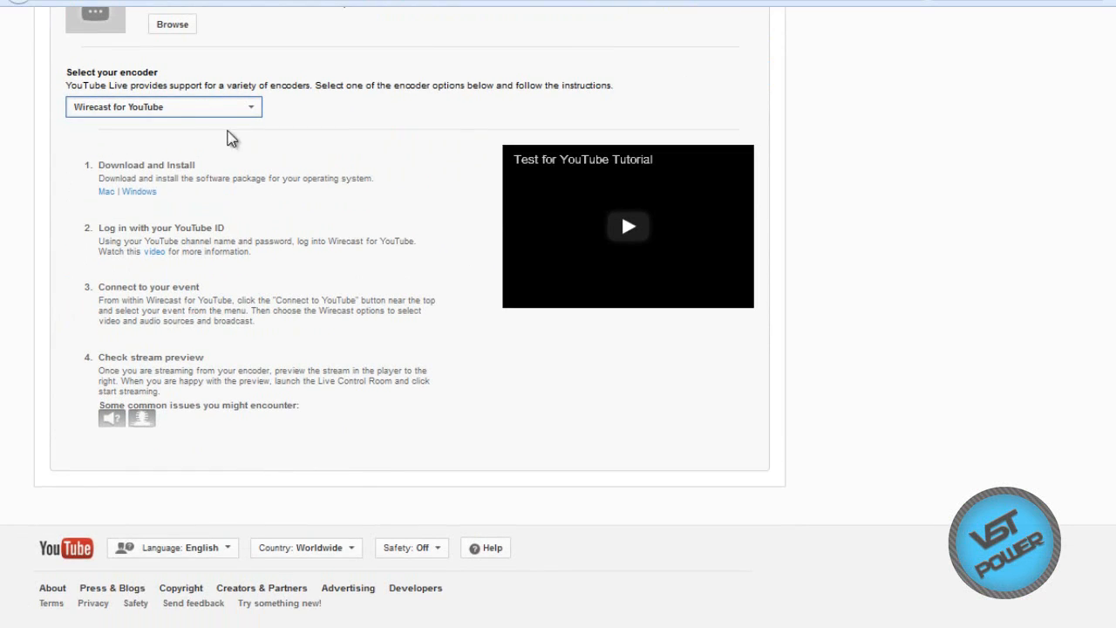
click(163, 106)
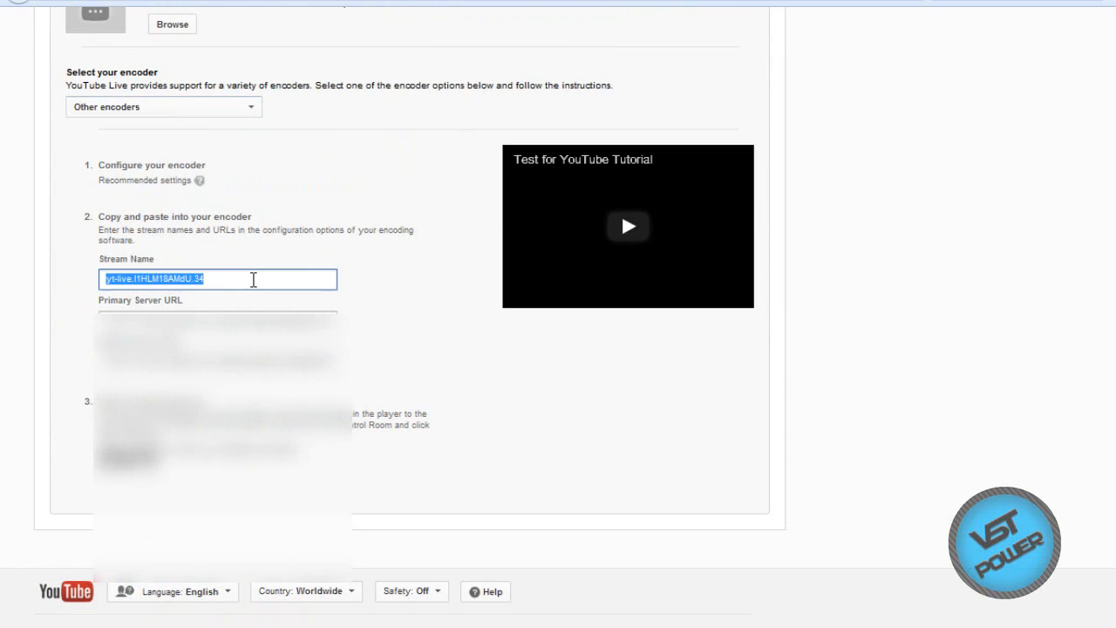
click(216, 340)
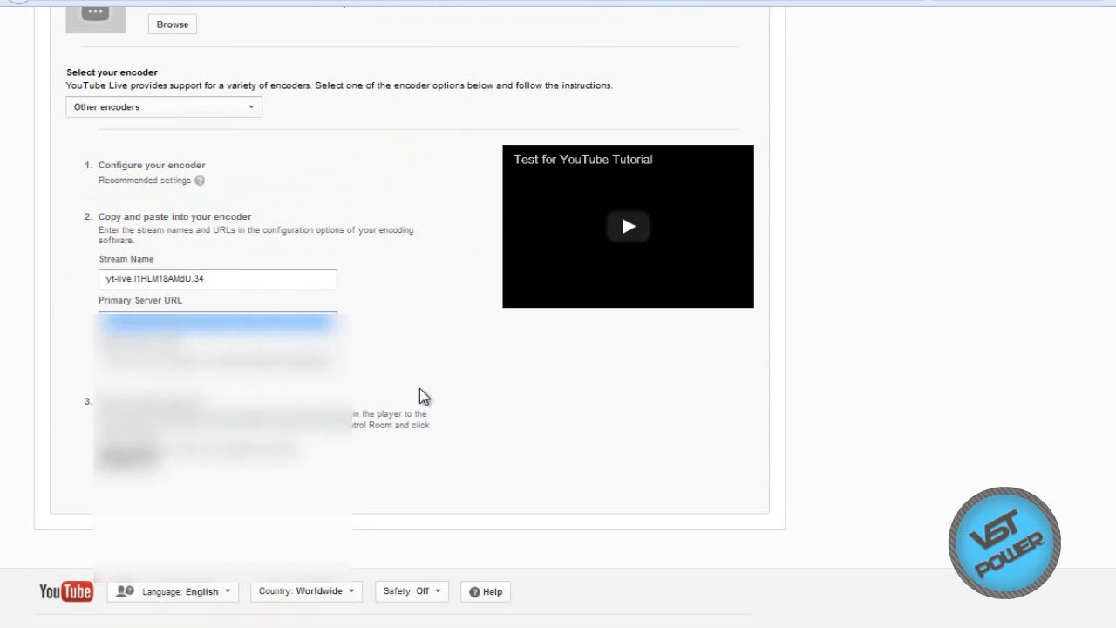
scroll(up, 3)
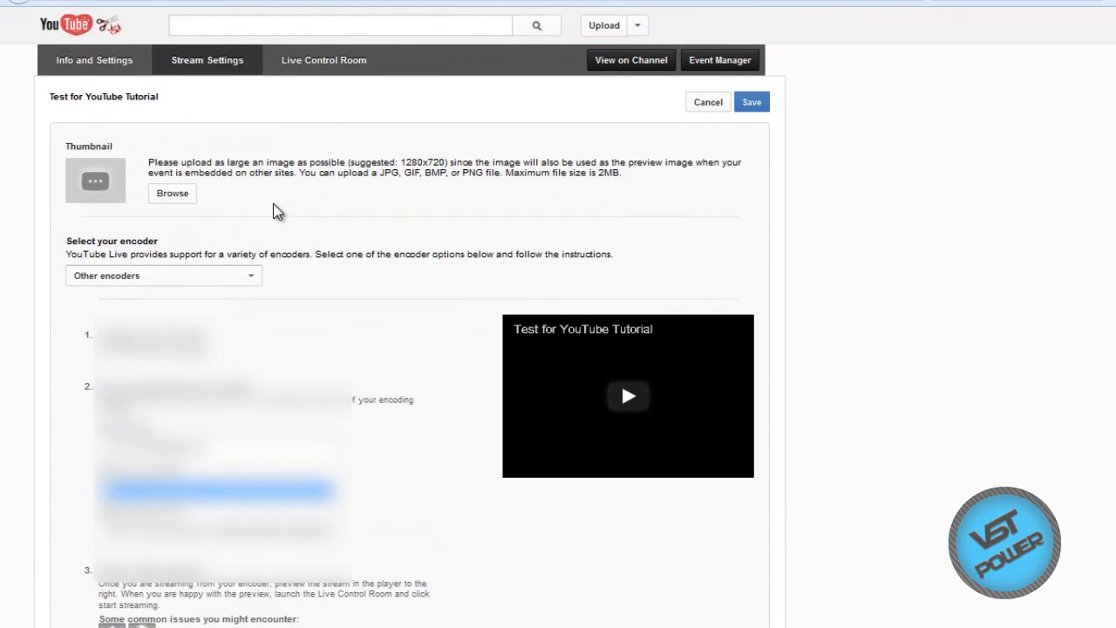
mouse_move(536, 190)
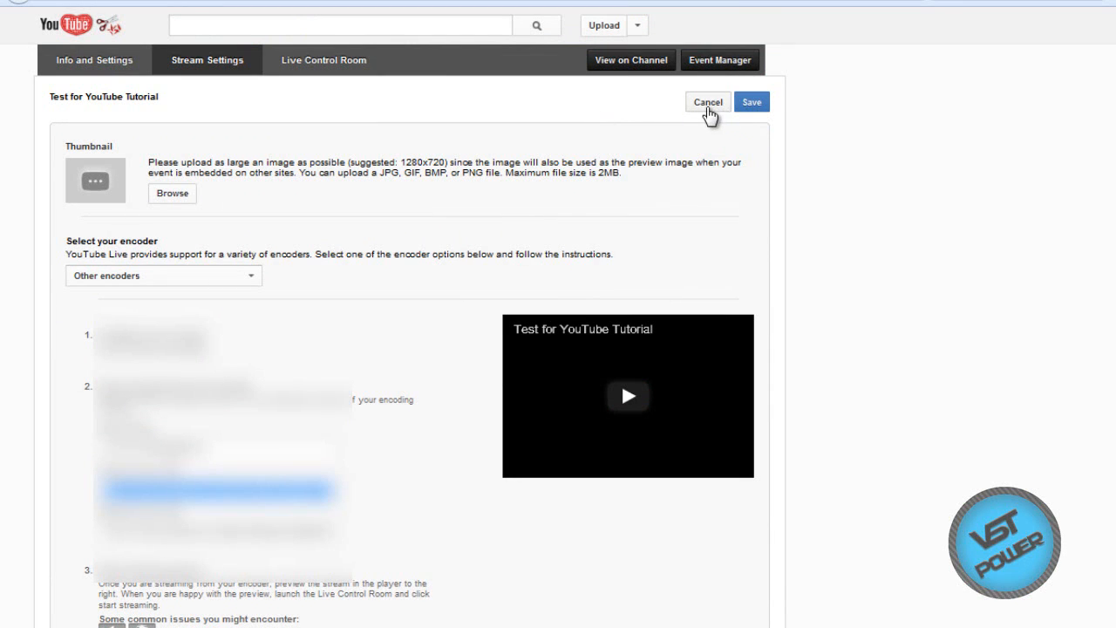
click(749, 101)
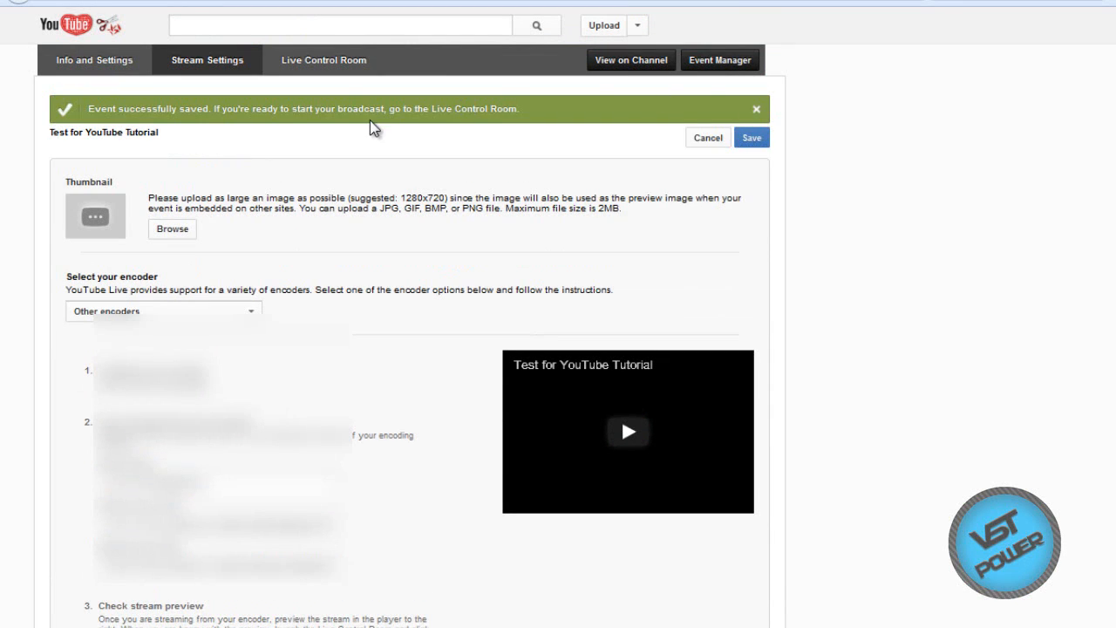
In the Live Control Room, set the Broadcast Alert to 'The broadcaster has cancelled this event.'
click(627, 431)
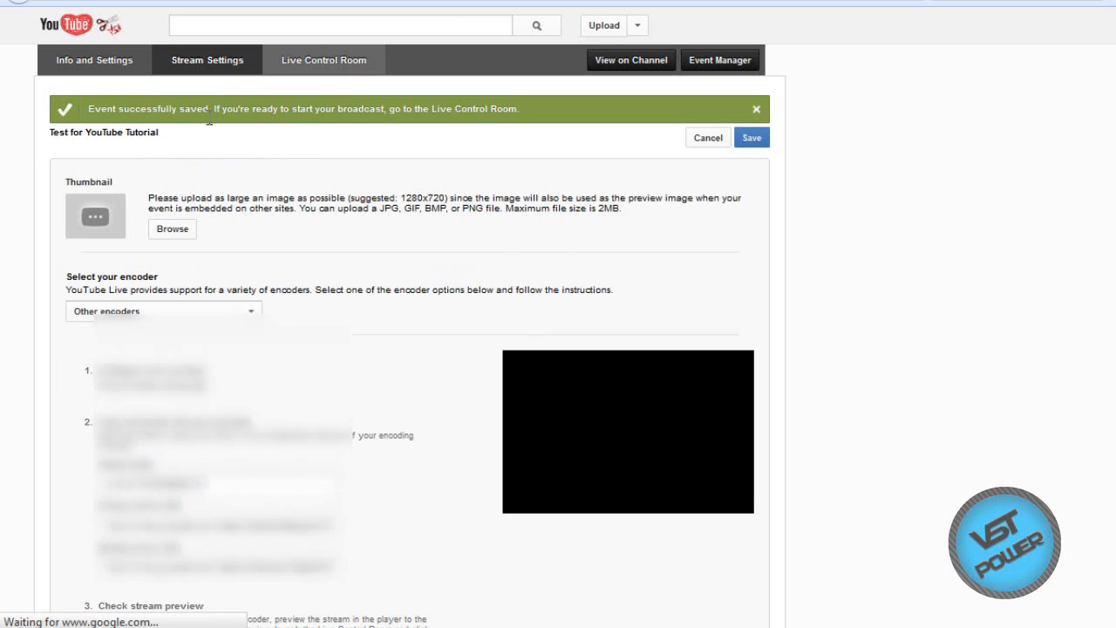
click(323, 59)
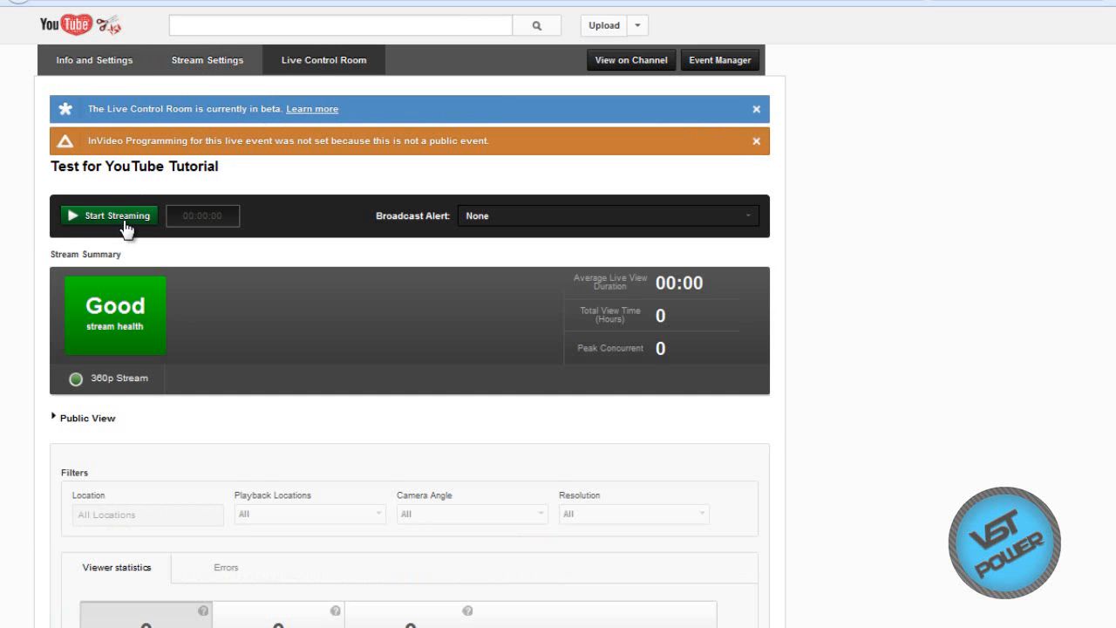
mouse_move(313, 331)
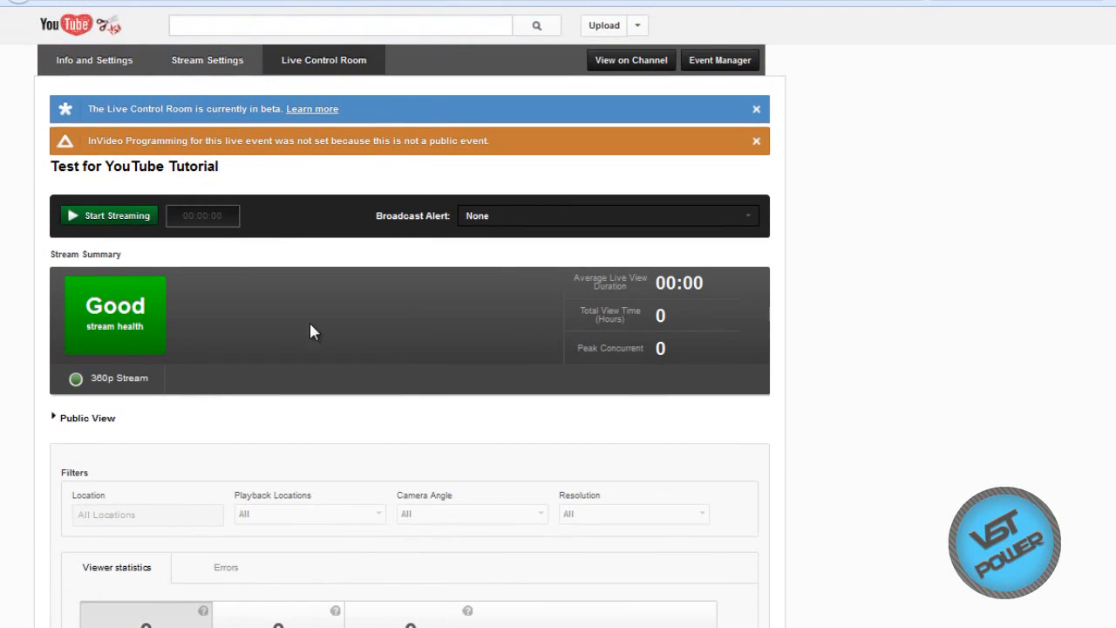
mouse_move(108, 234)
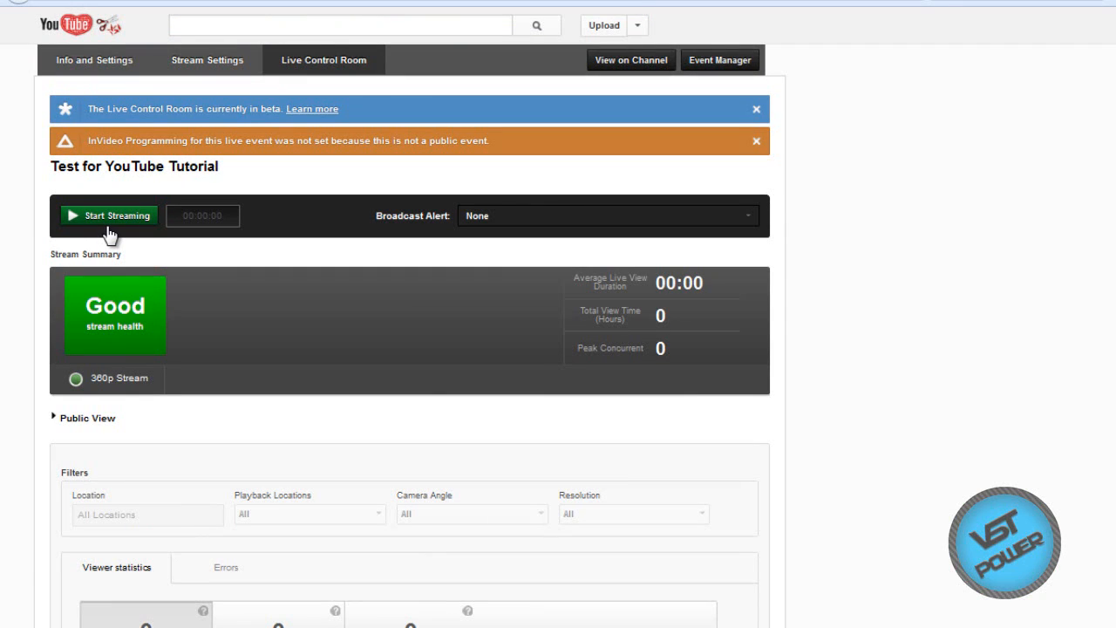
mouse_move(225, 248)
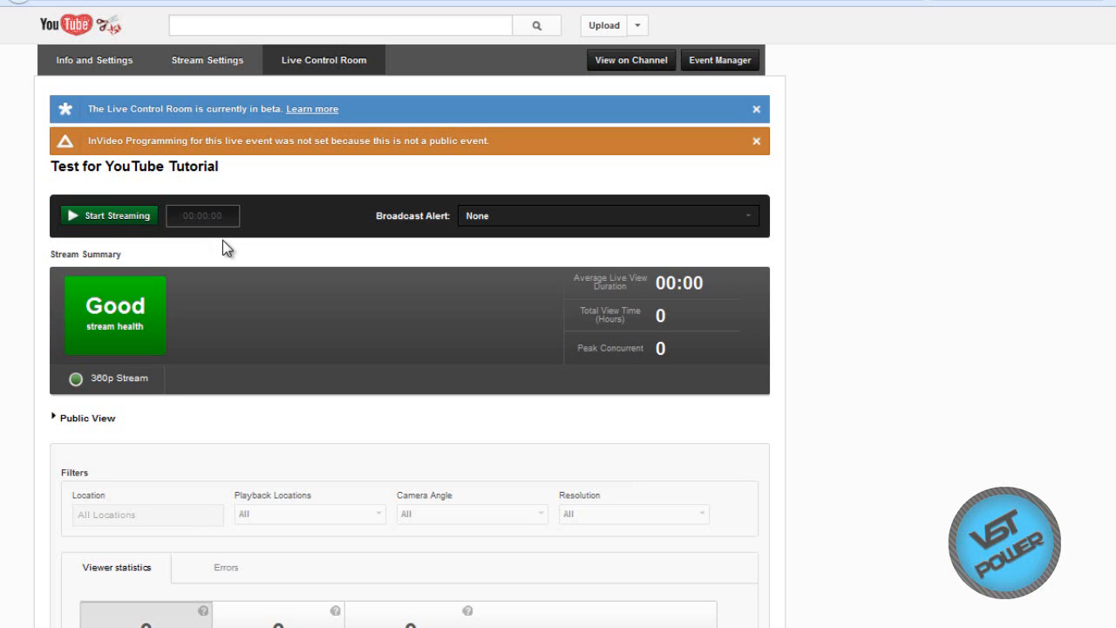
mouse_move(131, 227)
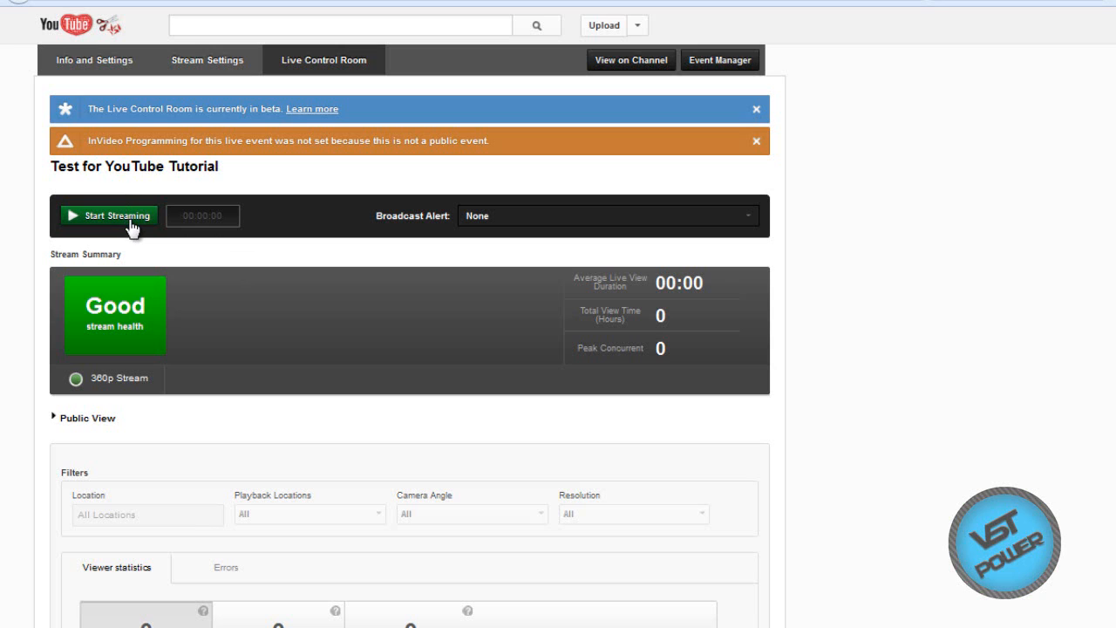
mouse_move(558, 210)
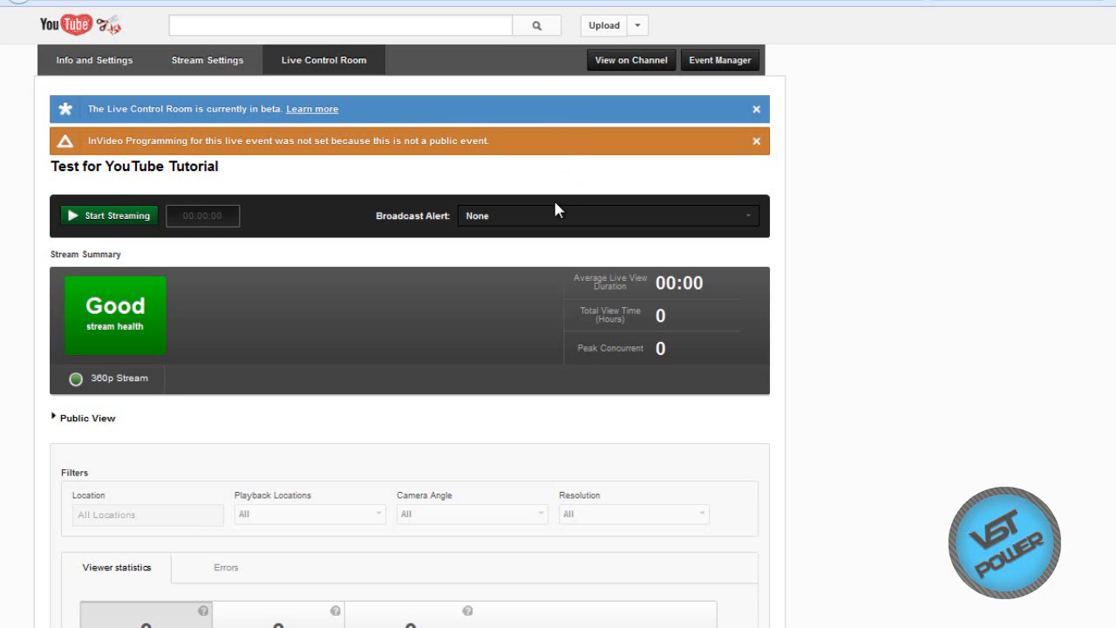
click(607, 215)
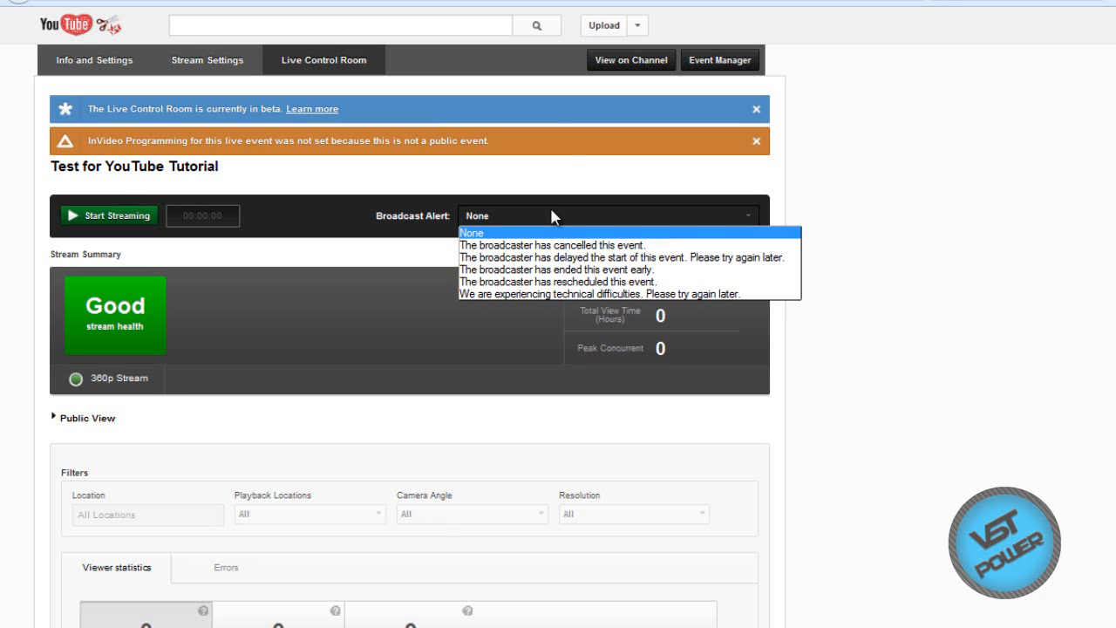
mouse_move(645, 232)
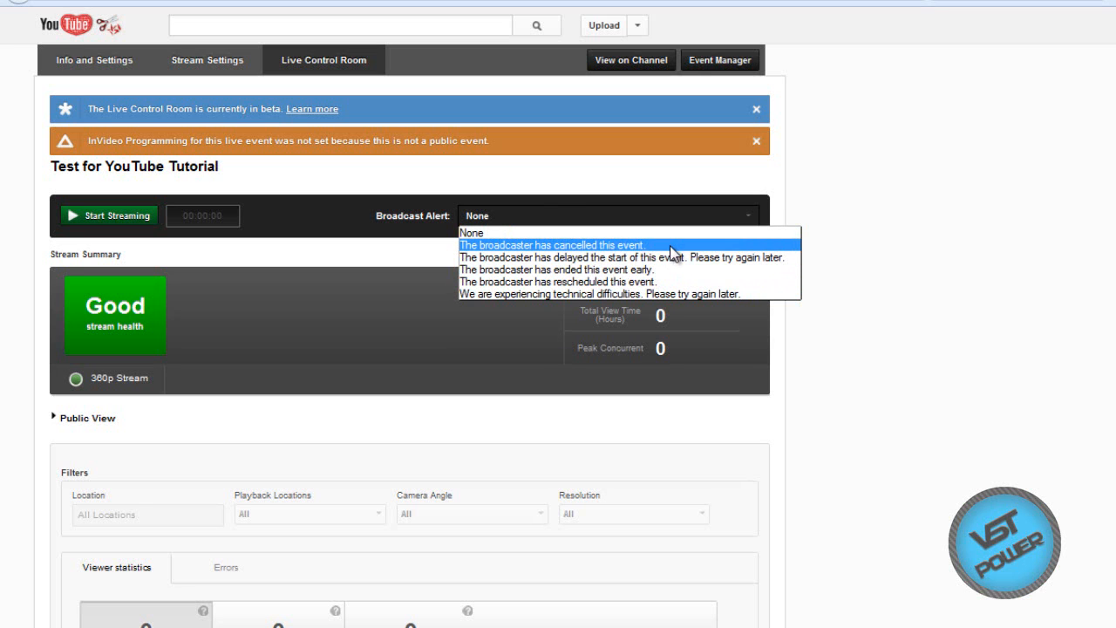
click(552, 245)
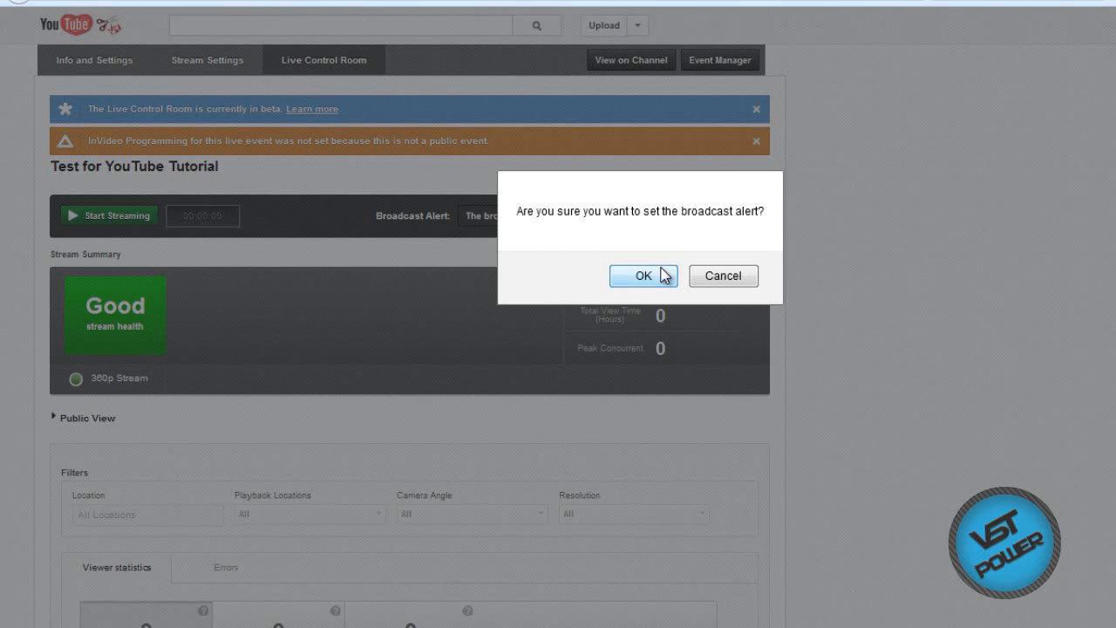
click(642, 276)
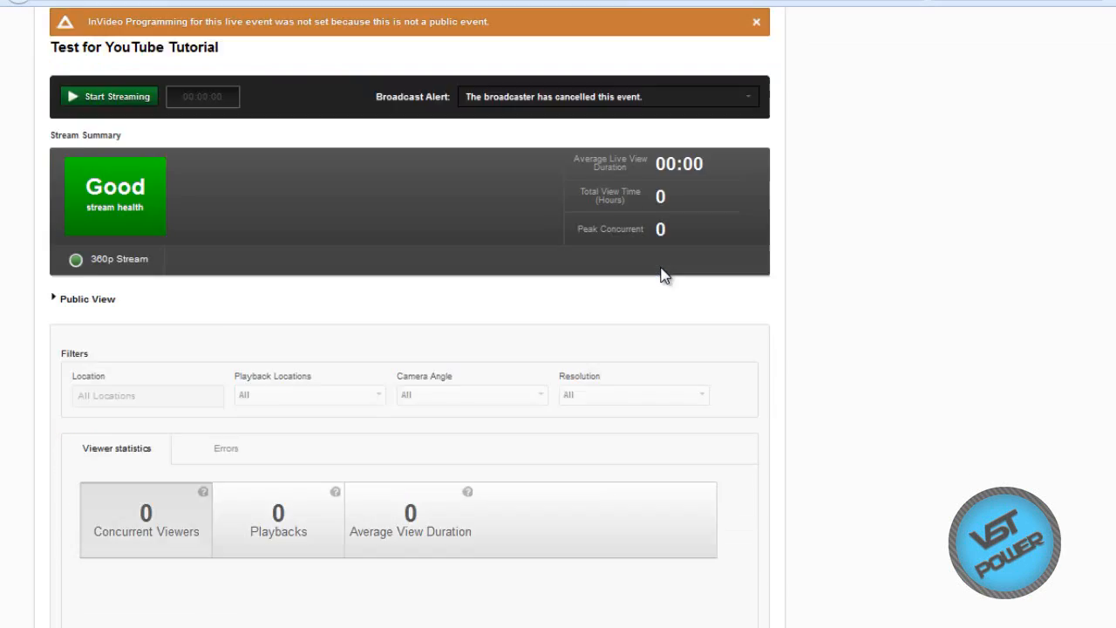
scroll(up, 3)
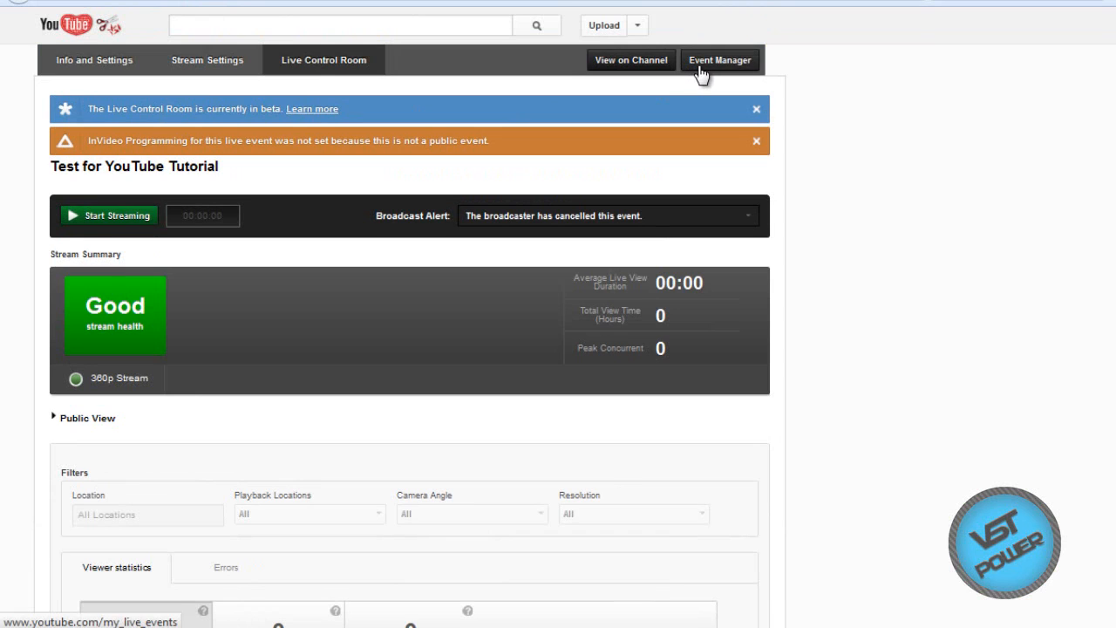
From the Event Manager, select the Test for YouTube Tutorial event and delete it permanently
click(719, 60)
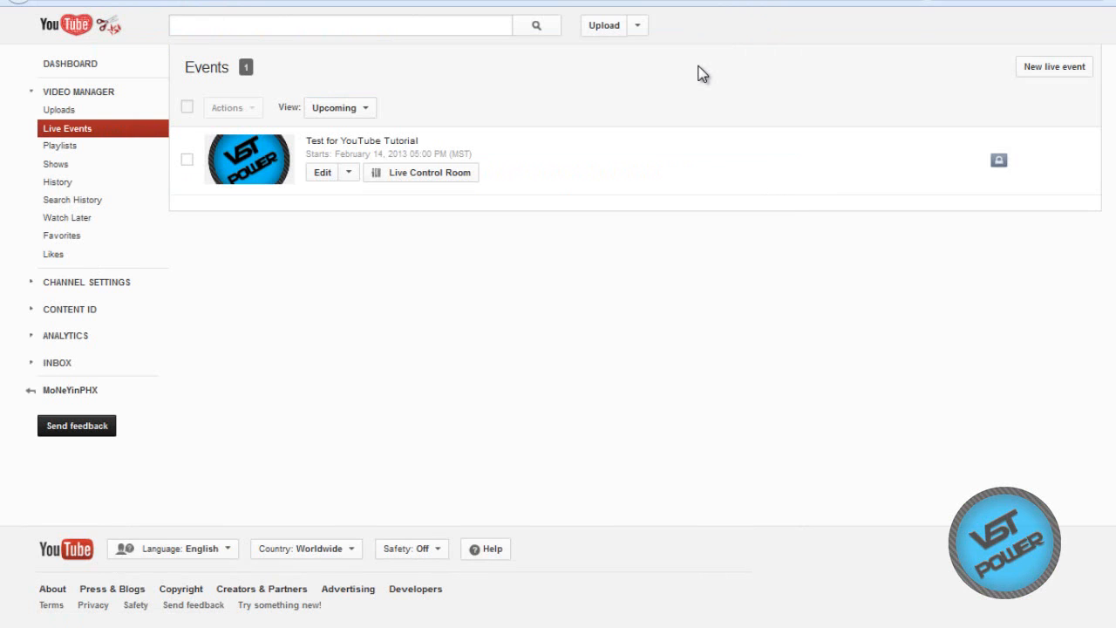
mouse_move(187, 160)
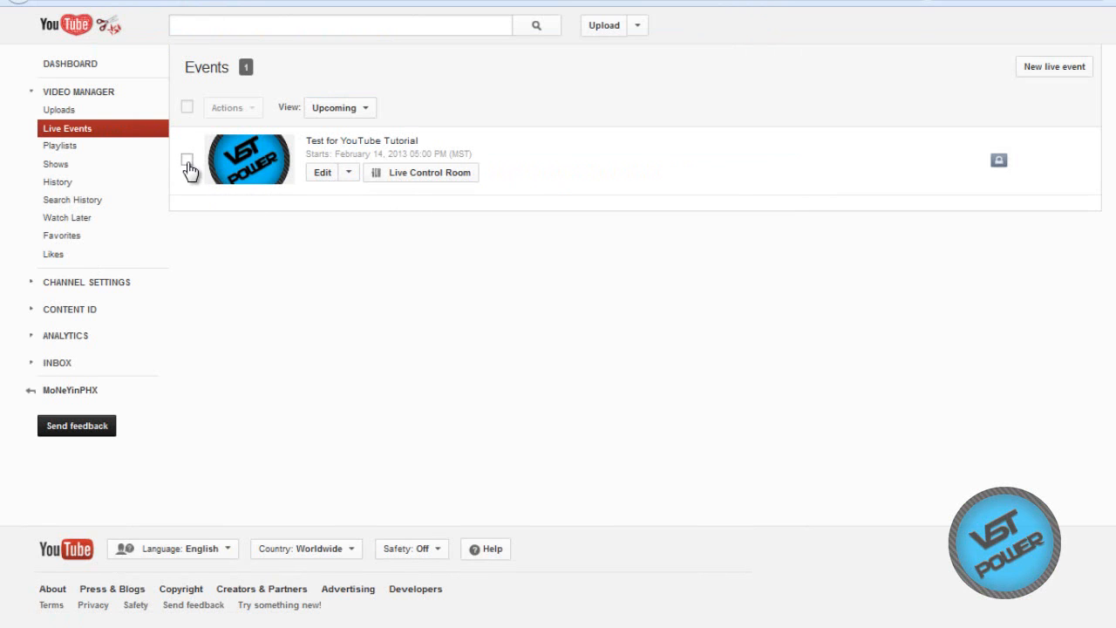
click(233, 107)
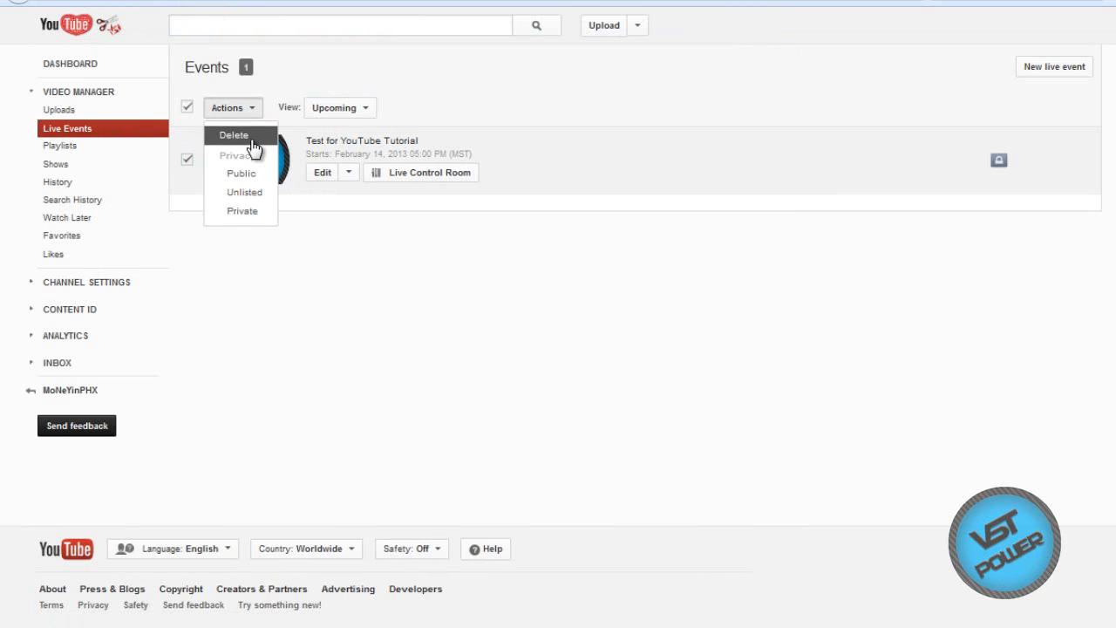
click(233, 134)
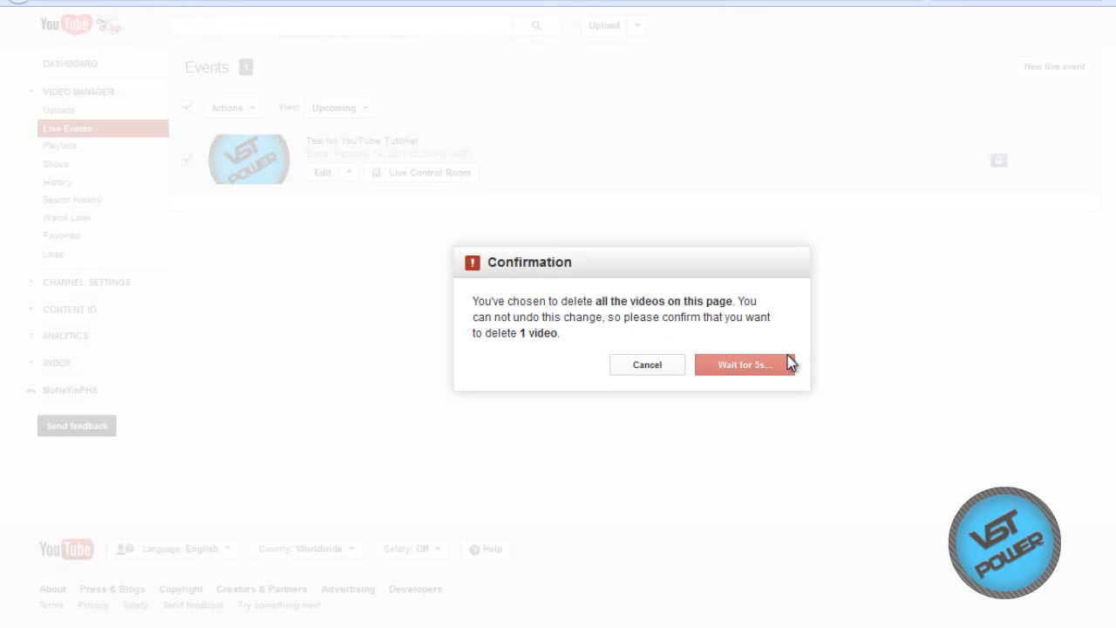
mouse_move(737, 377)
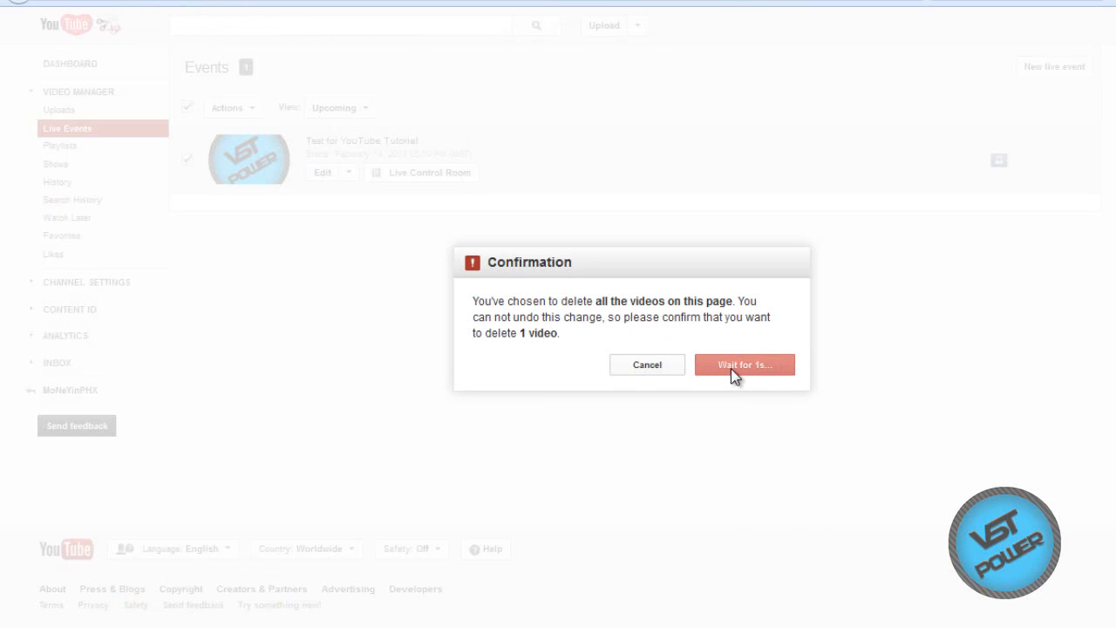
click(744, 364)
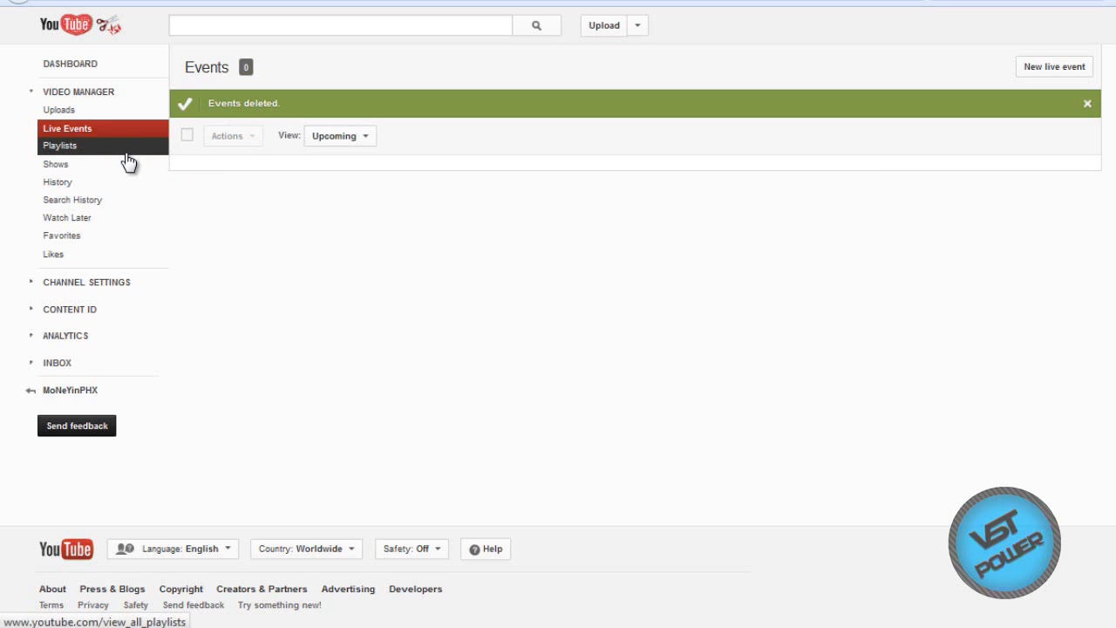
Browse the channel's 18 playlists, then bring up the Shows page listing Contracts Mode
click(60, 145)
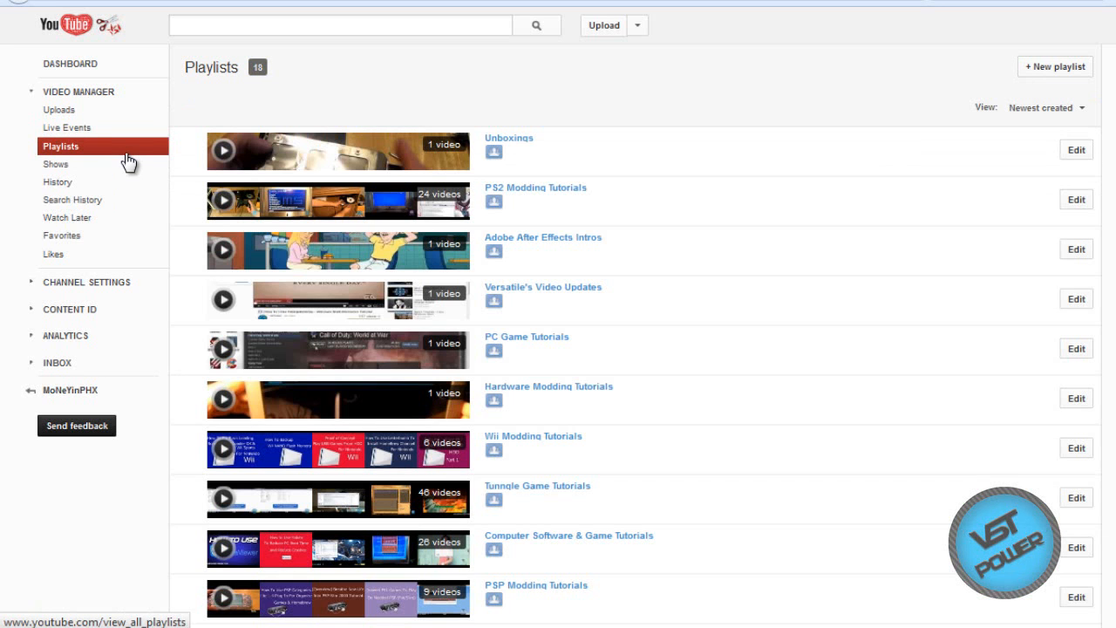
scroll(down, 3)
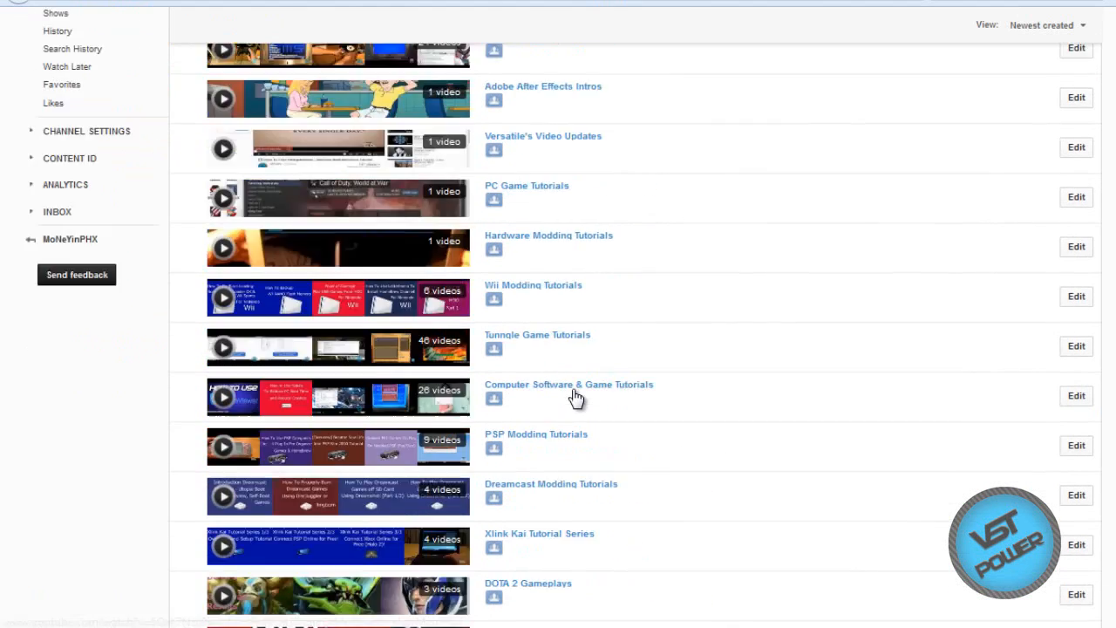
scroll(up, 3)
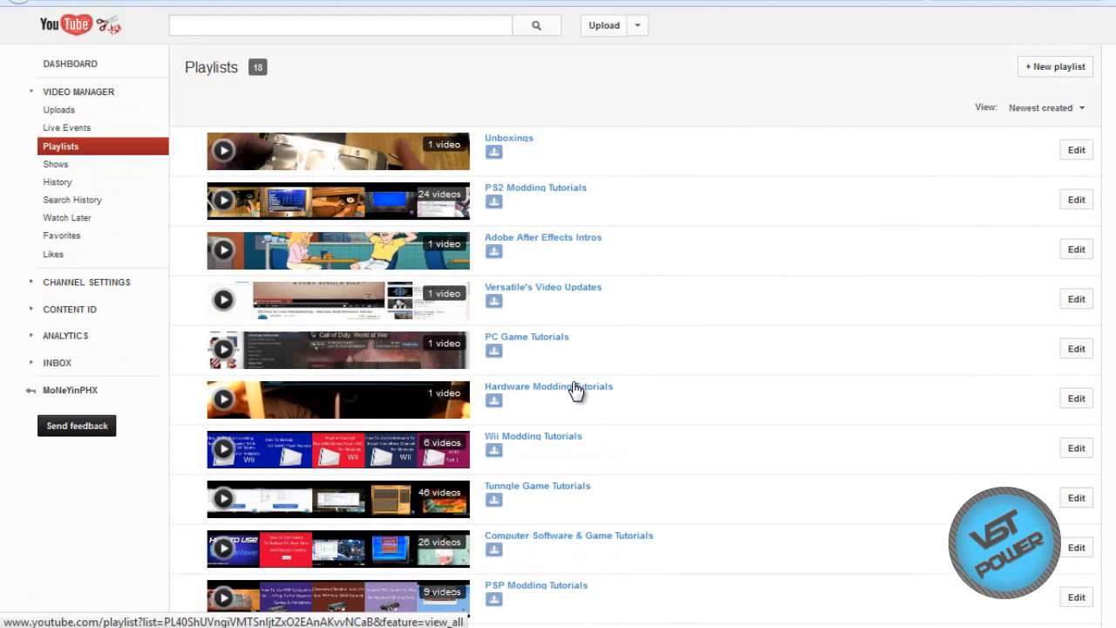
scroll(down, 3)
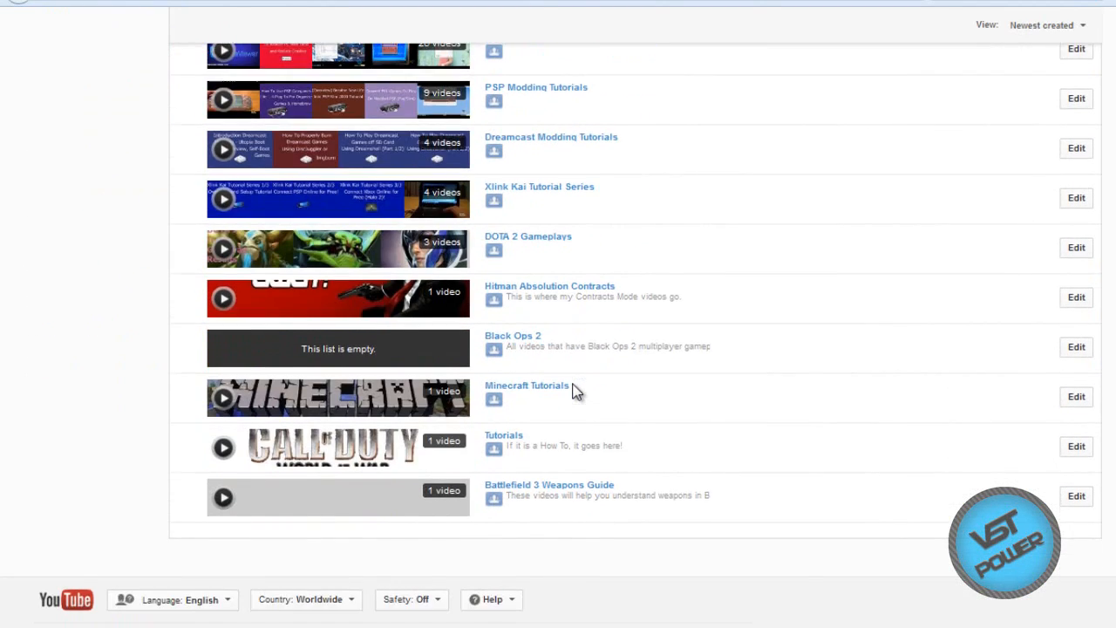
scroll(down, 3)
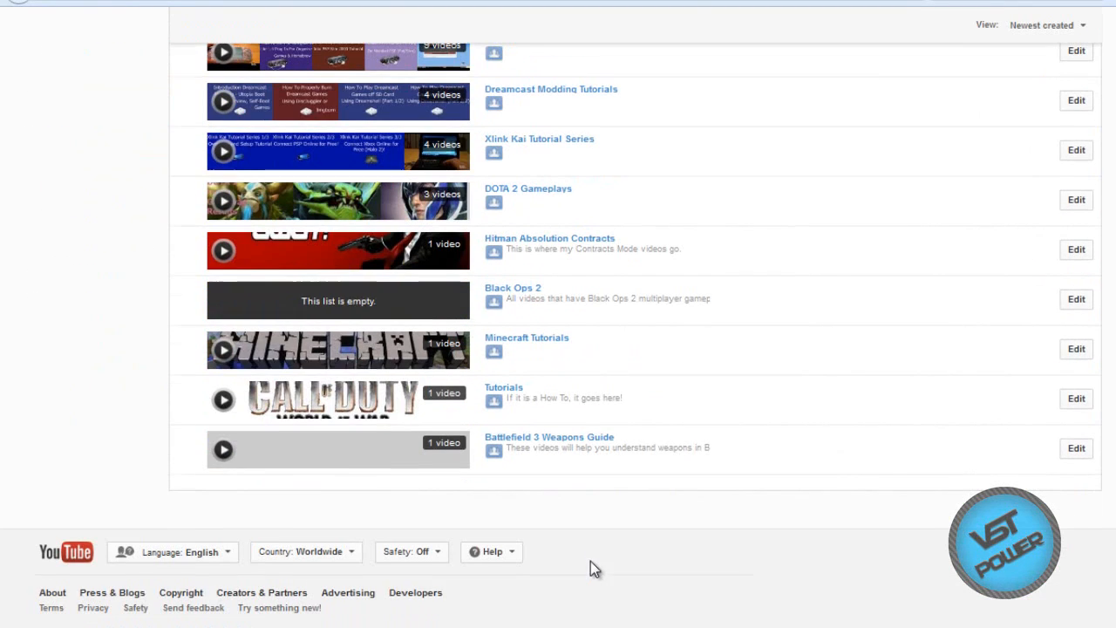
mouse_move(503, 535)
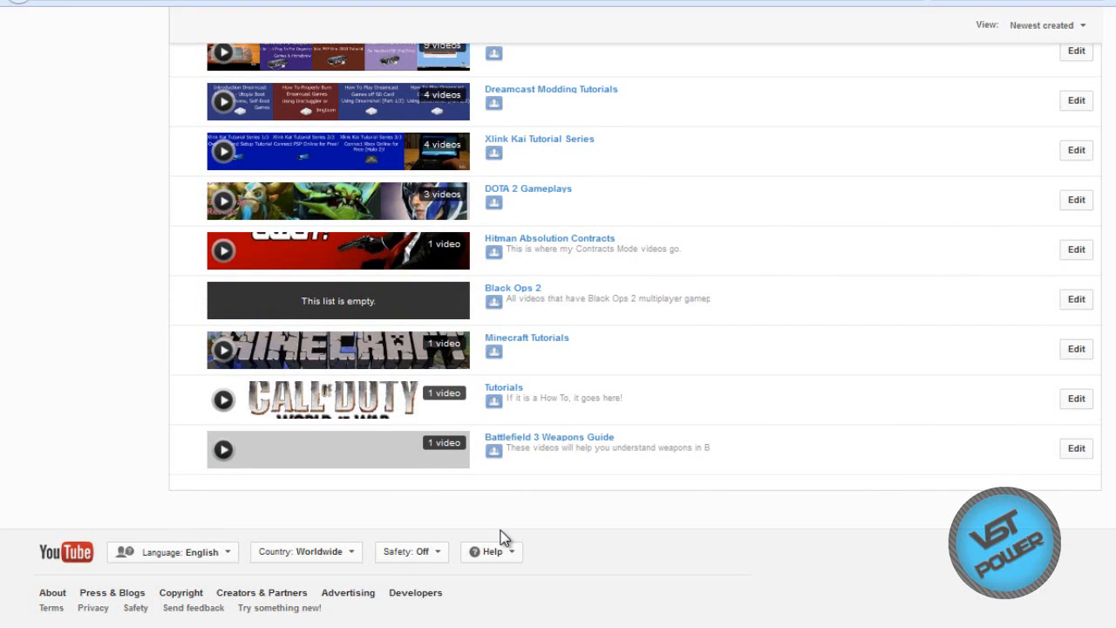
scroll(up, 3)
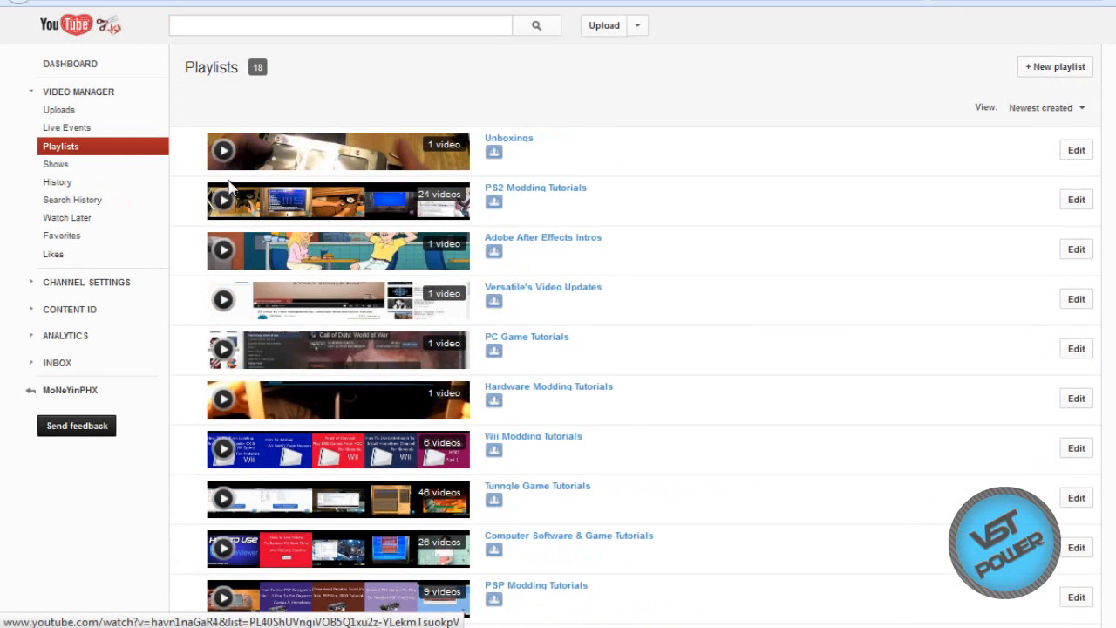
click(55, 164)
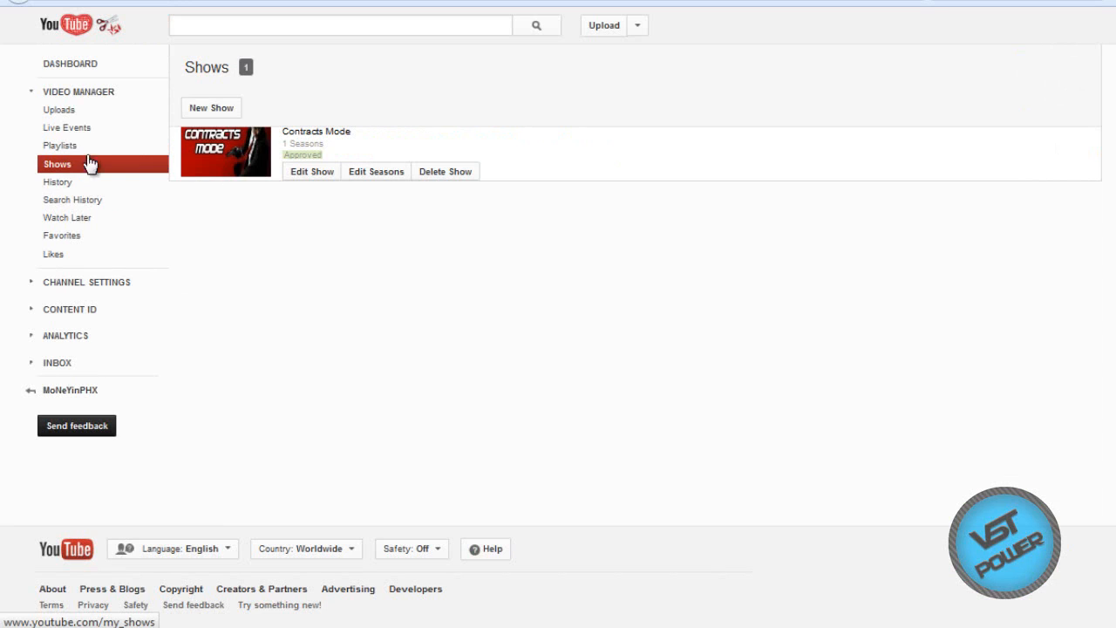
Review the Contracts Mode show's Information form, then go to its public show page via the Show Link
right_click(225, 151)
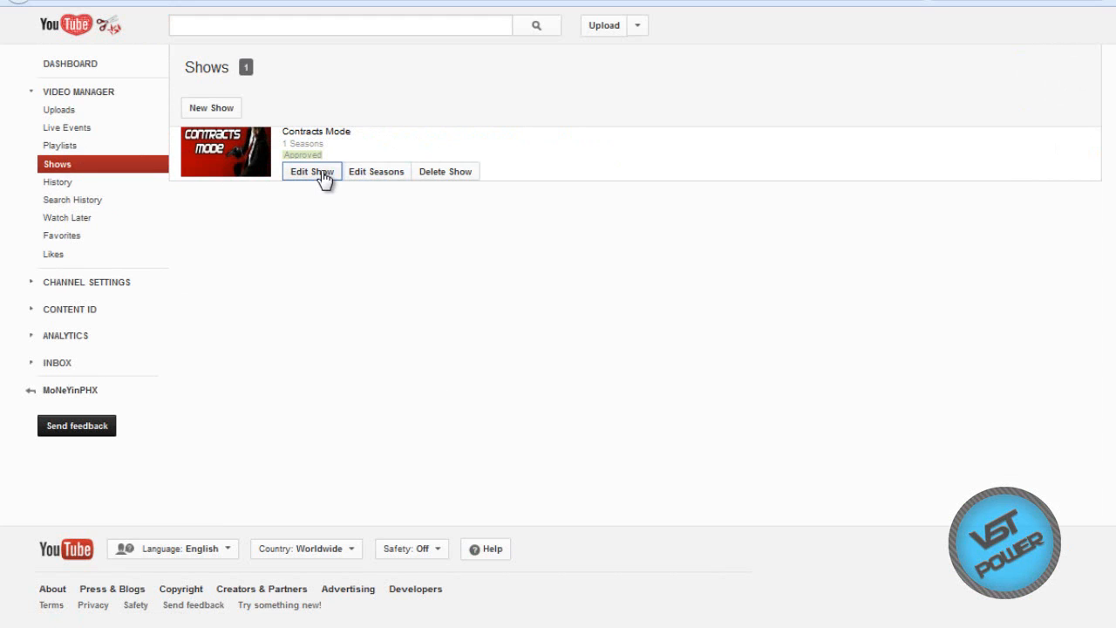
click(312, 171)
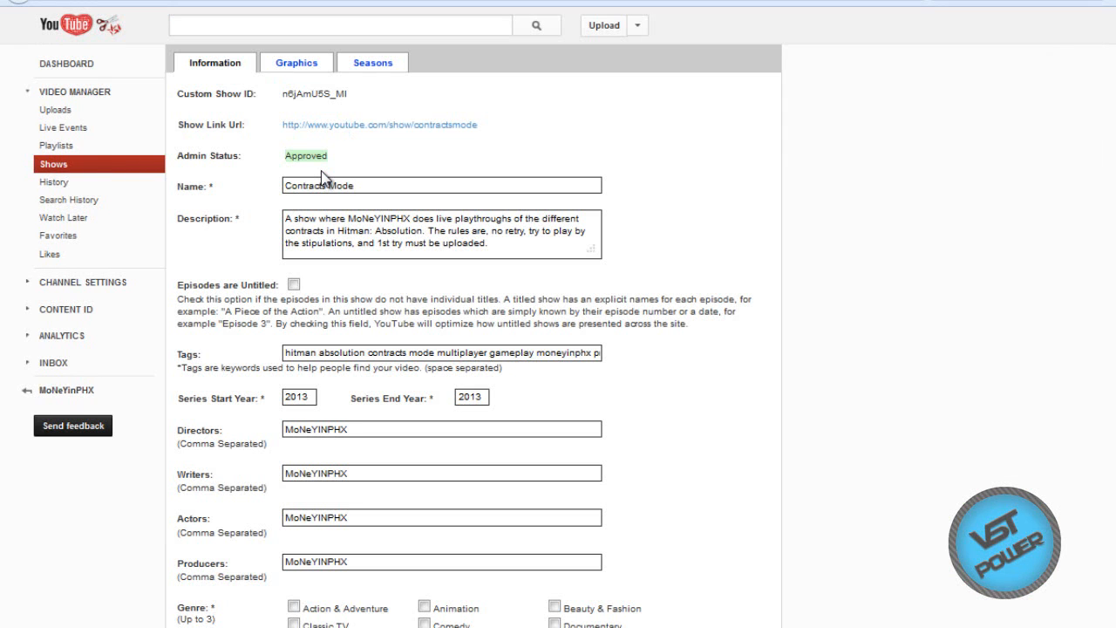
mouse_move(410, 131)
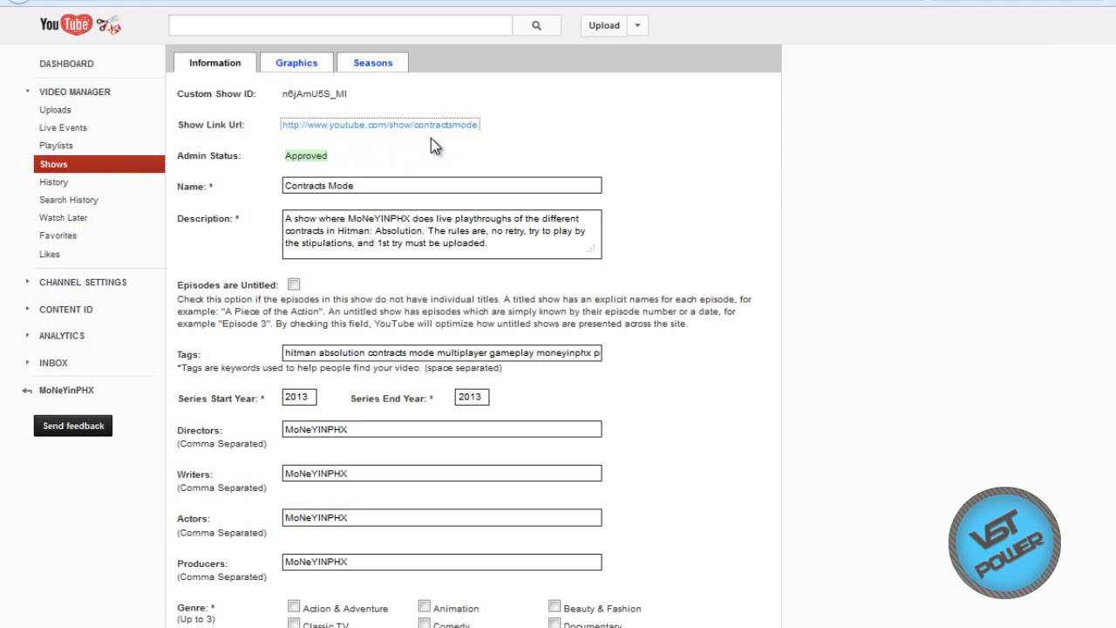
mouse_move(355, 299)
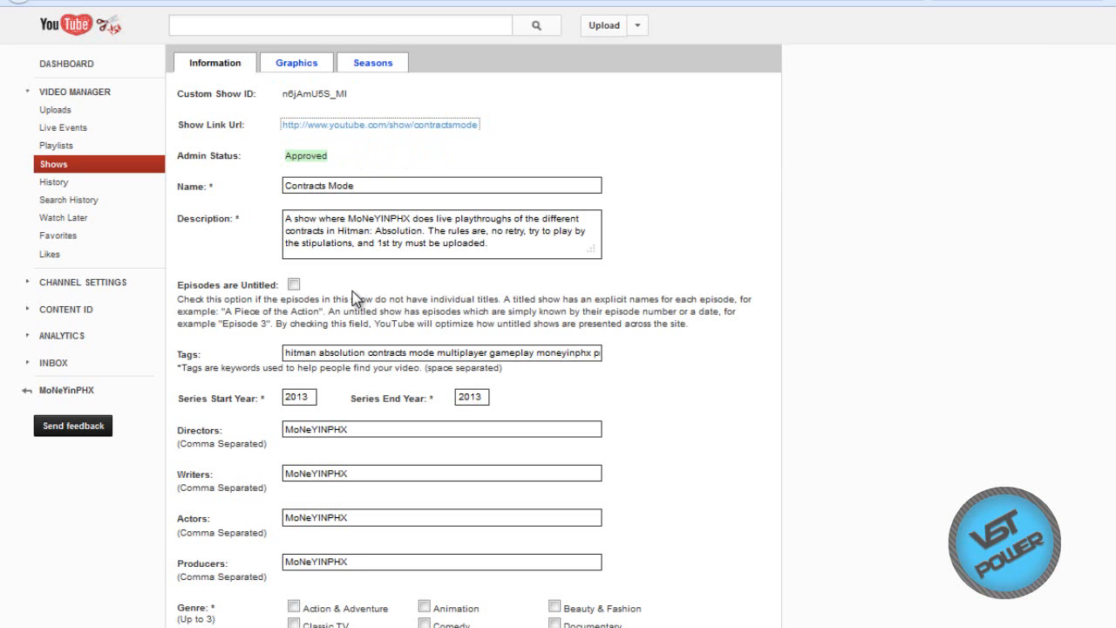
scroll(down, 3)
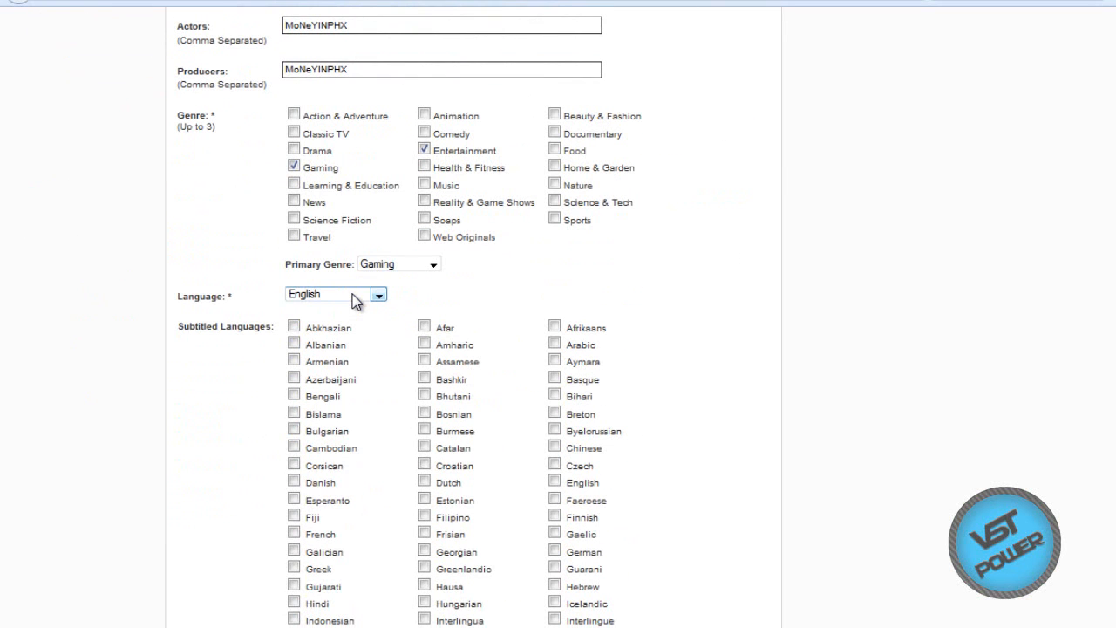
scroll(up, 3)
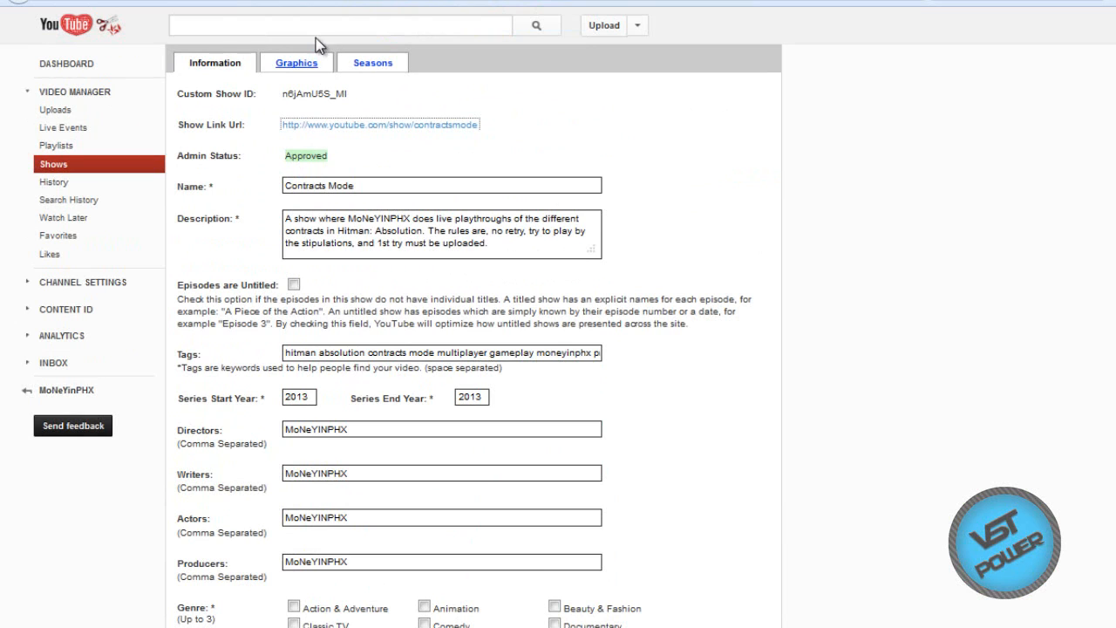
click(295, 61)
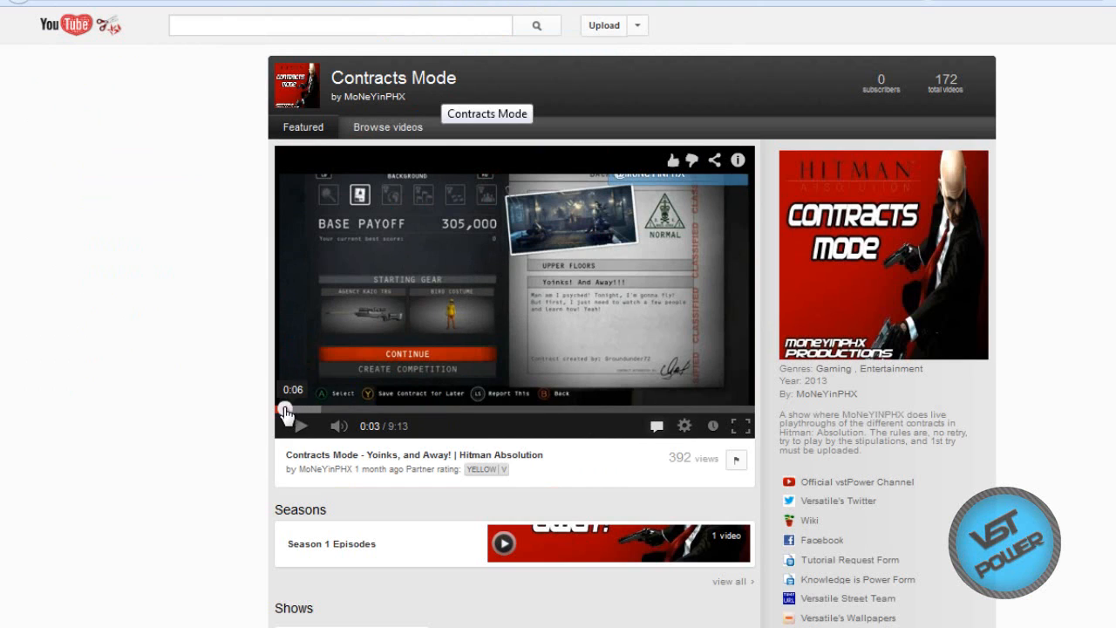
Play the featured Hitman Absolution episode on the Contracts Mode show page
click(299, 425)
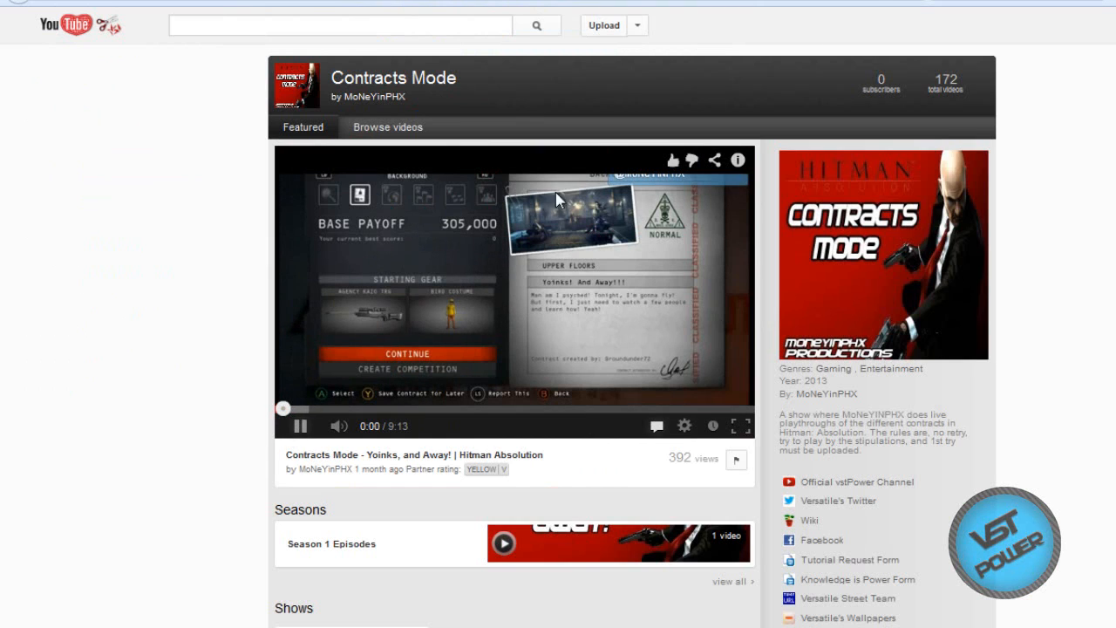
click(300, 425)
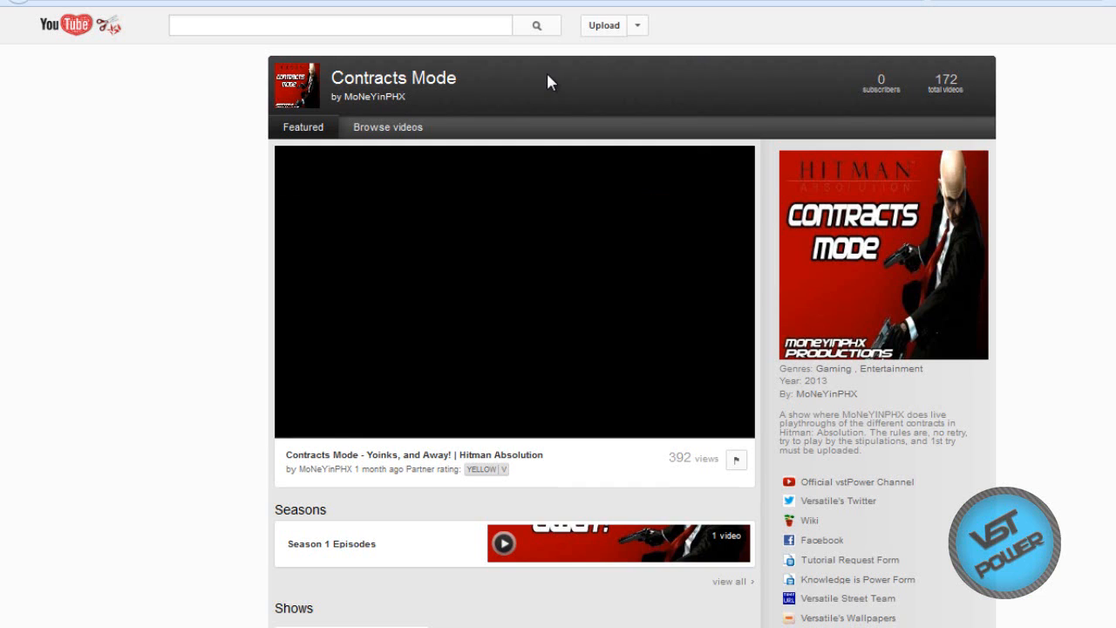
click(514, 292)
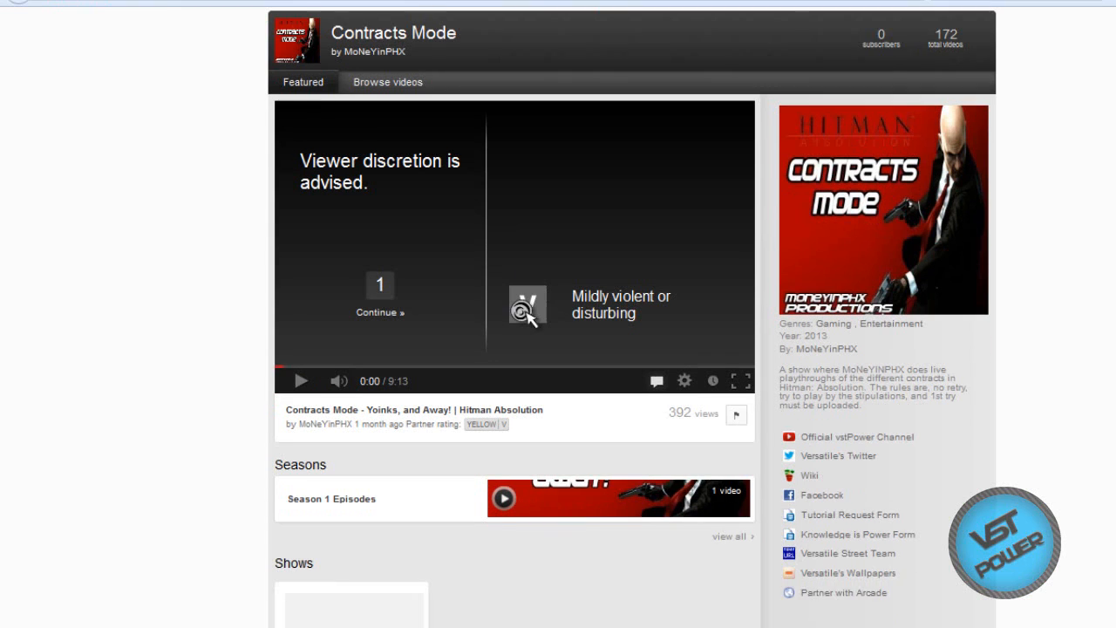
scroll(down, 3)
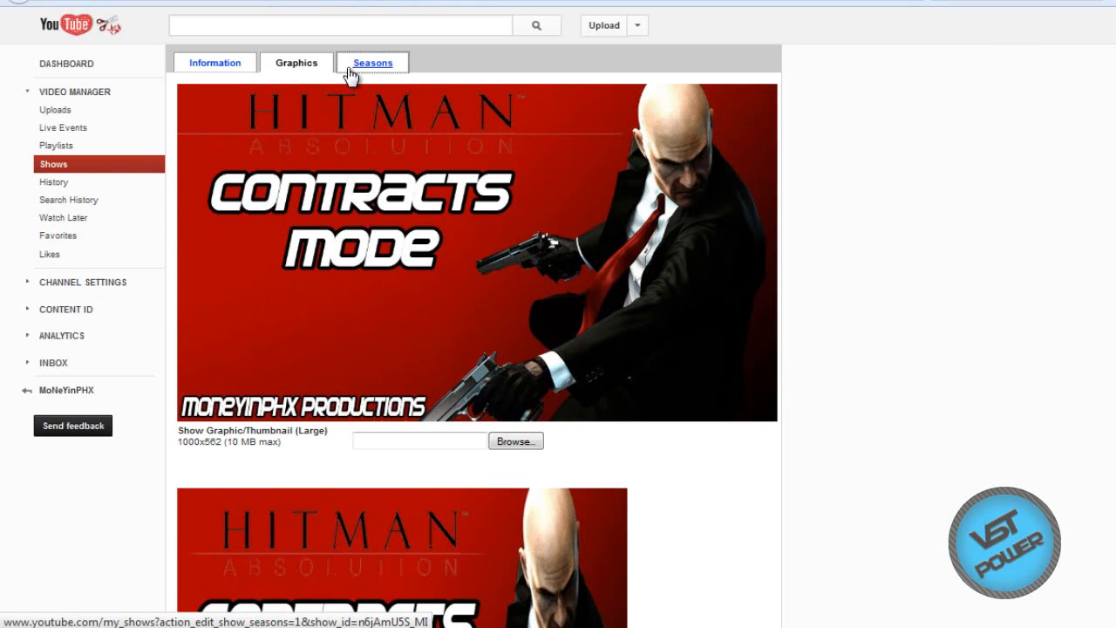
View the Seasons list showing Season 1 with one episode and no clips
click(371, 62)
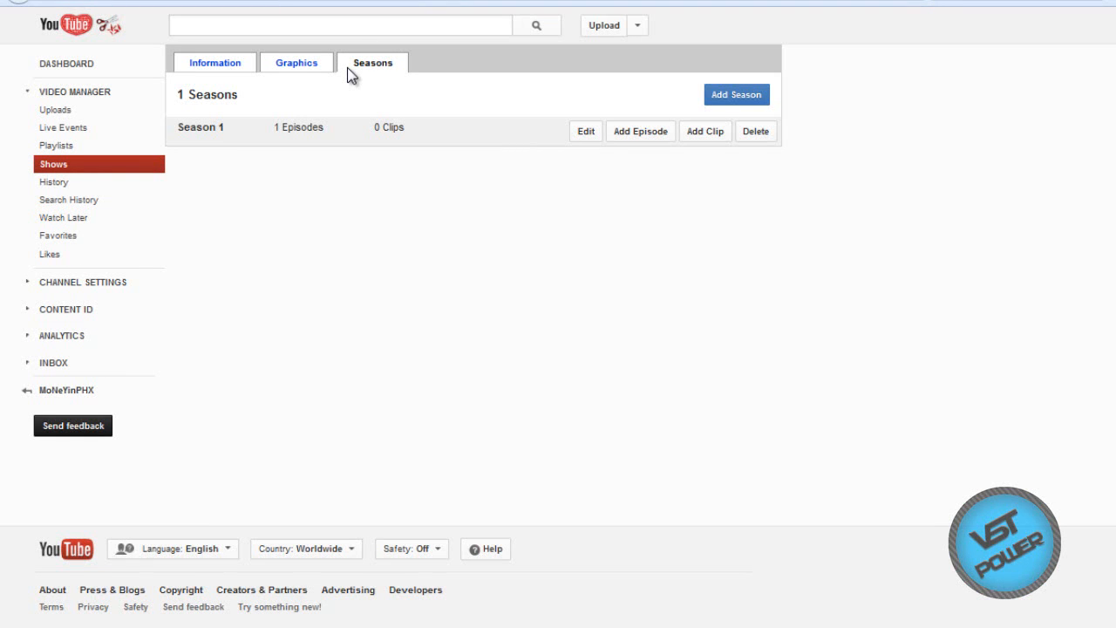
mouse_move(240, 43)
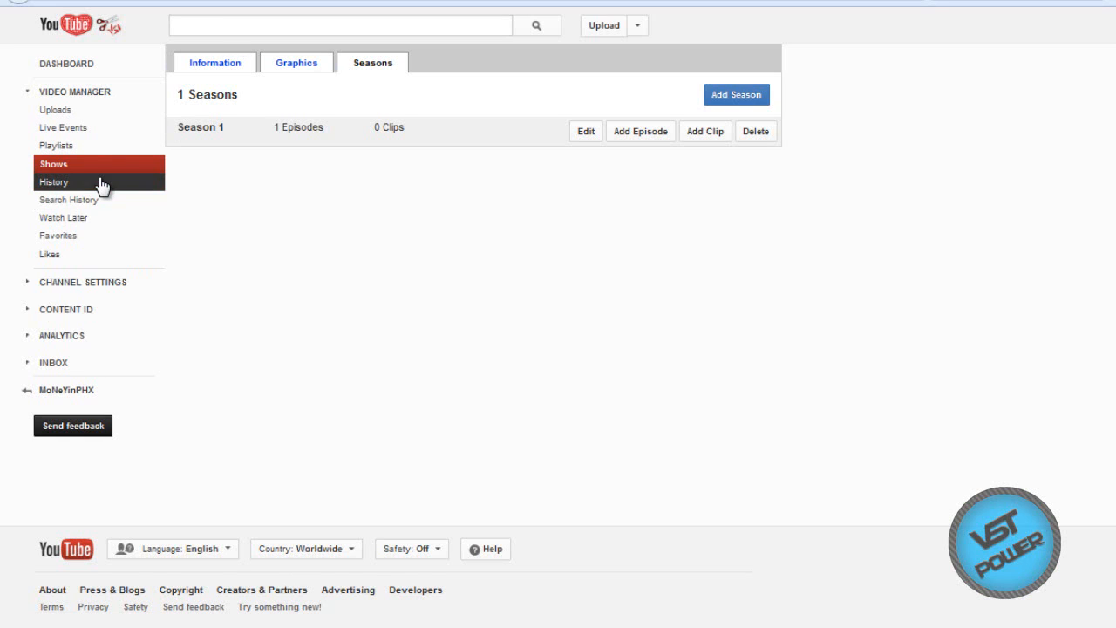
mouse_move(68, 200)
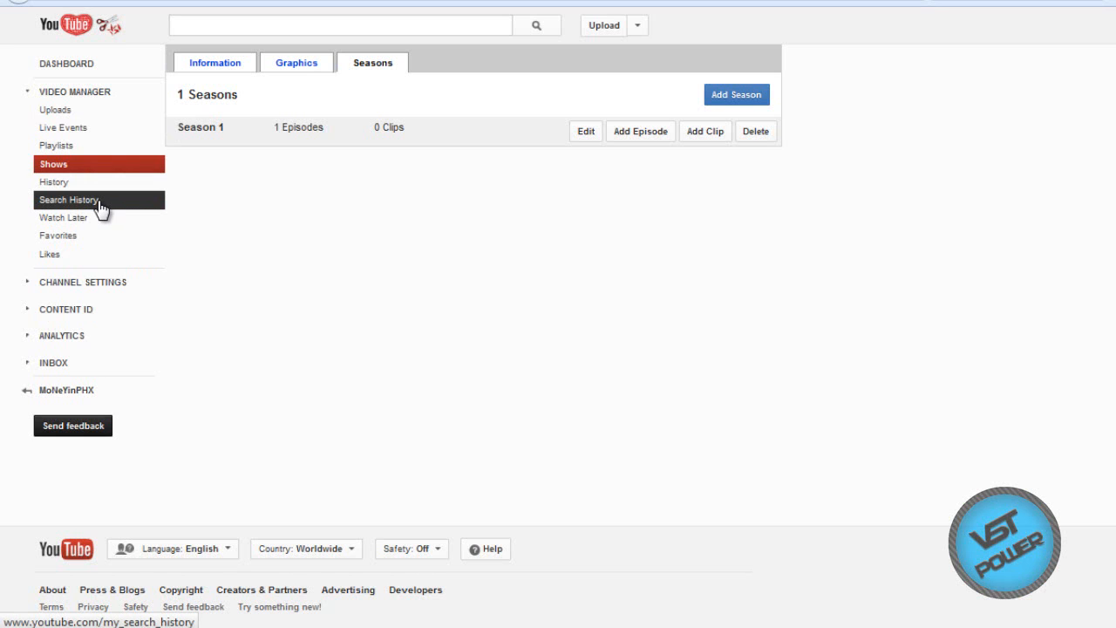
Visit History, Search History, the empty Watch Later list and the channel's Features status page
click(54, 181)
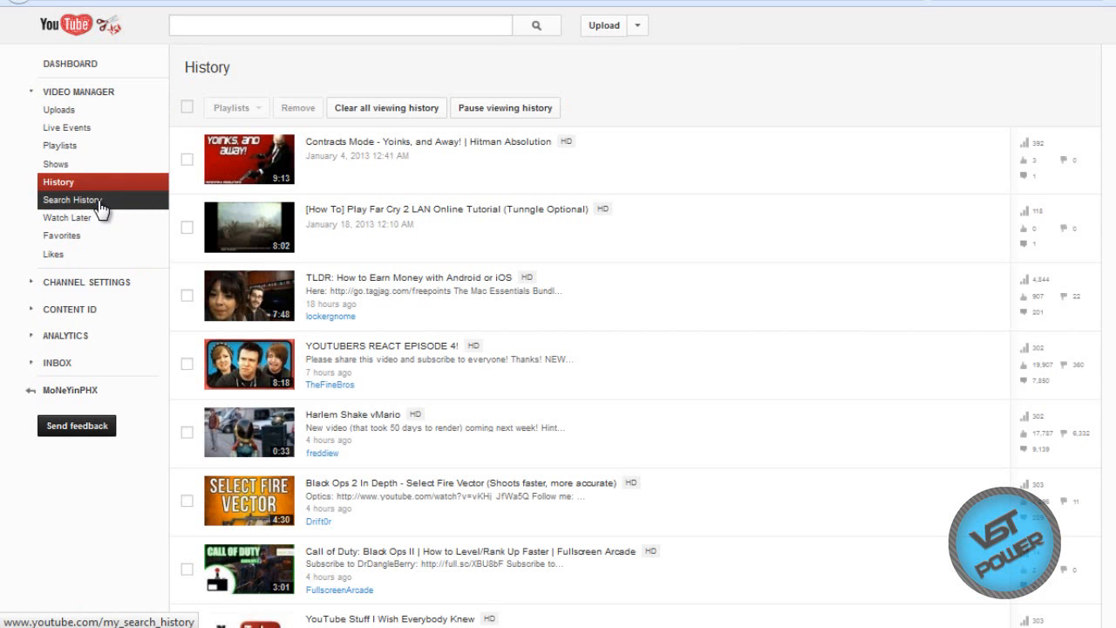
click(71, 200)
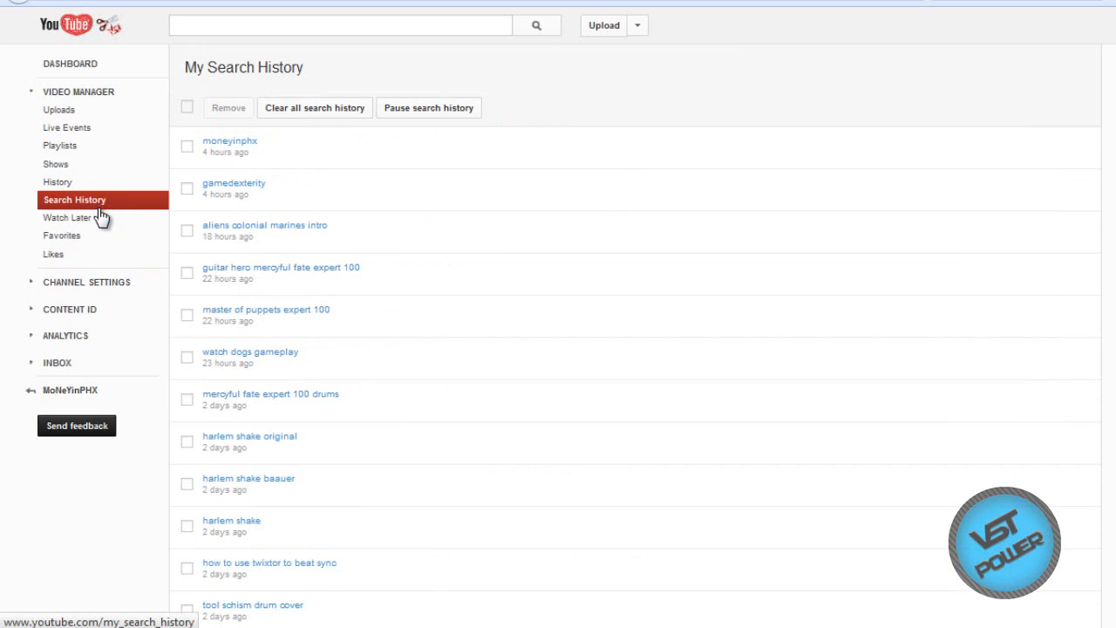
click(67, 217)
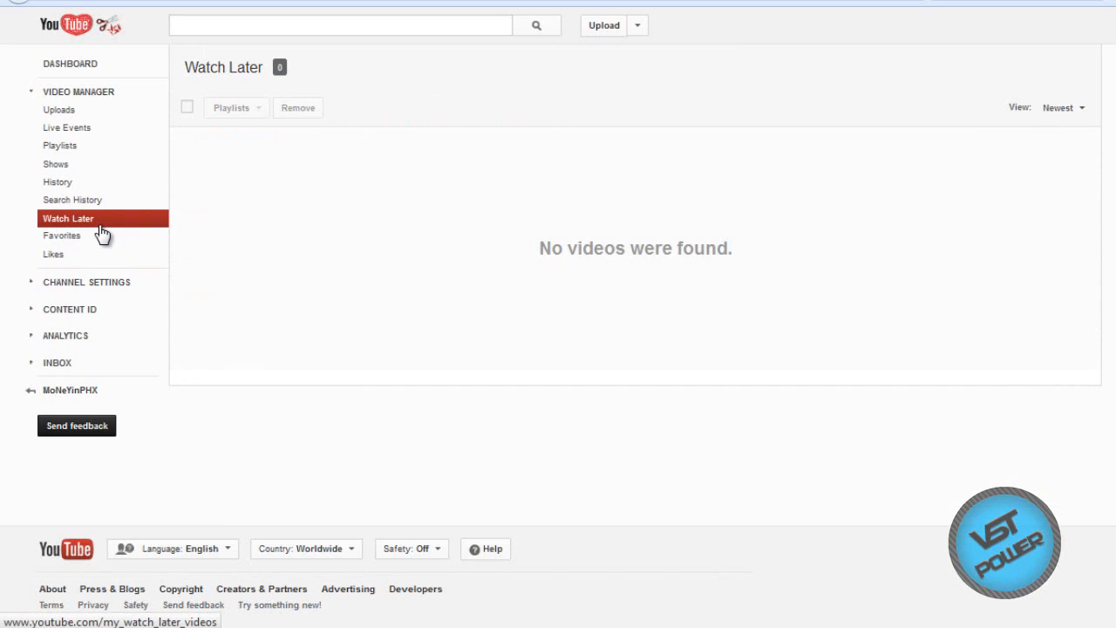
mouse_move(125, 303)
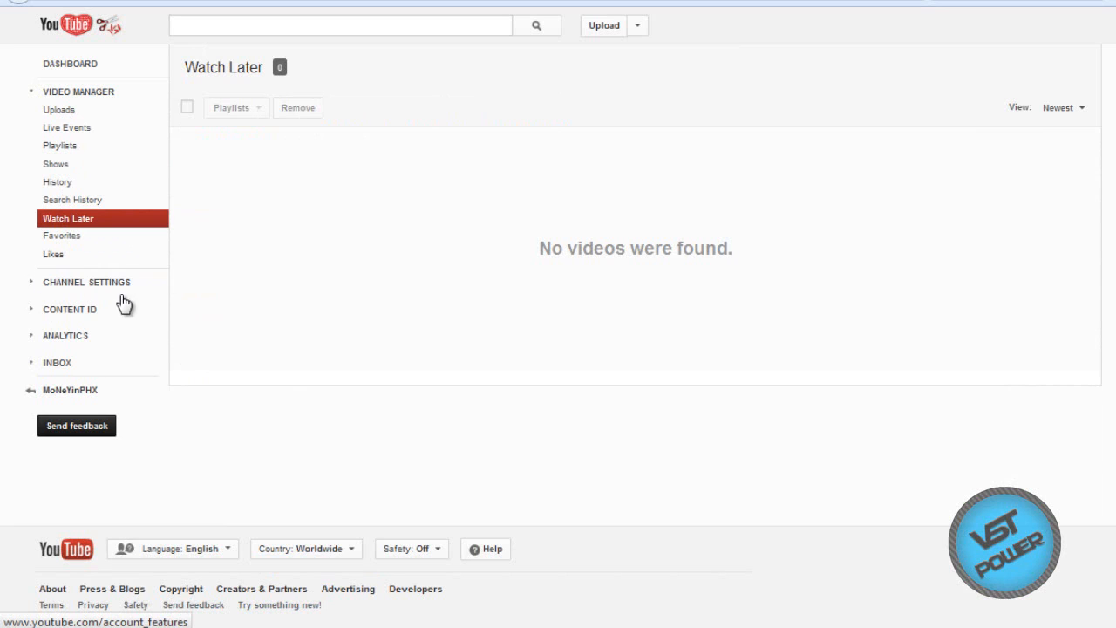
mouse_move(103, 281)
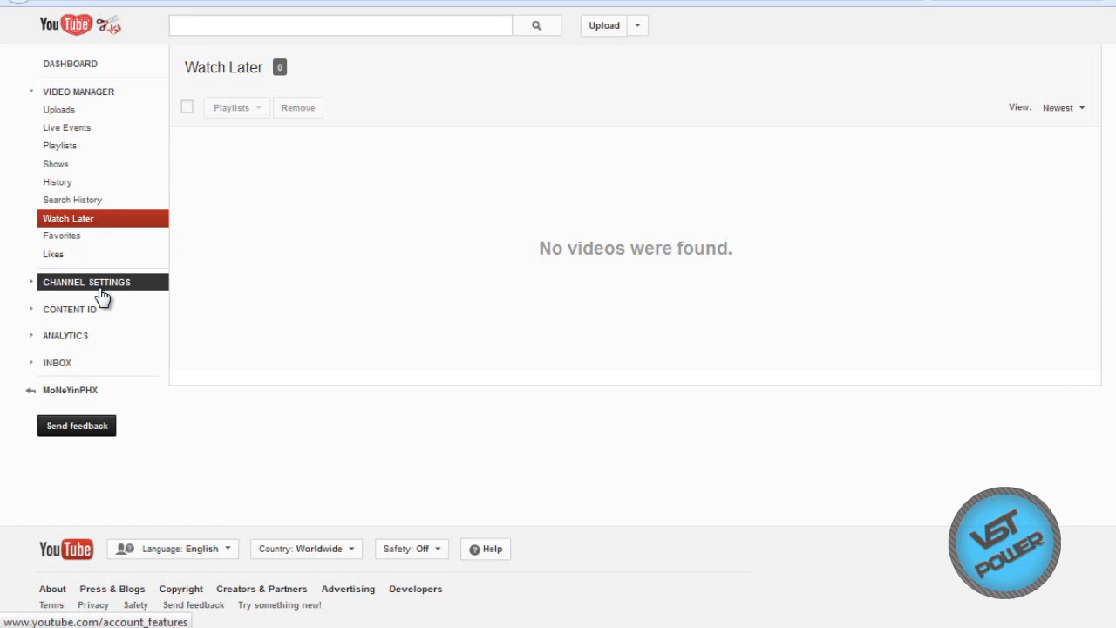
click(86, 282)
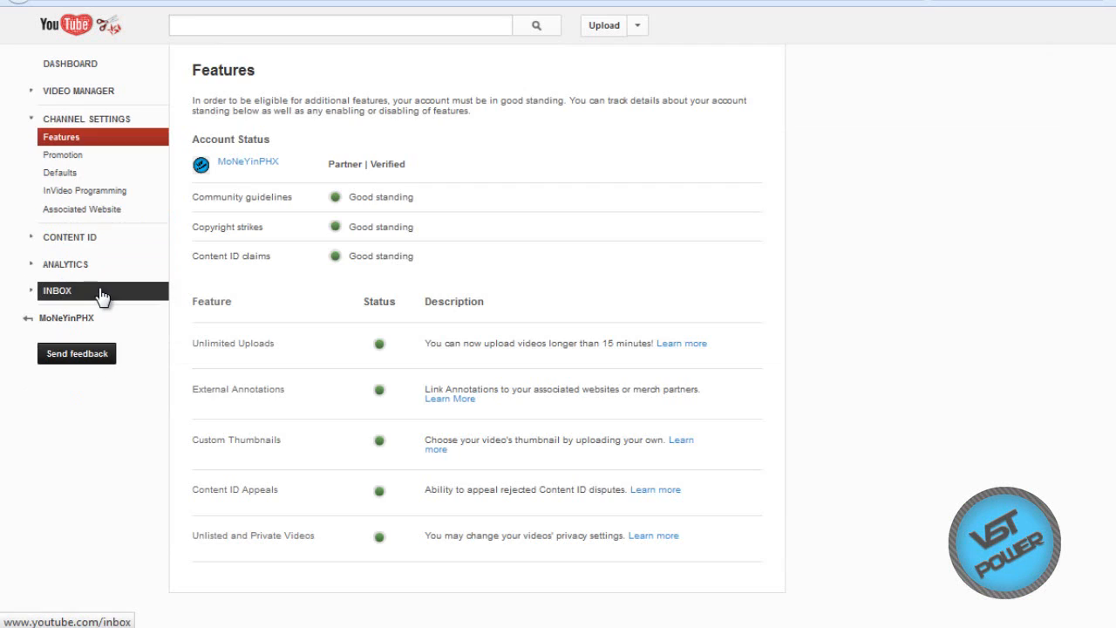
mouse_move(610, 326)
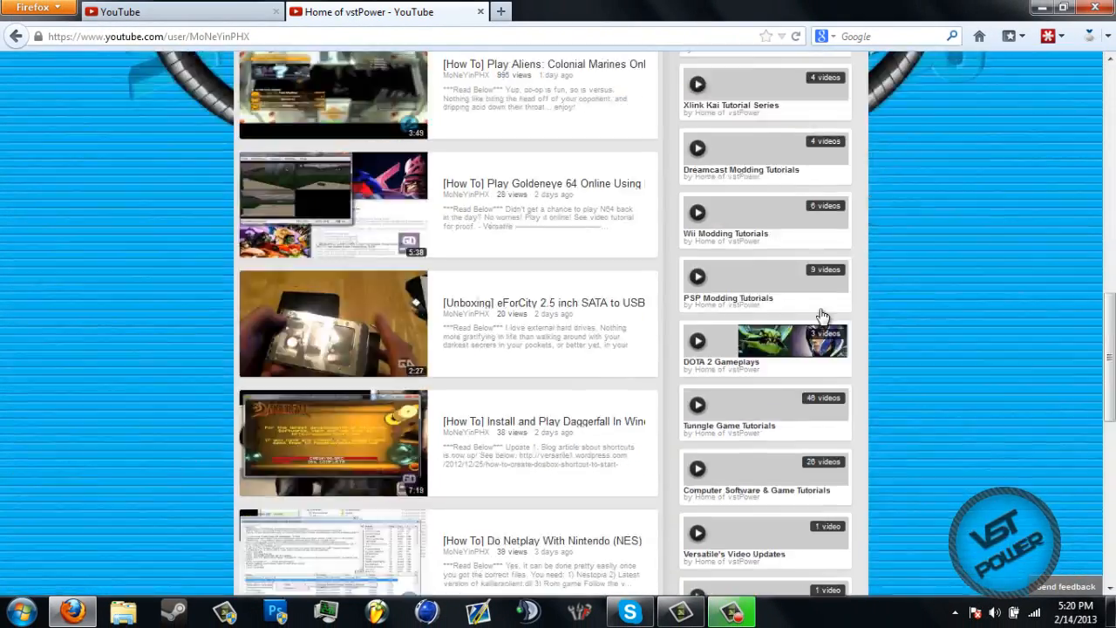
scroll(up, 3)
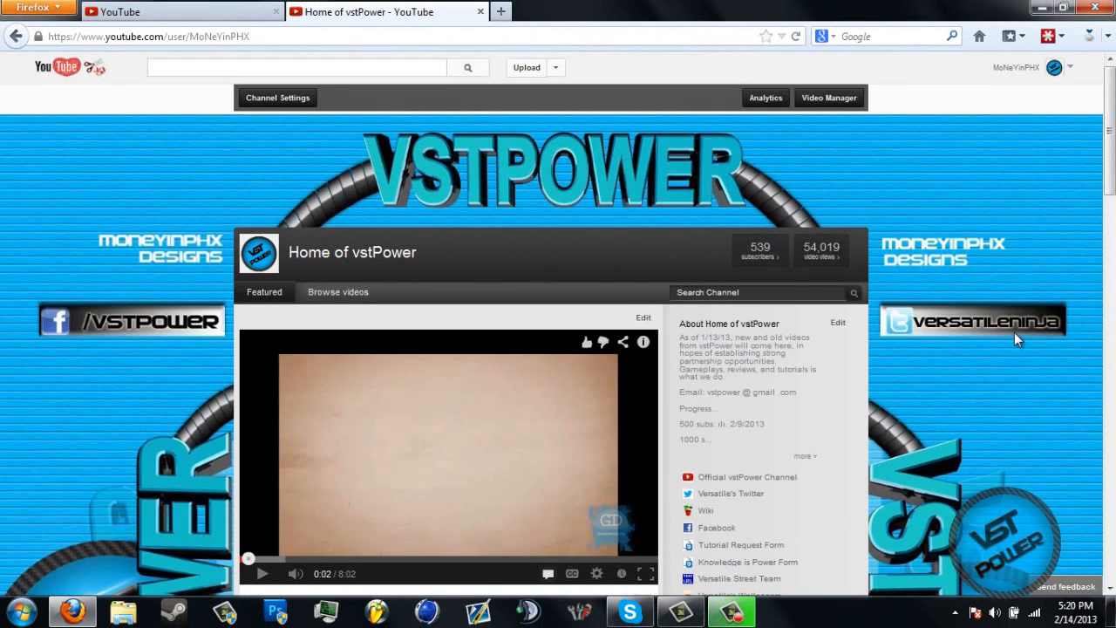